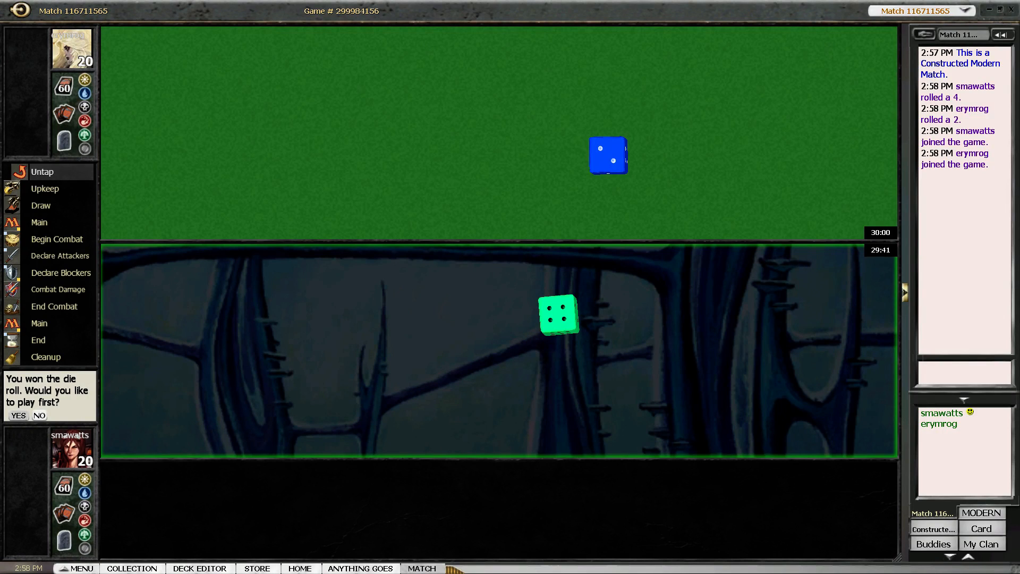
Choose to play first, greet with 'Hell' in chat, mulligan to six and keep the hand
click(17, 415)
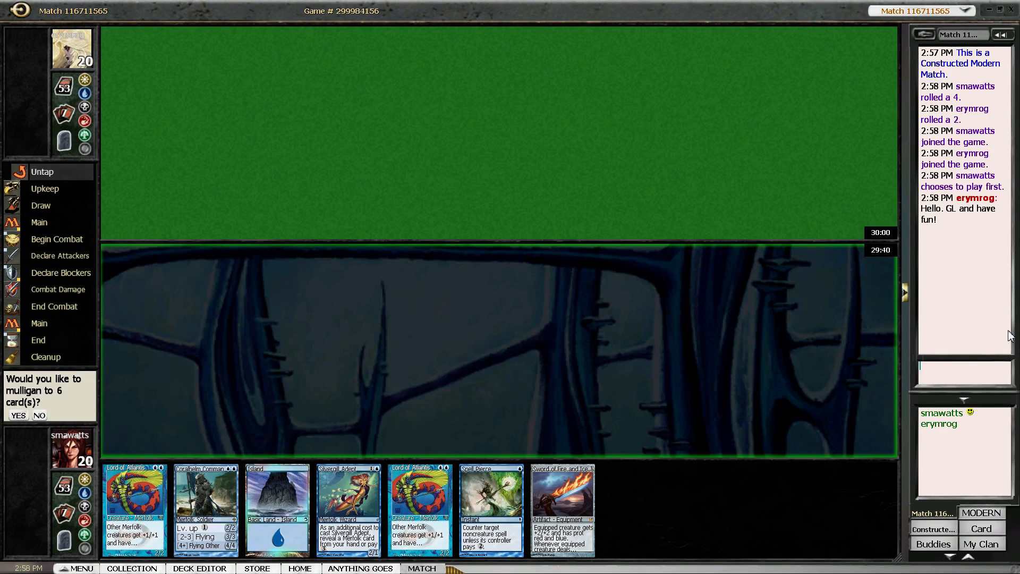
text(Hell)
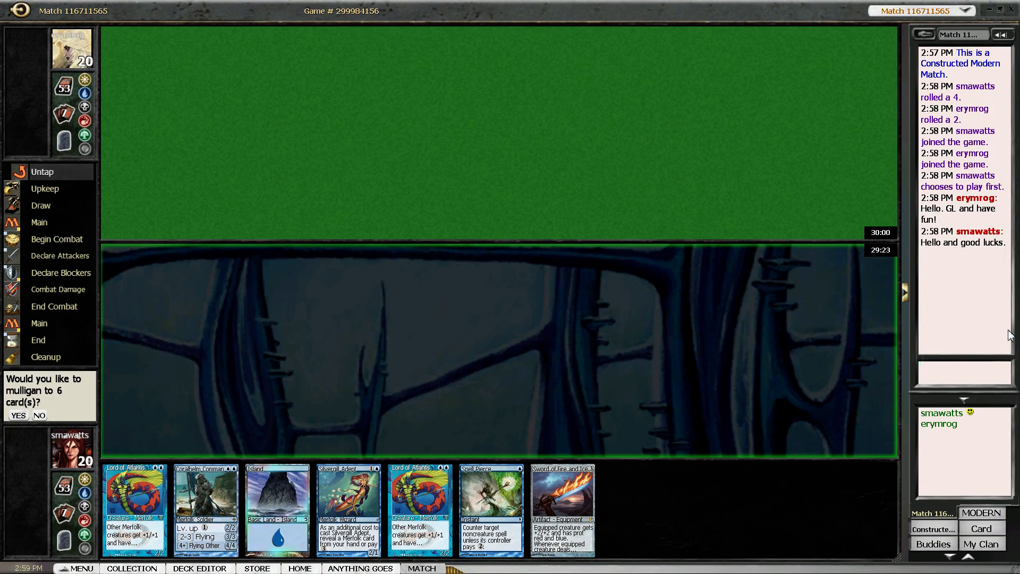
mouse_move(568, 323)
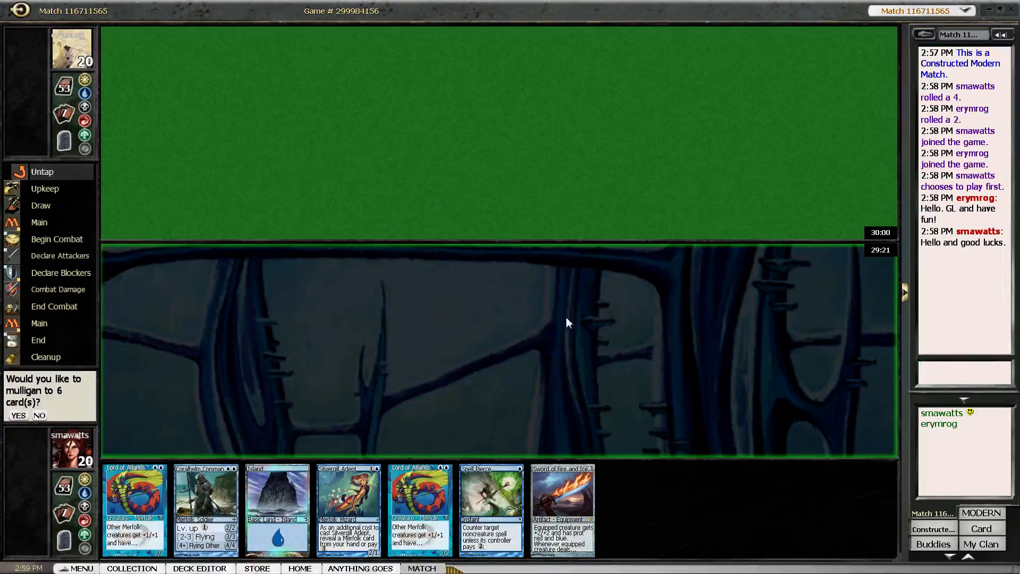
click(17, 416)
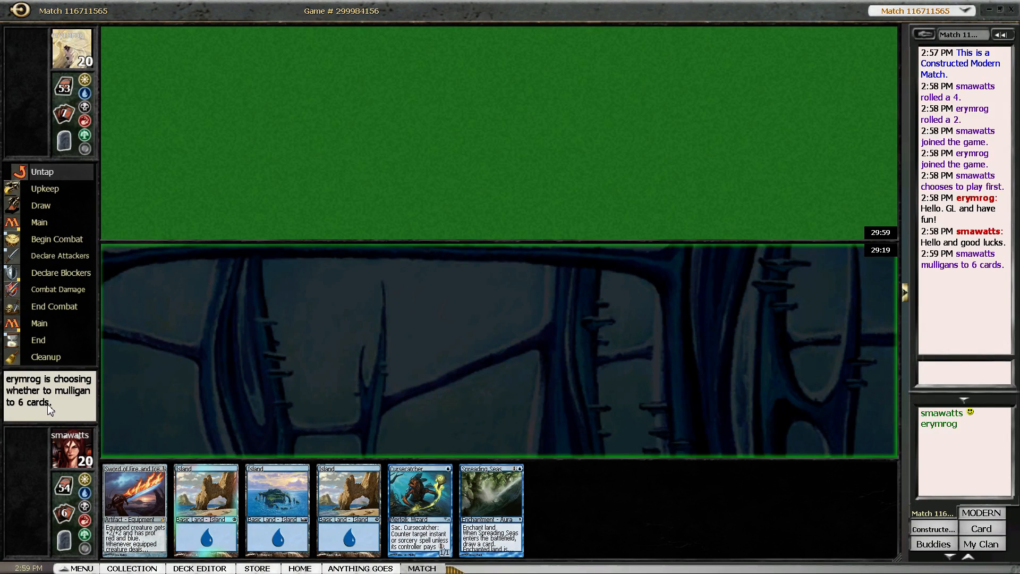
mouse_move(140, 415)
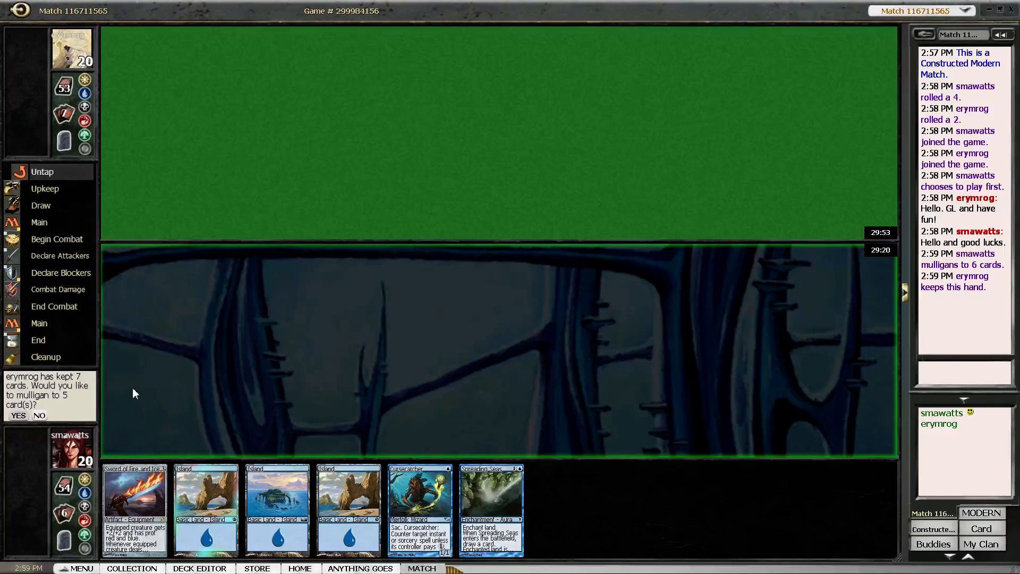
click(38, 415)
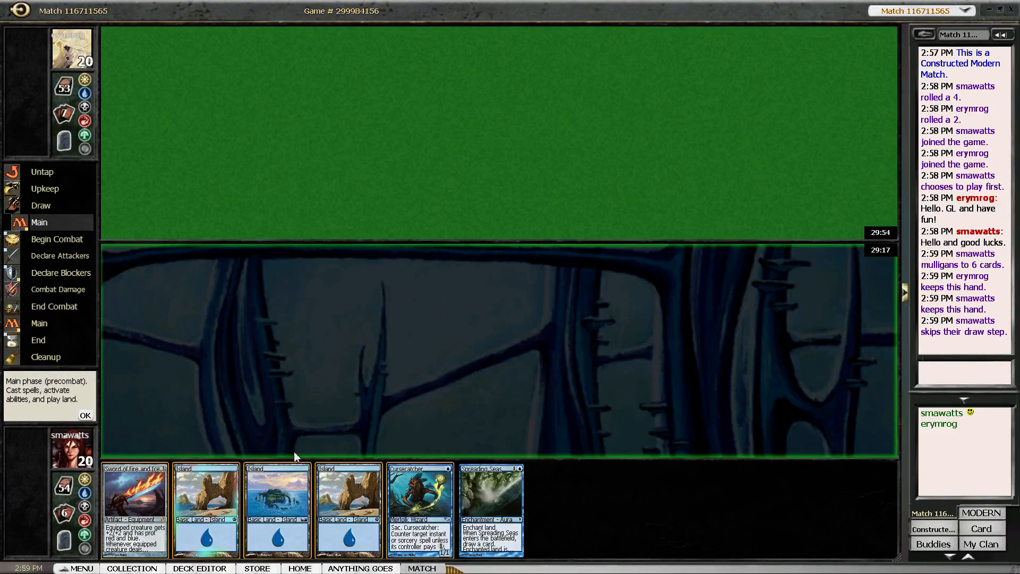
Play an Island to start turn one ahead of casting Cursecatcher
click(279, 507)
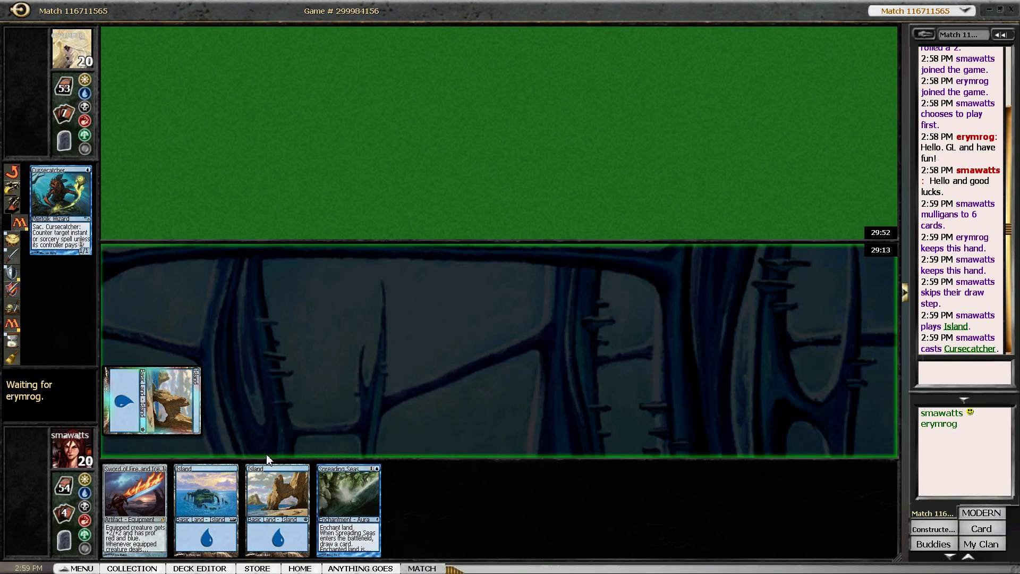
mouse_move(330, 408)
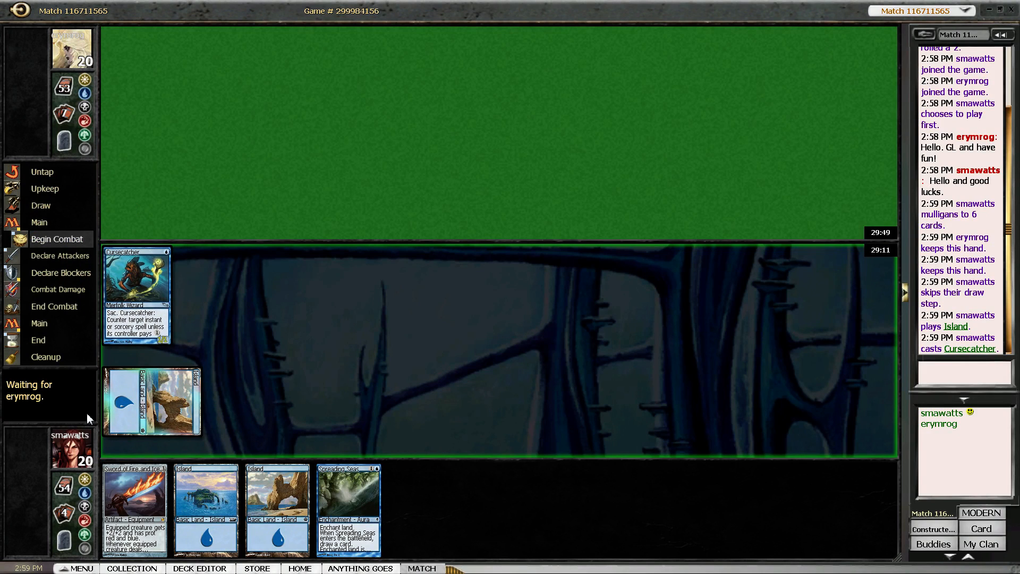
mouse_move(69, 414)
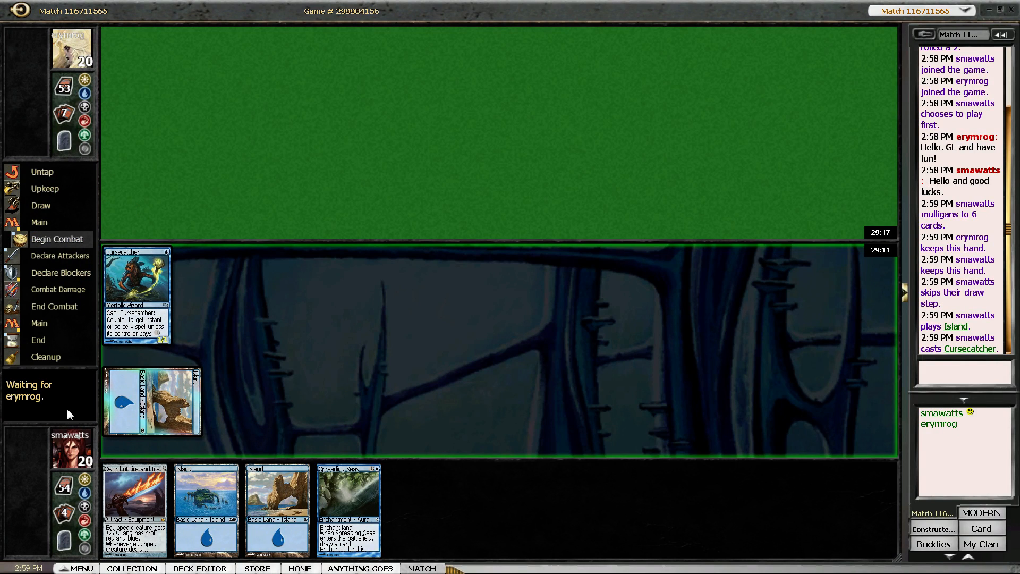
mouse_move(80, 413)
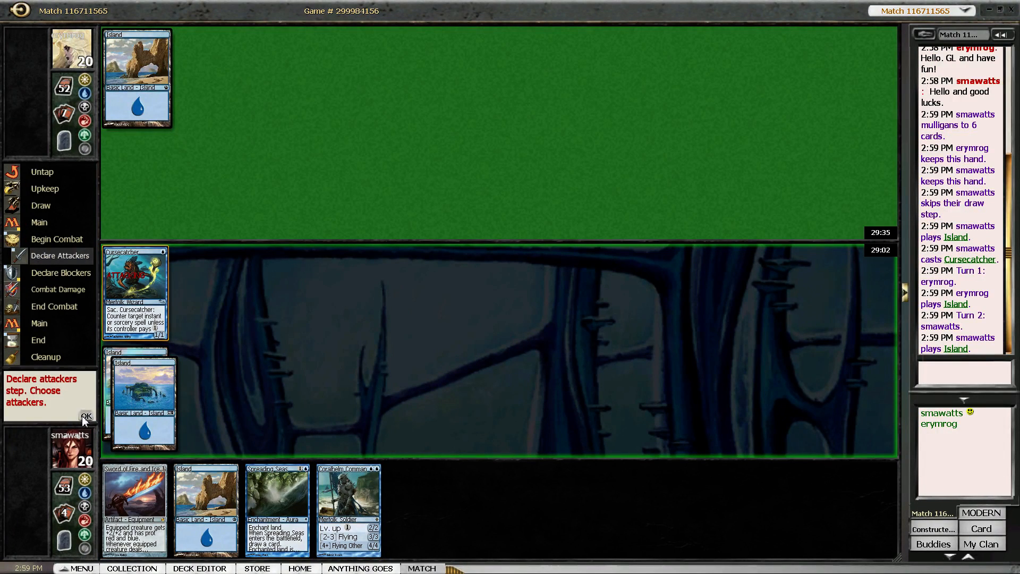
Confirm the Cursecatcher attack to 19, tap Islands for Coralhelm Commander and finish the main phase
click(87, 416)
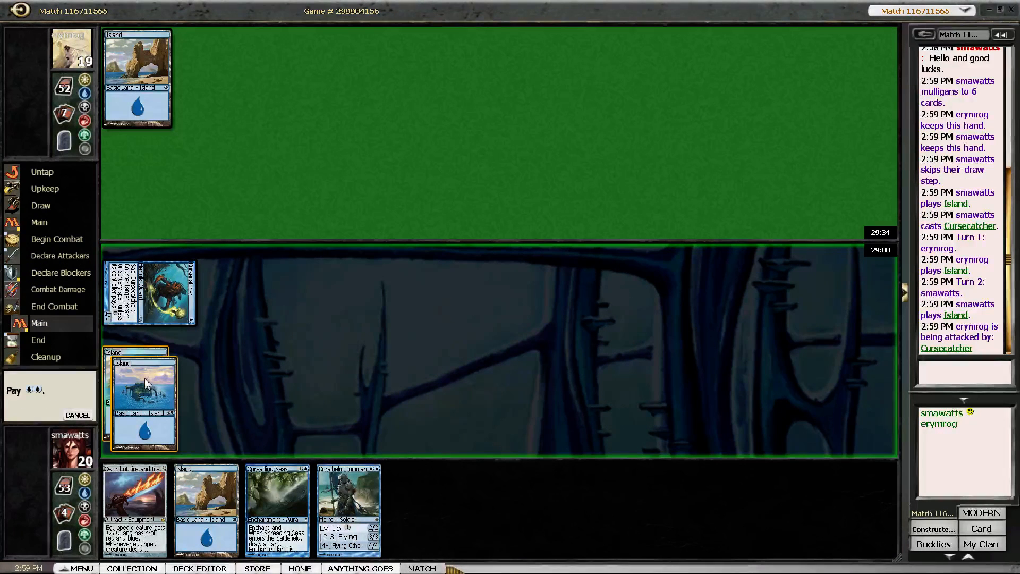
click(351, 505)
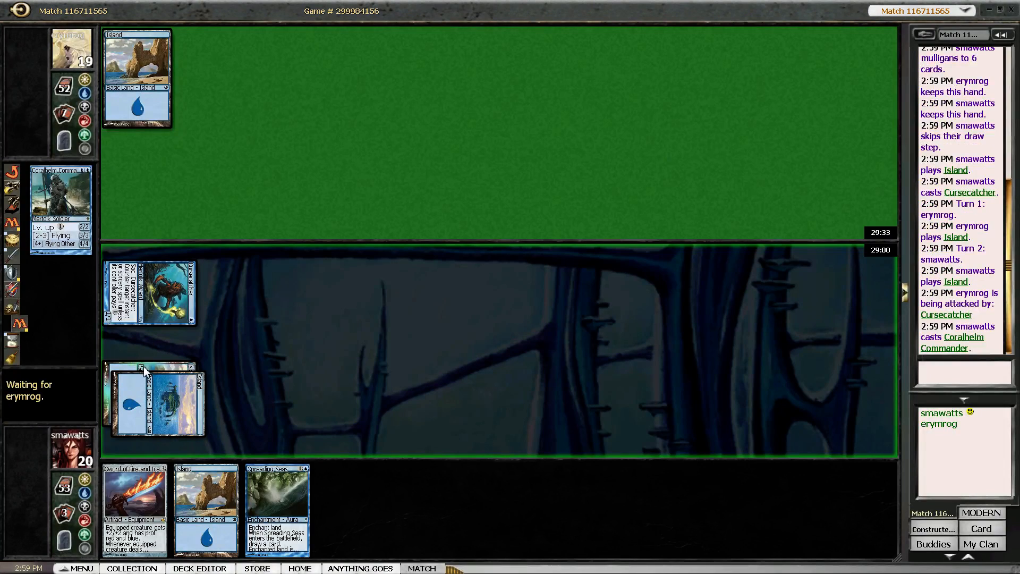
mouse_move(322, 496)
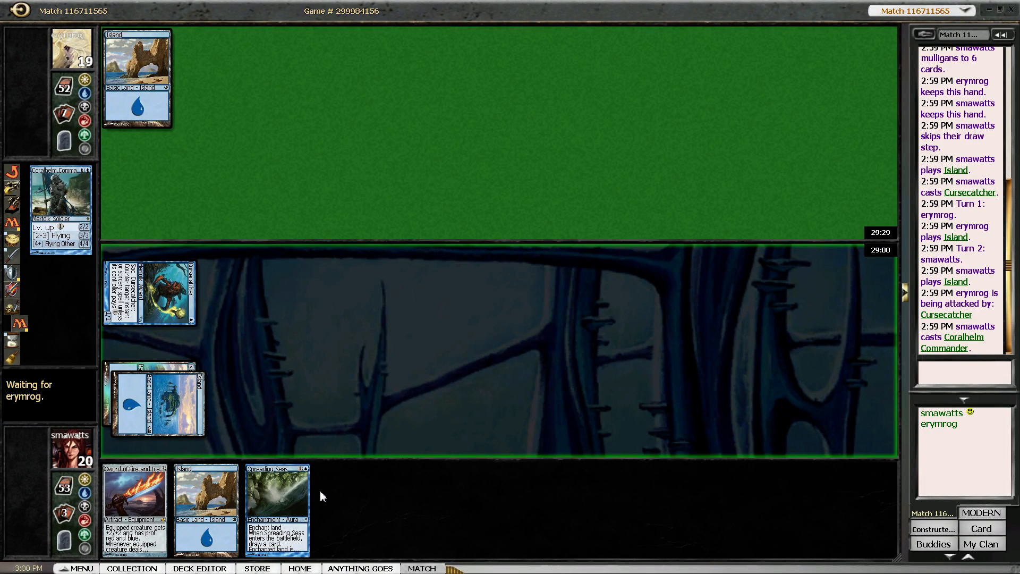
mouse_move(223, 406)
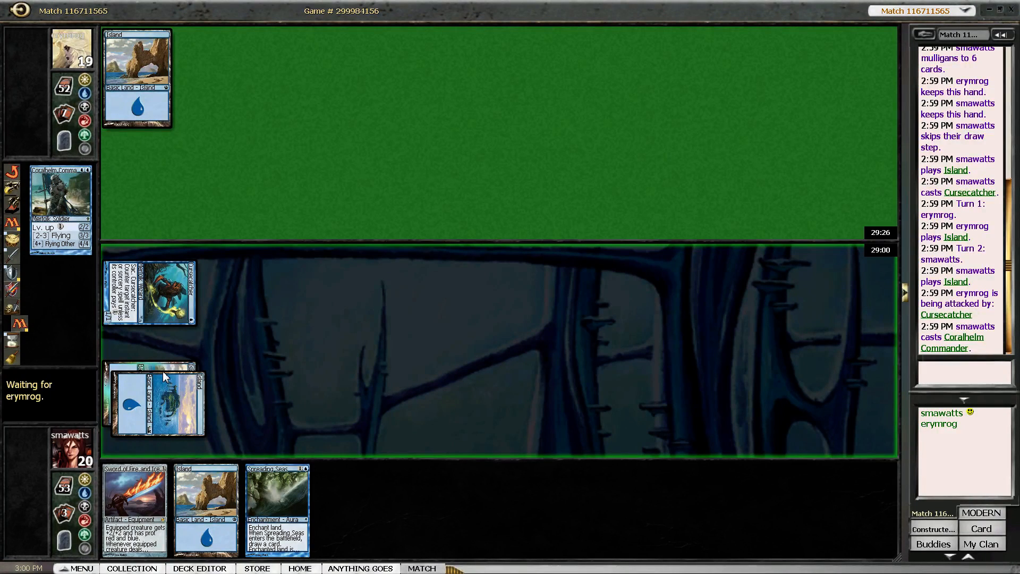
mouse_move(181, 393)
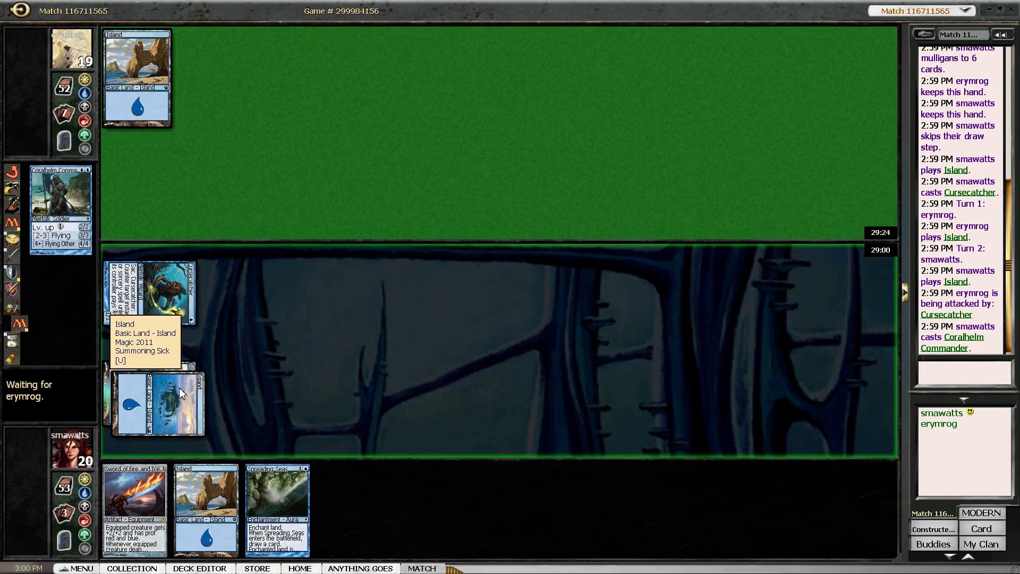
mouse_move(174, 368)
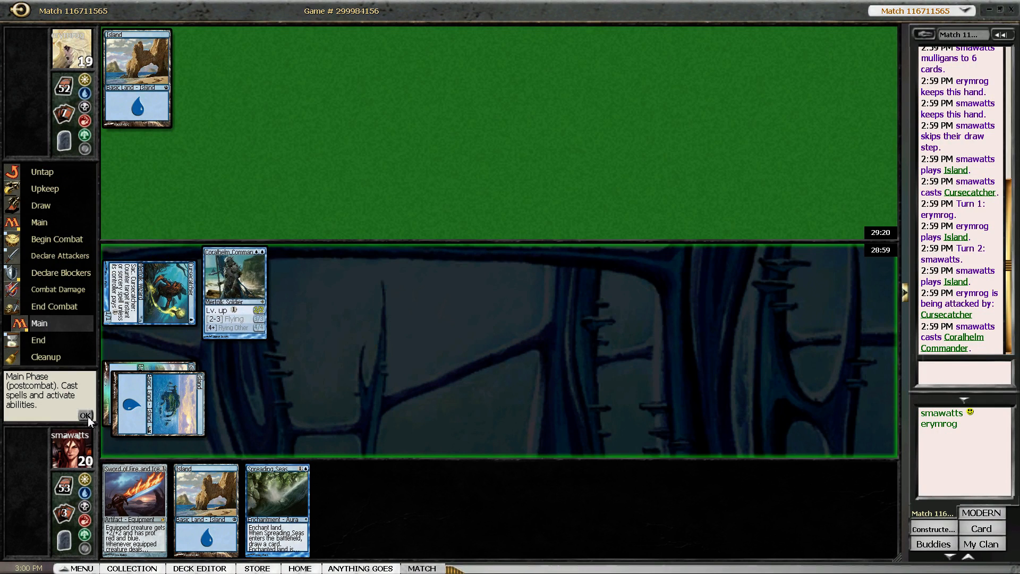
click(82, 414)
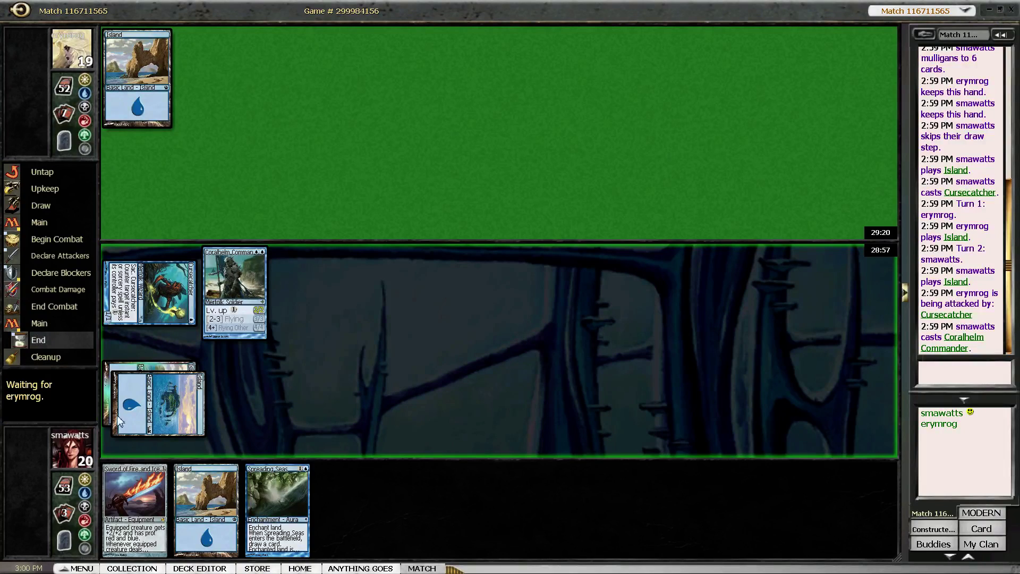
mouse_move(168, 417)
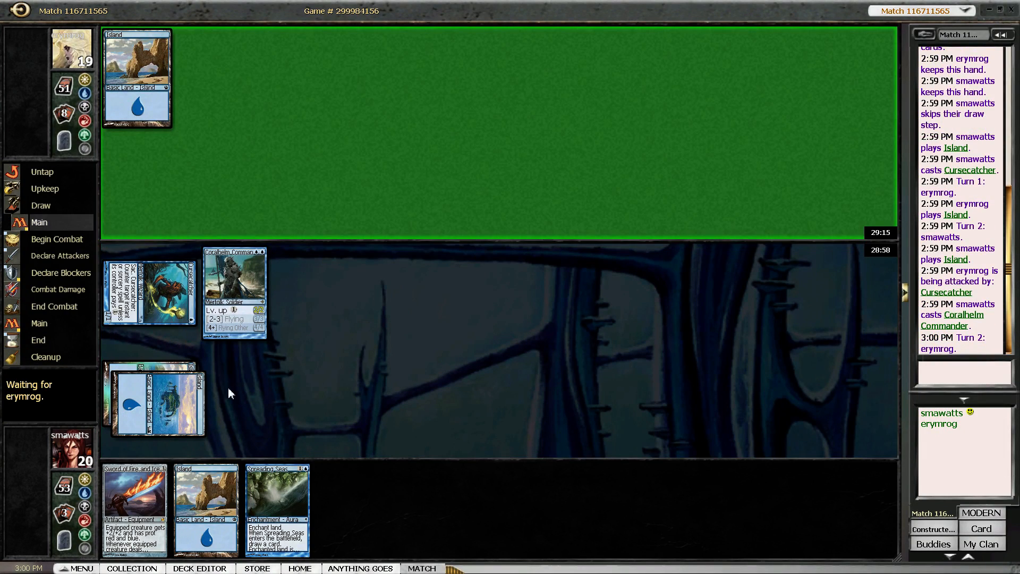
mouse_move(272, 379)
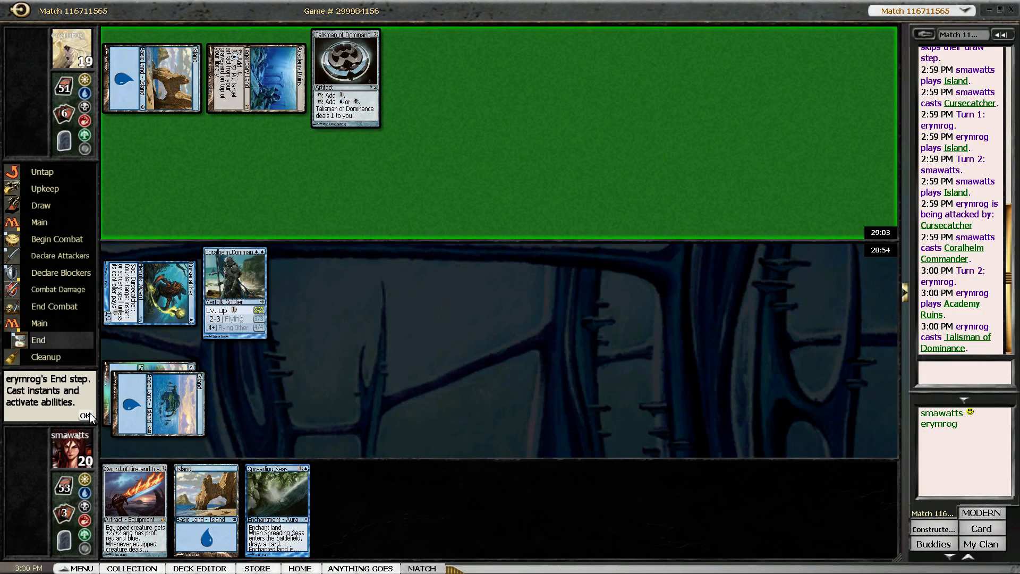
Pass the opponent's end step, move to combat and attack with both creatures for 16 life
click(83, 416)
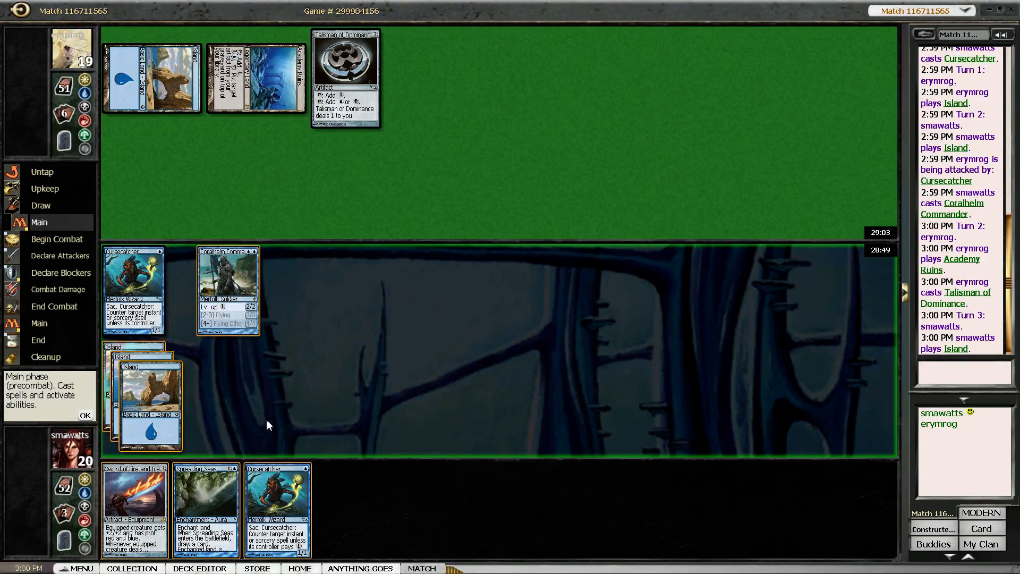
mouse_move(258, 411)
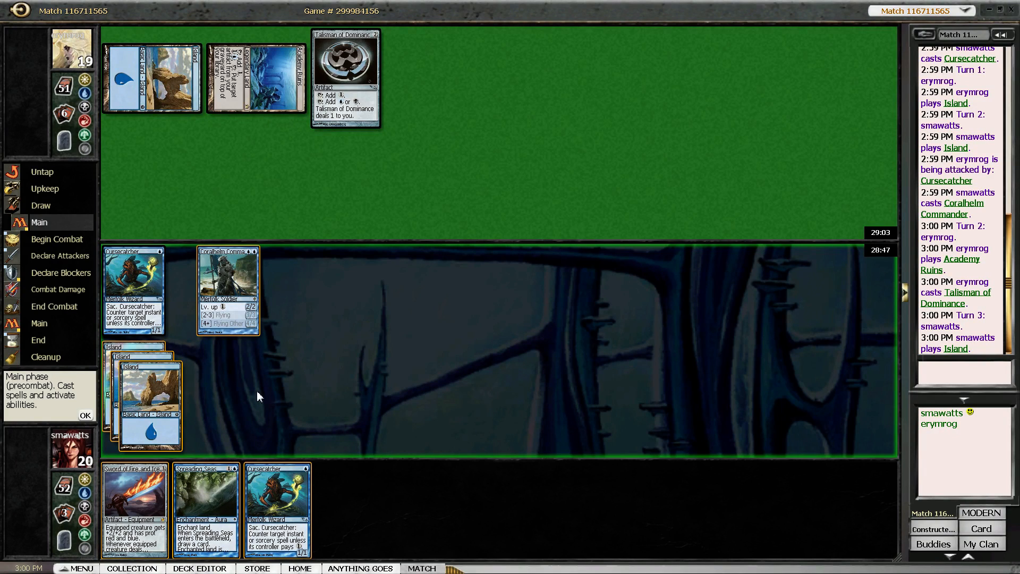
mouse_move(279, 508)
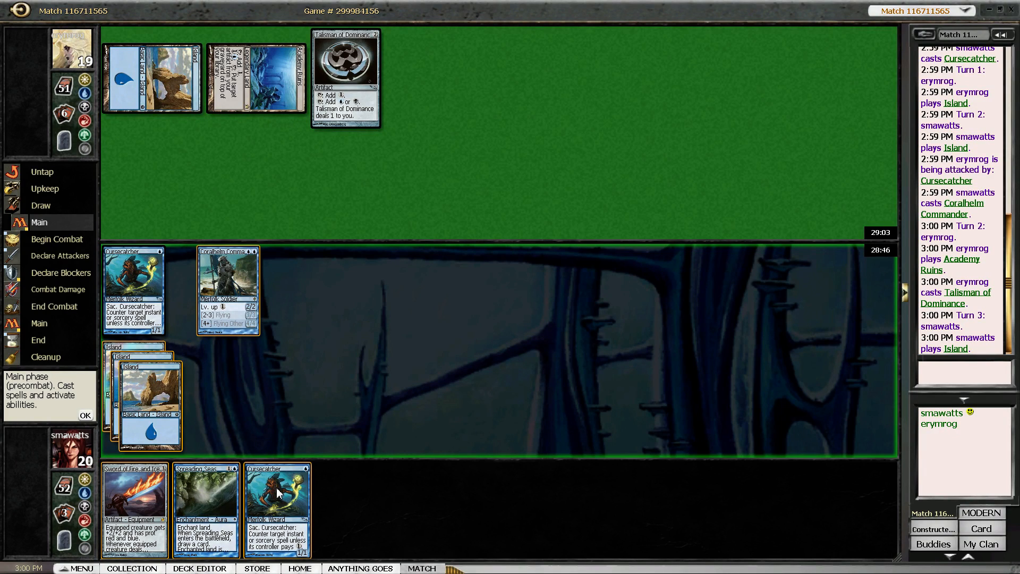
mouse_move(228, 286)
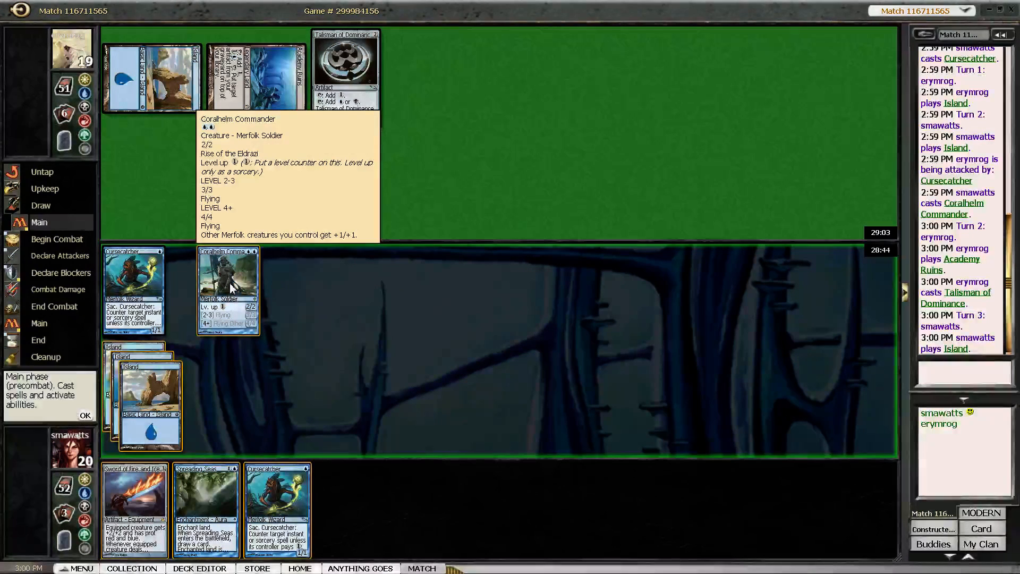
mouse_move(310, 304)
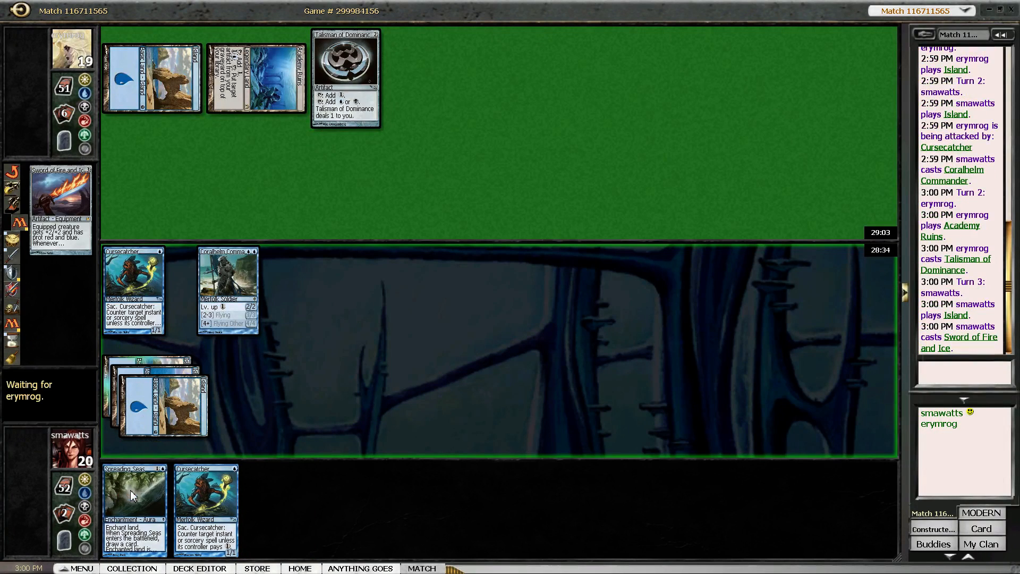
mouse_move(134, 491)
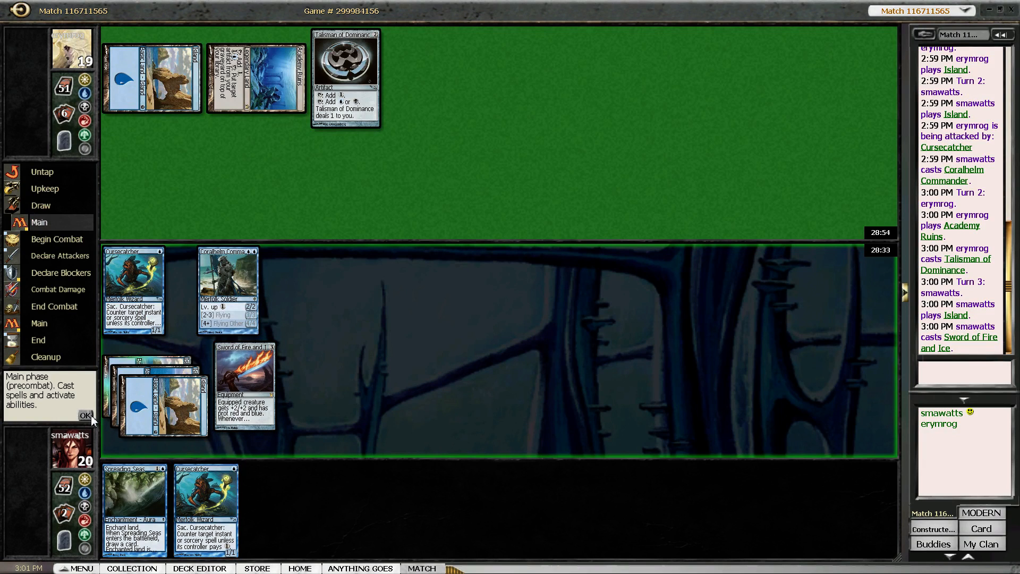
click(85, 415)
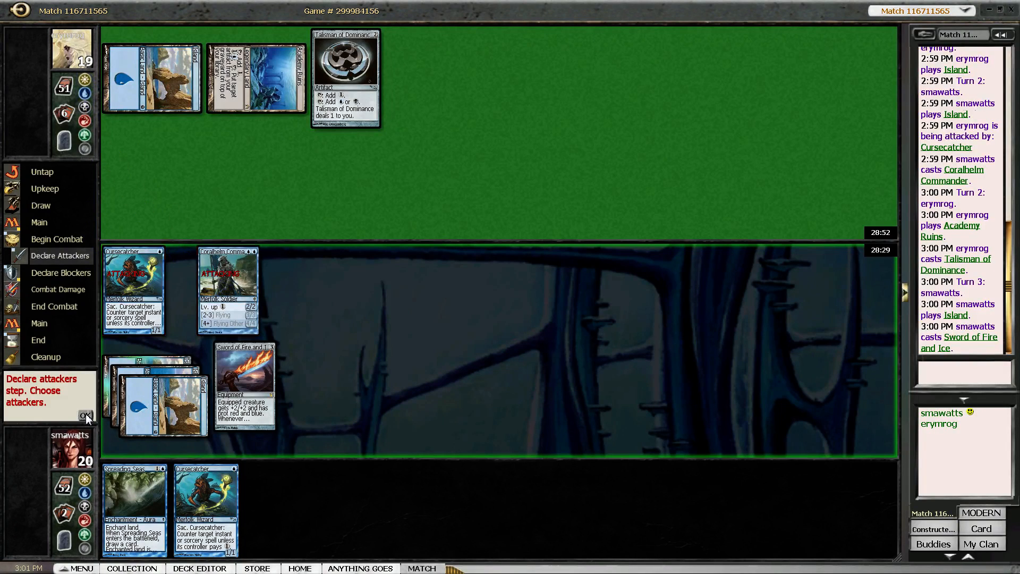
click(85, 417)
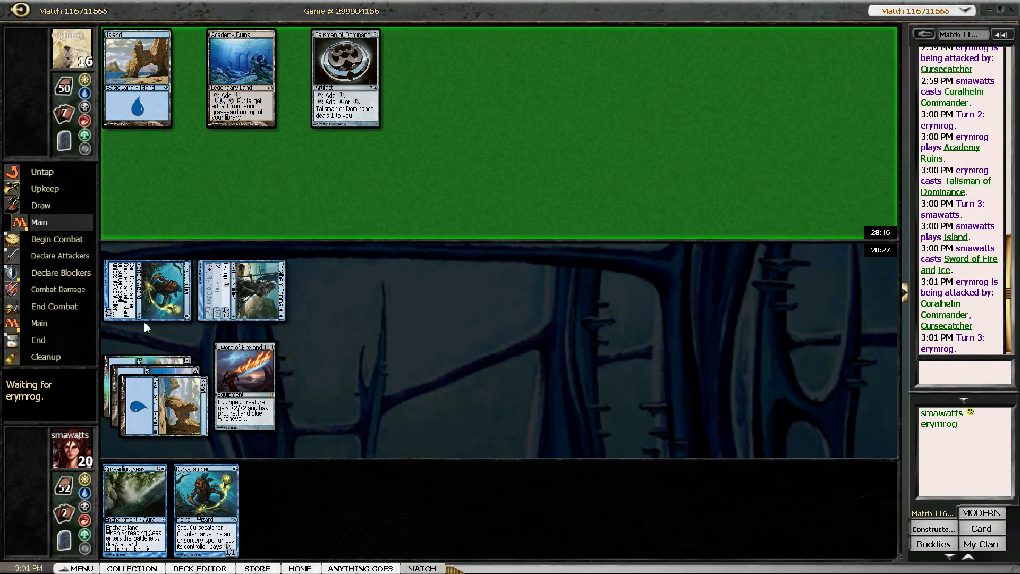
mouse_move(270, 332)
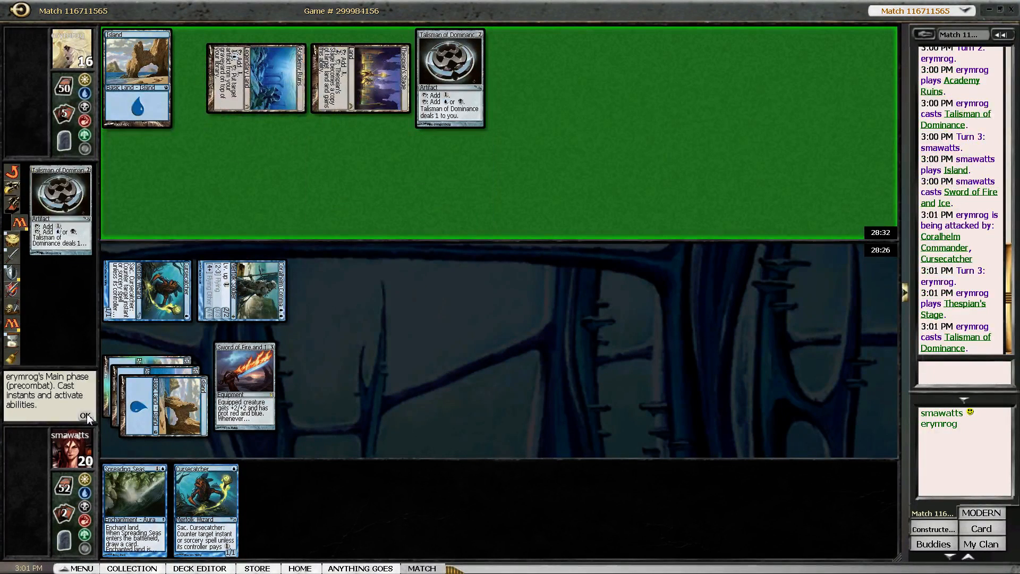
Pass priority as the opponent's Treasure Mage resolves and fetches Mindslaver, through their combat
click(83, 415)
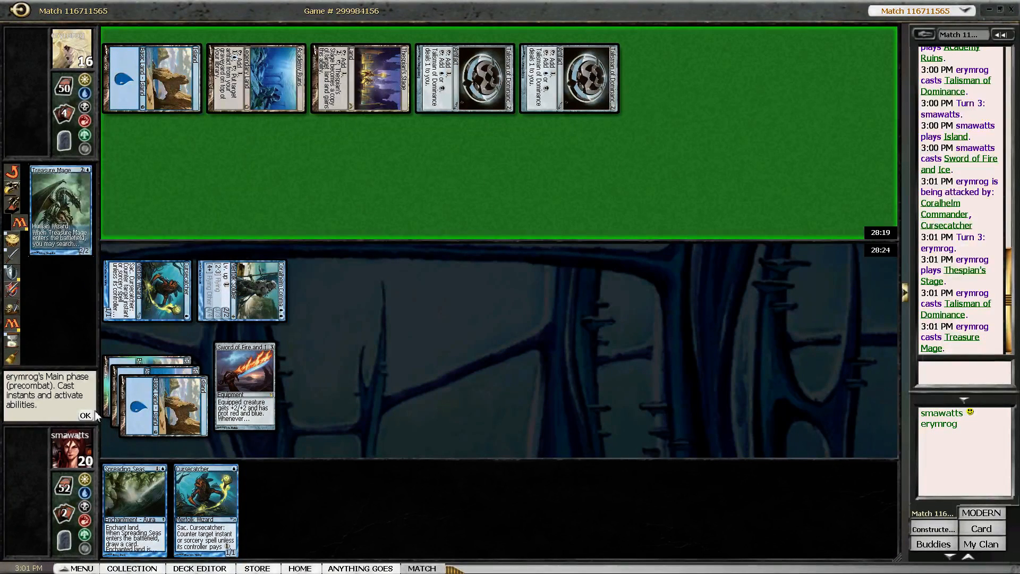
click(85, 415)
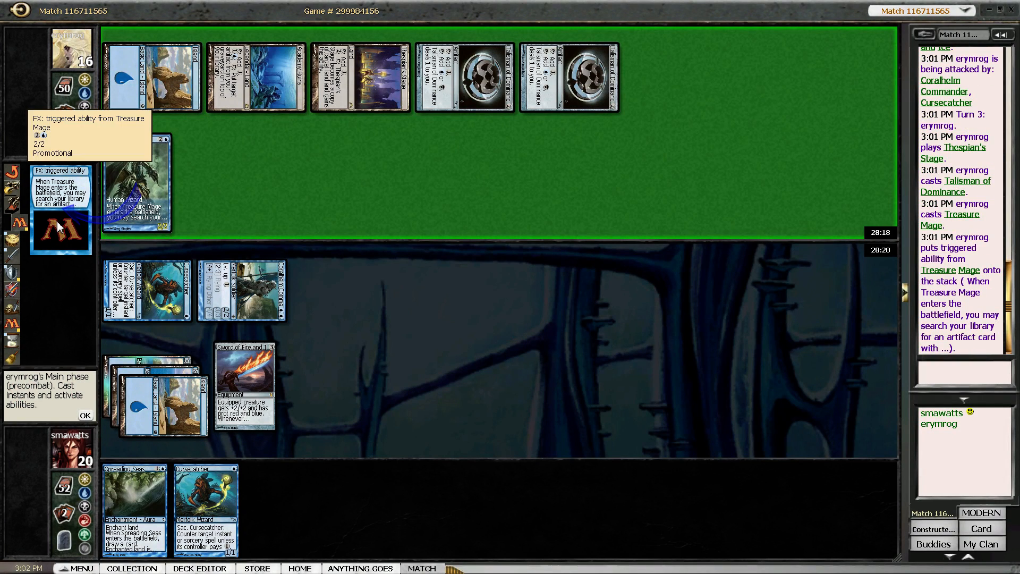
click(100, 416)
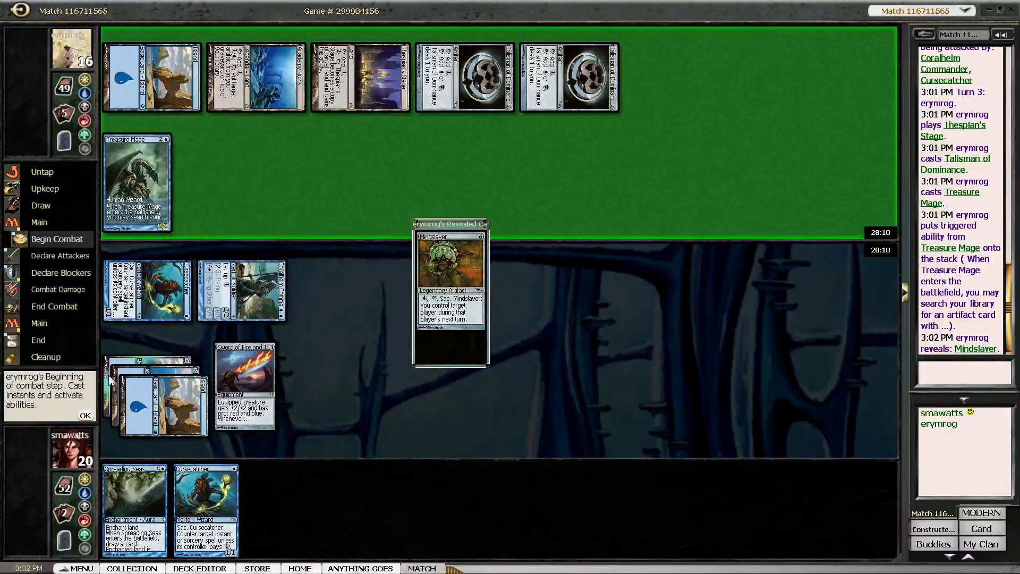
click(85, 416)
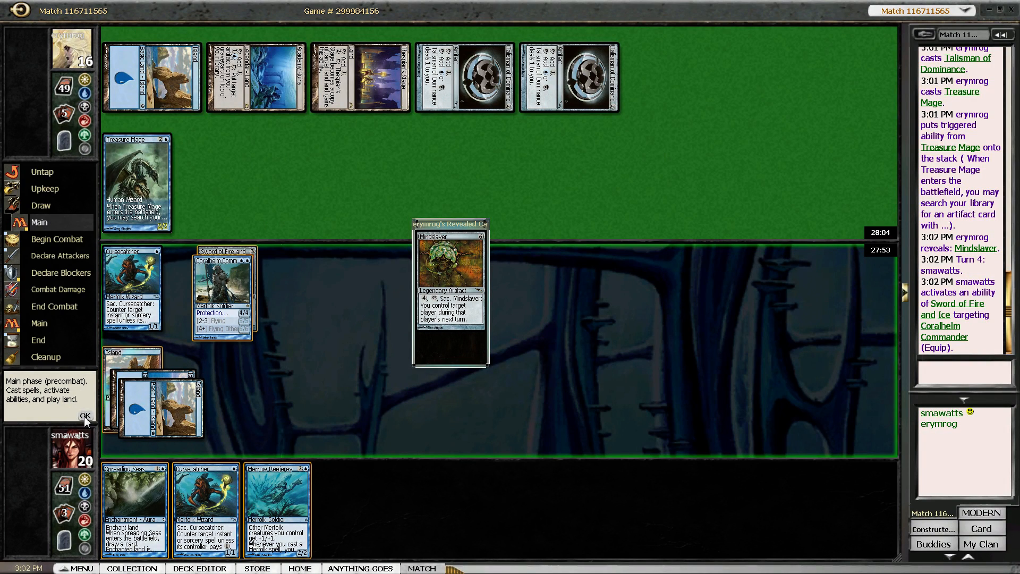
Attack with equipped Coralhelm Commander to 12 life and kill Treasure Mage with the Sword trigger
click(85, 417)
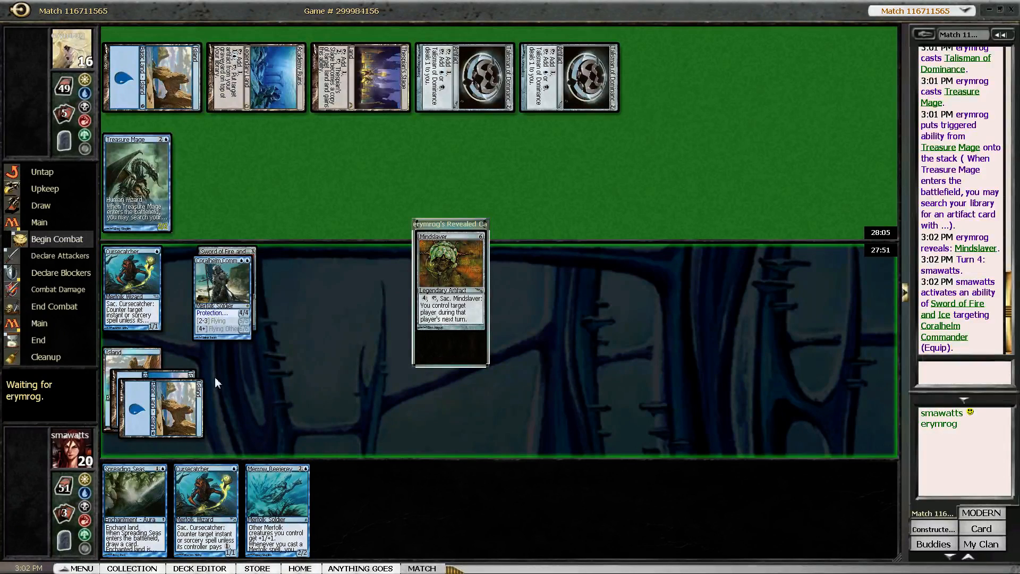
mouse_move(236, 385)
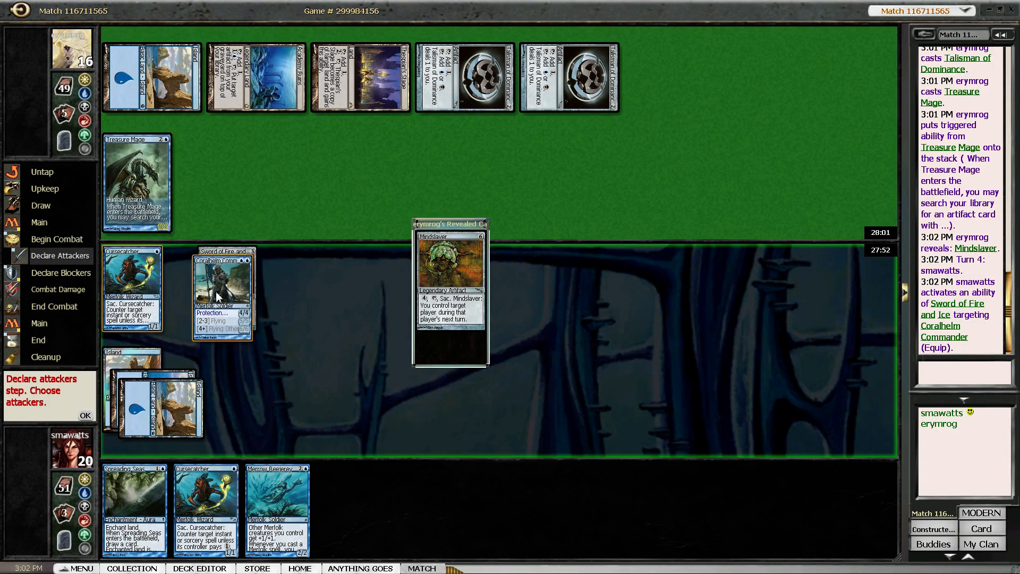
click(221, 289)
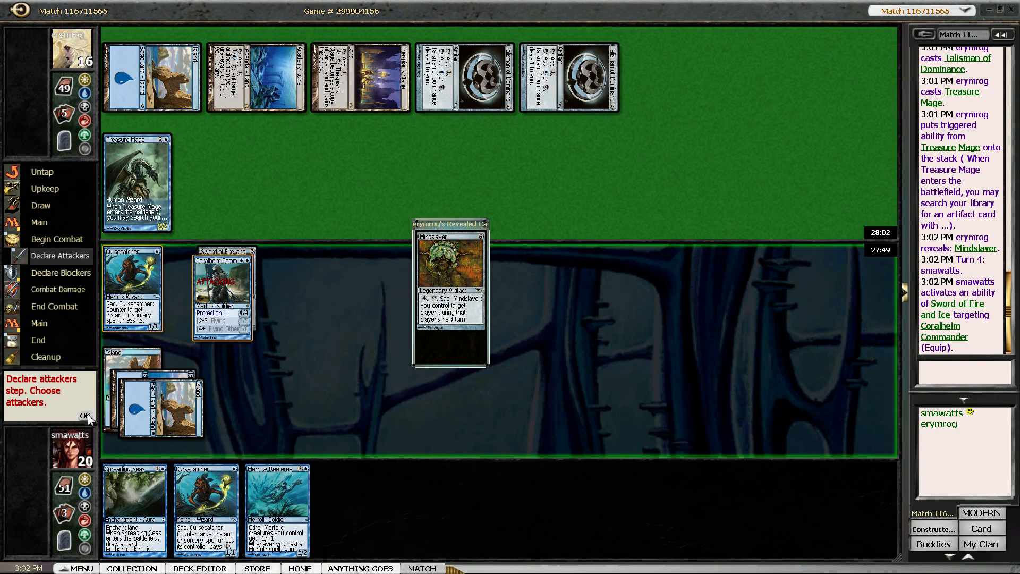
click(83, 414)
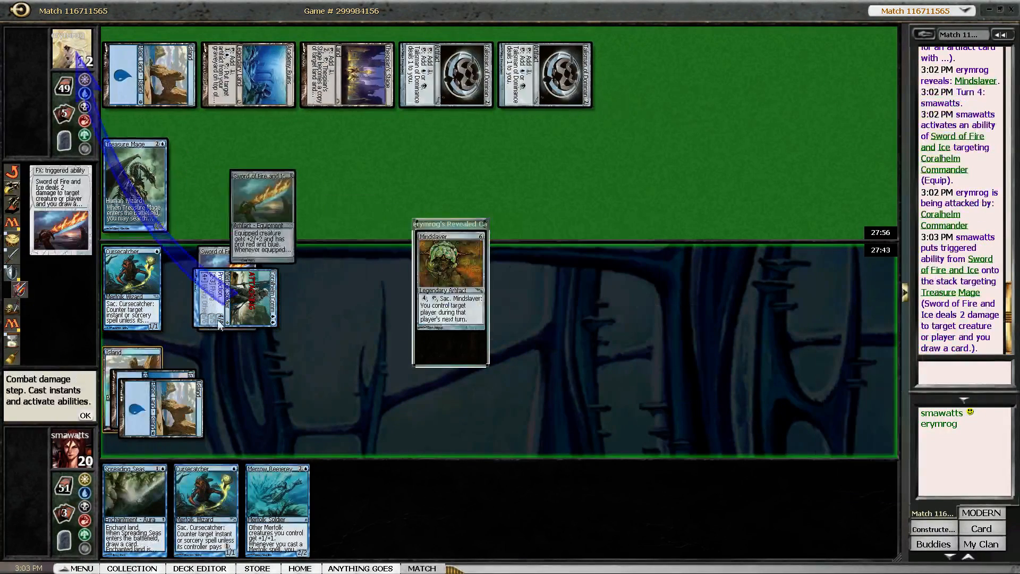
click(85, 415)
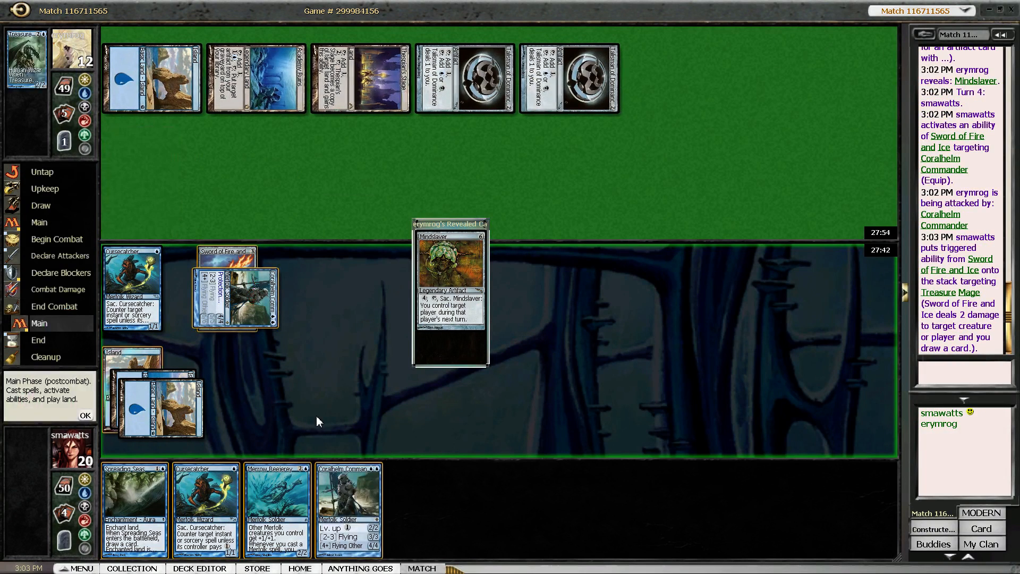
mouse_move(261, 412)
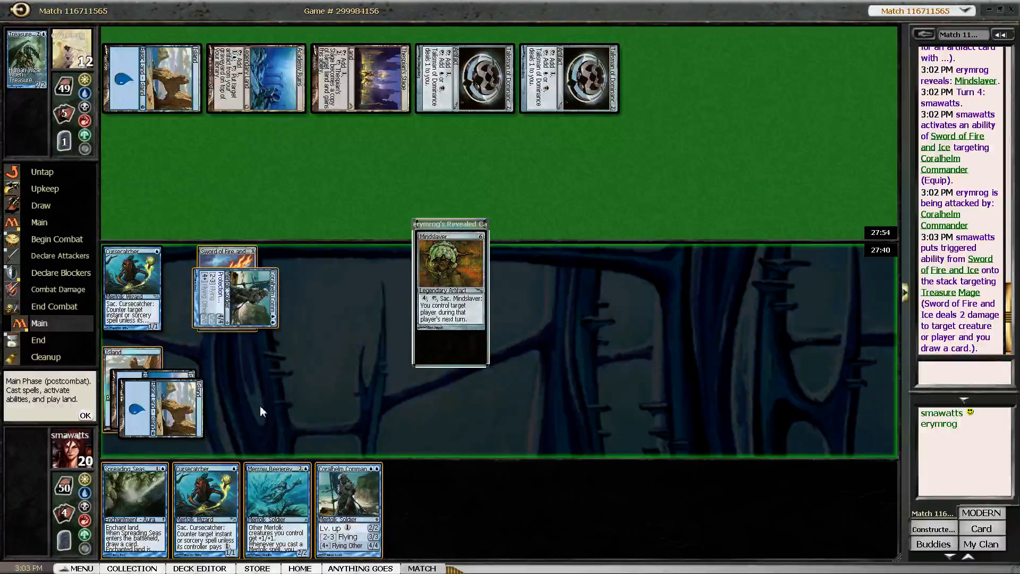
mouse_move(253, 404)
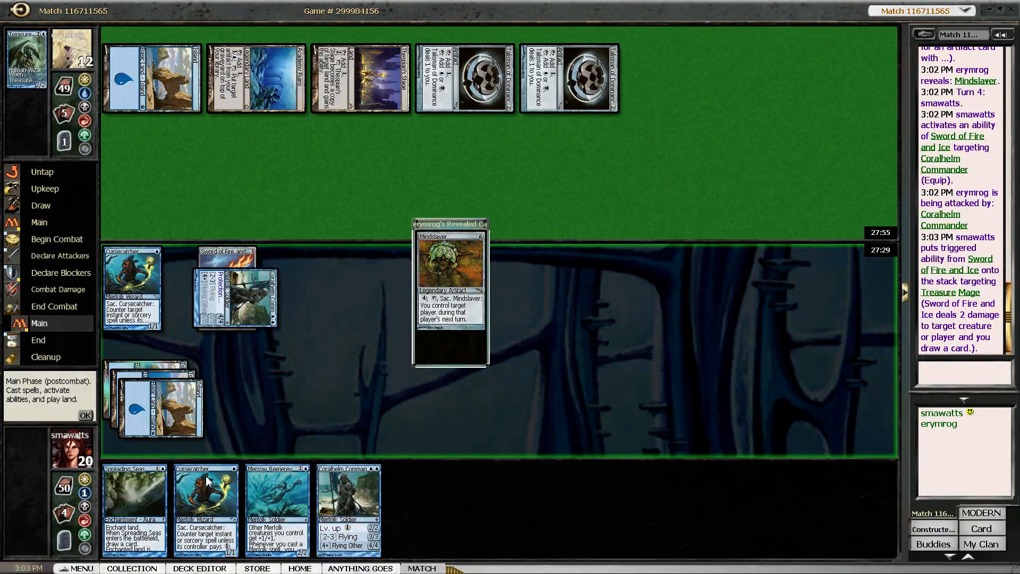
Cast a second Cursecatcher, then let the opponent's Thirst for Knowledge resolve
click(206, 495)
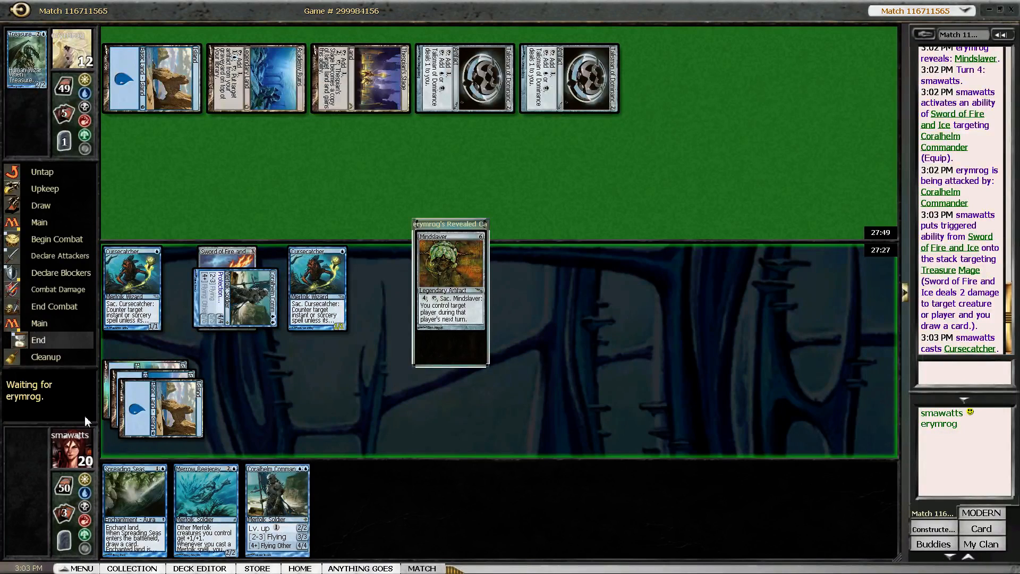
mouse_move(90, 417)
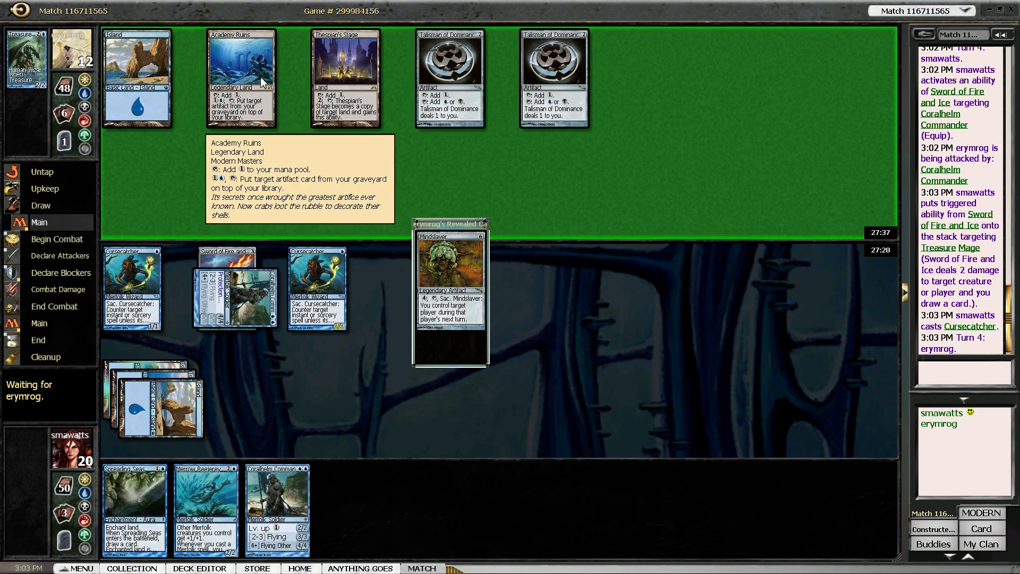
mouse_move(291, 155)
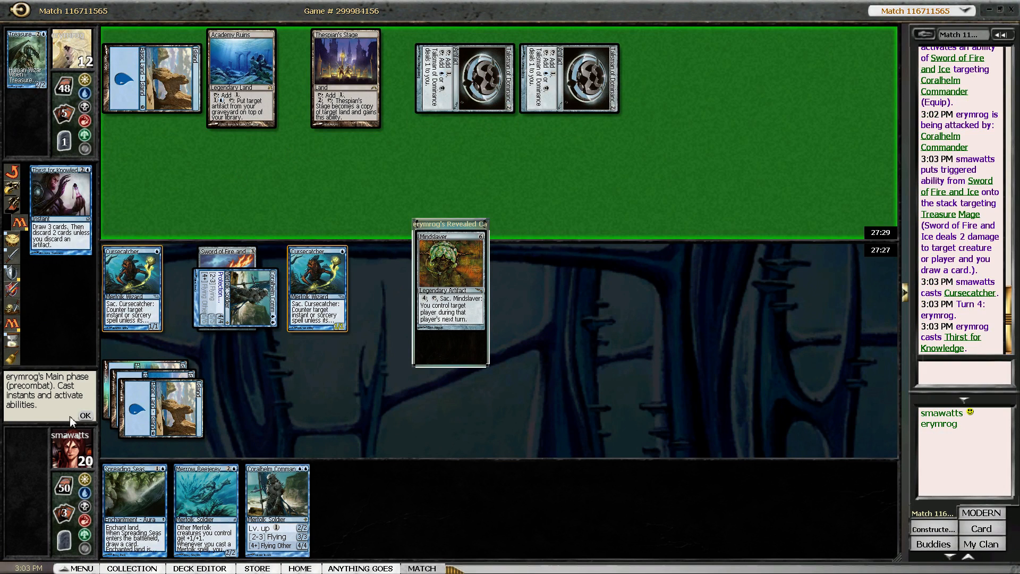
click(85, 415)
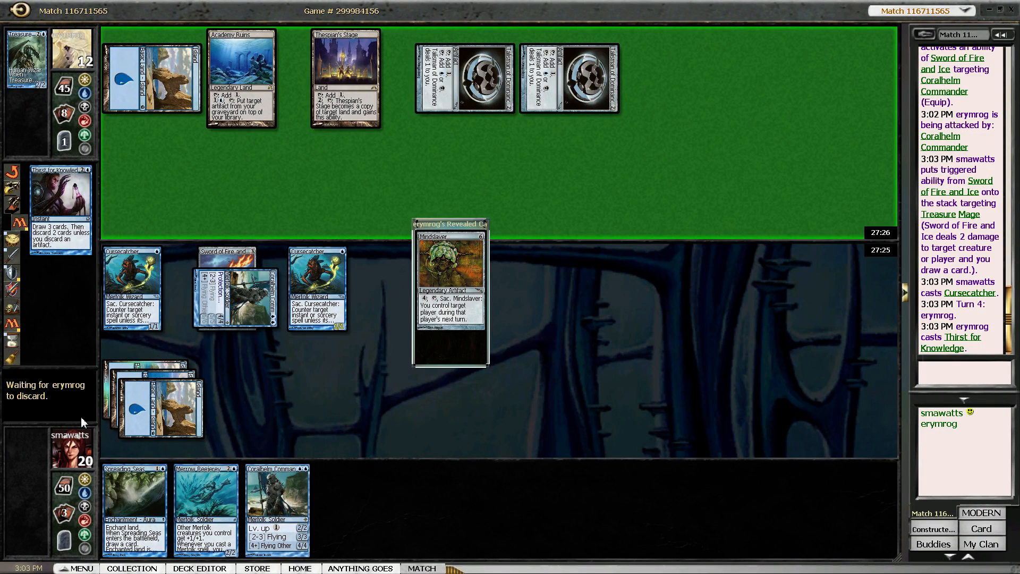
mouse_move(374, 399)
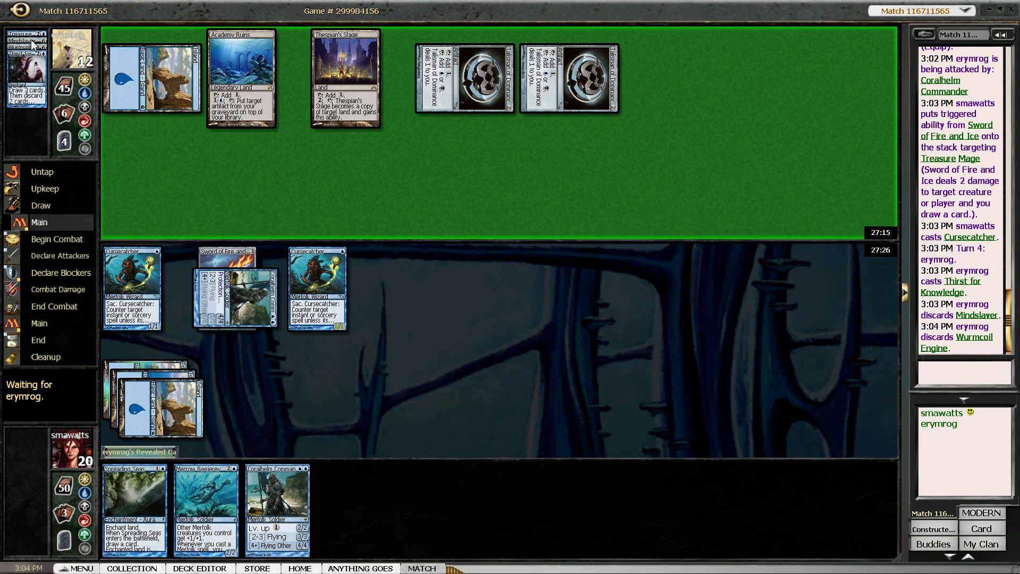
mouse_move(180, 149)
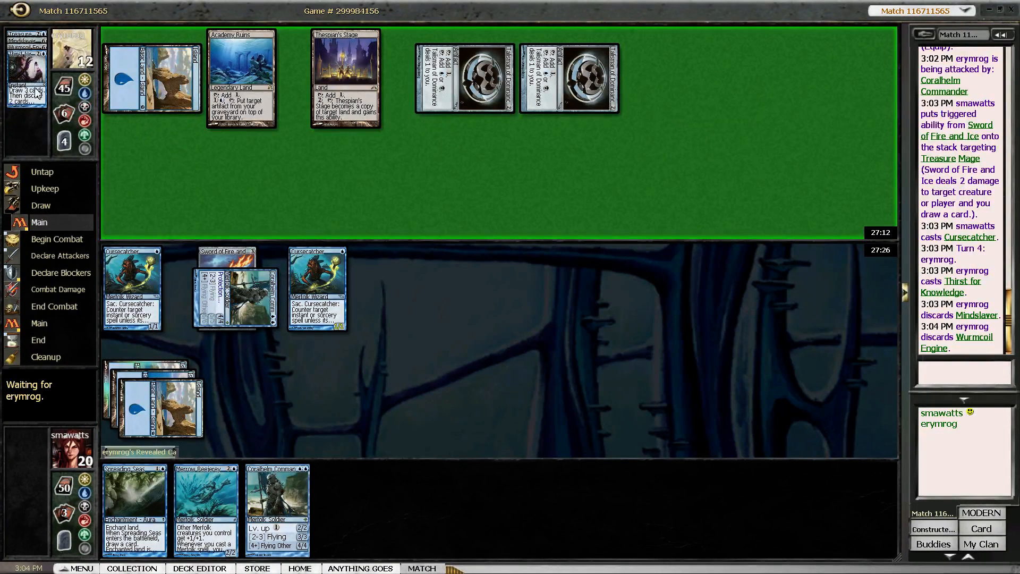
mouse_move(520, 194)
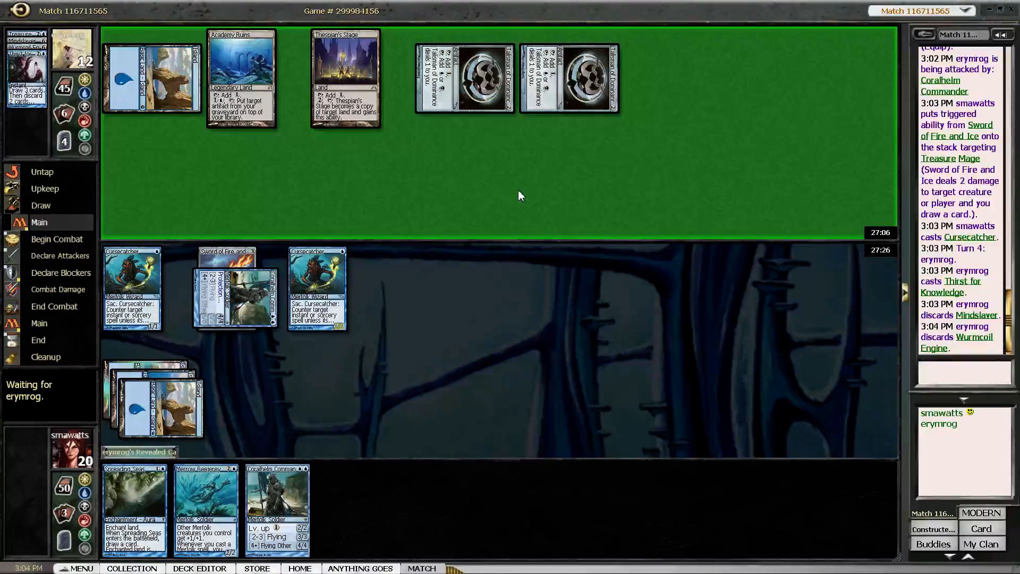
mouse_move(404, 215)
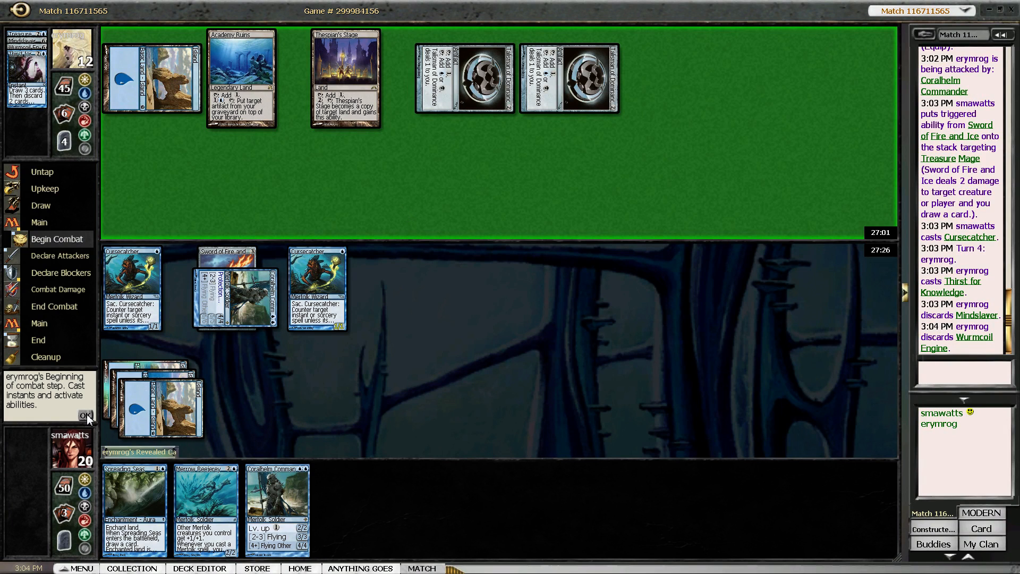
Pass the opponent's combat, then move to combat on turn 5 for the three-creature attack
click(86, 416)
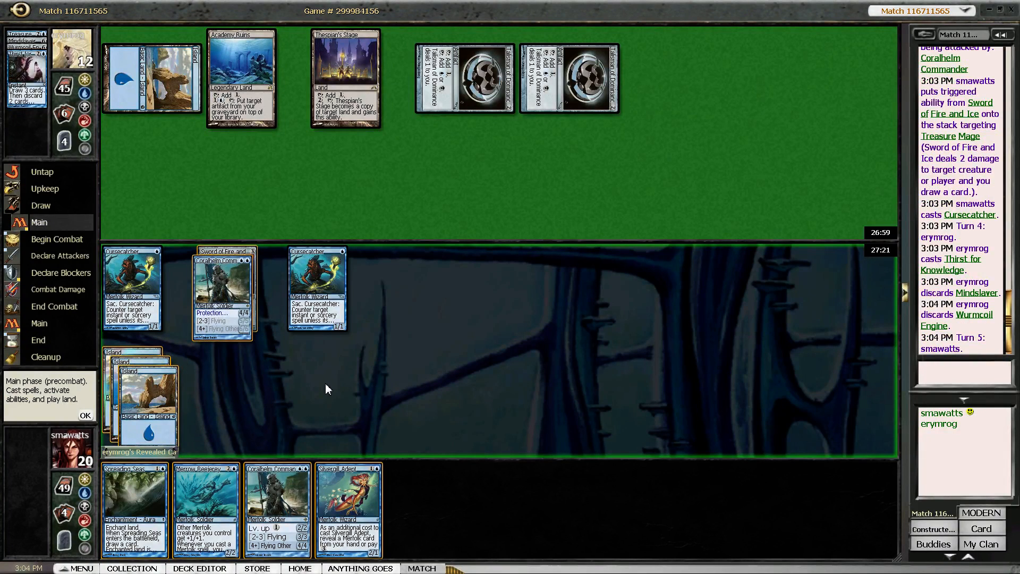
mouse_move(311, 354)
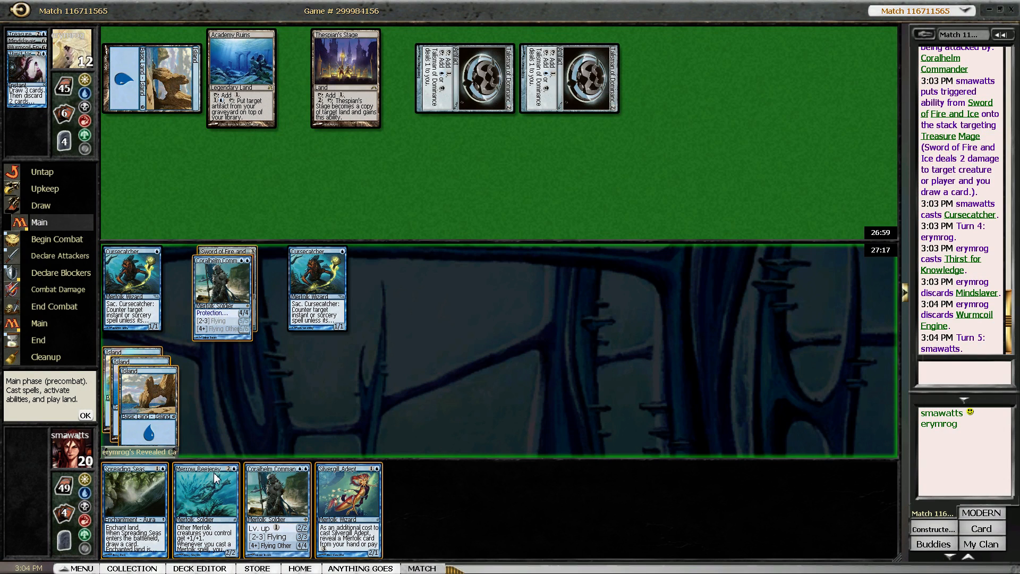
mouse_move(279, 368)
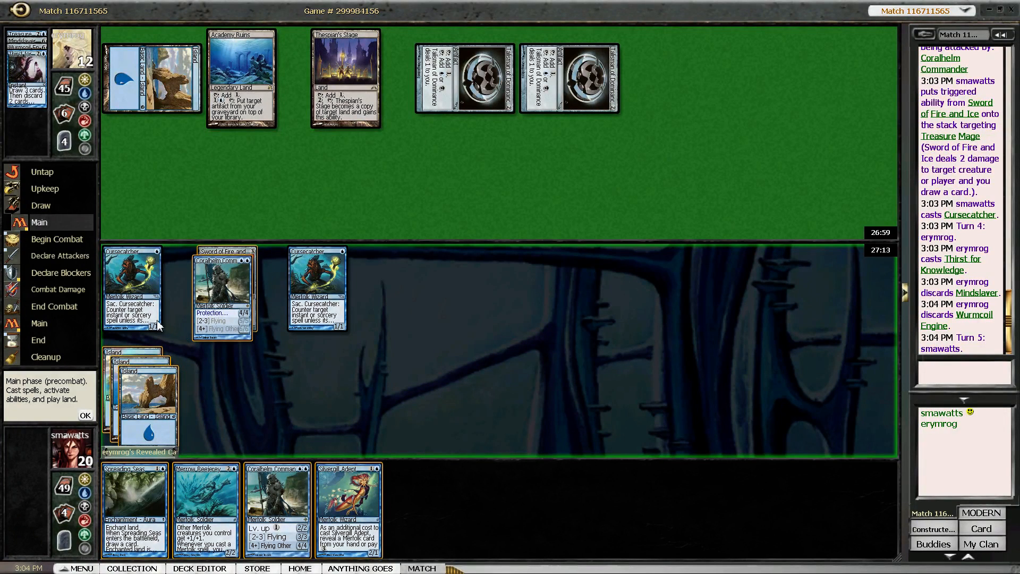
mouse_move(332, 391)
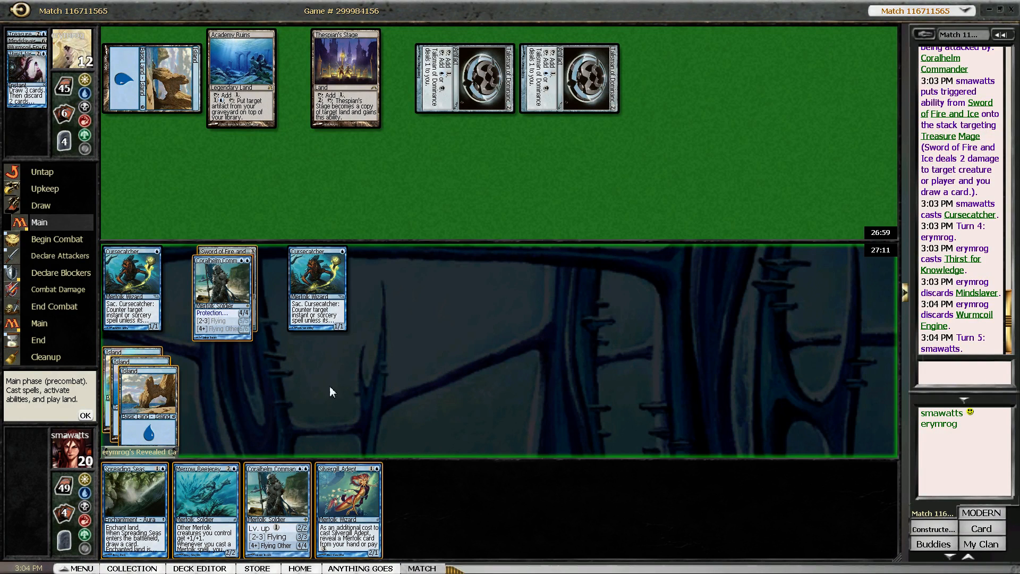
mouse_move(244, 334)
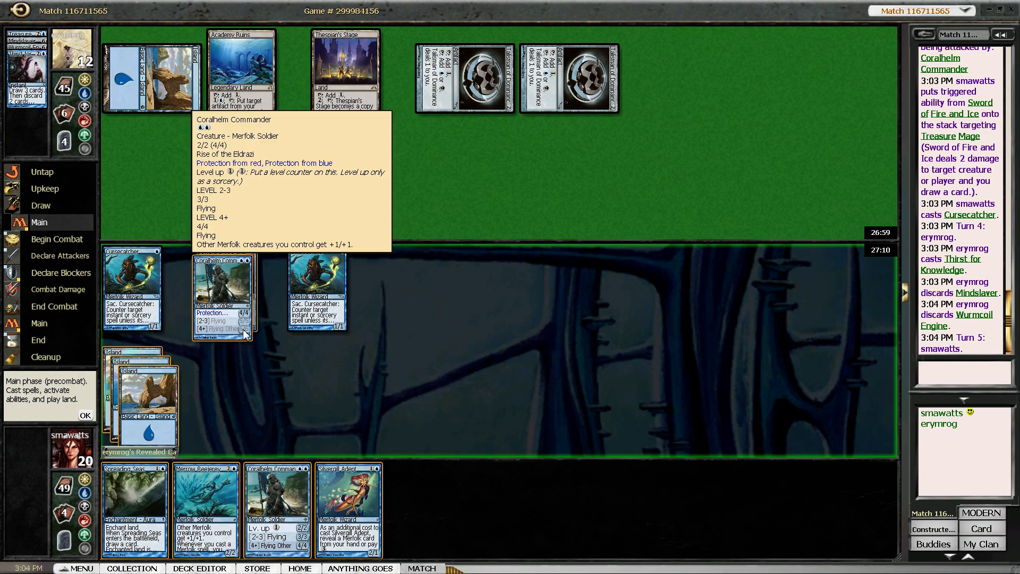
mouse_move(237, 449)
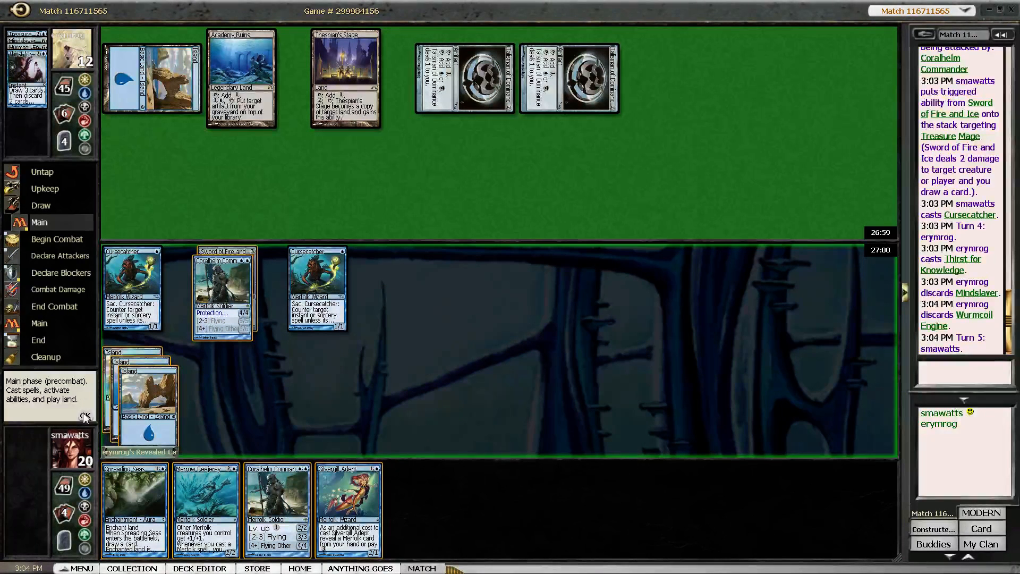
click(56, 239)
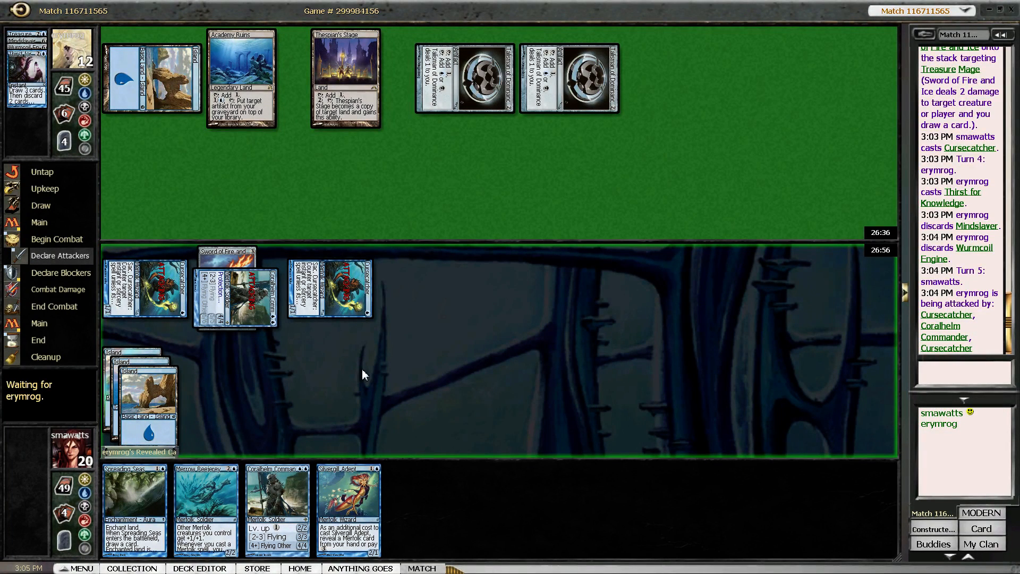
mouse_move(455, 222)
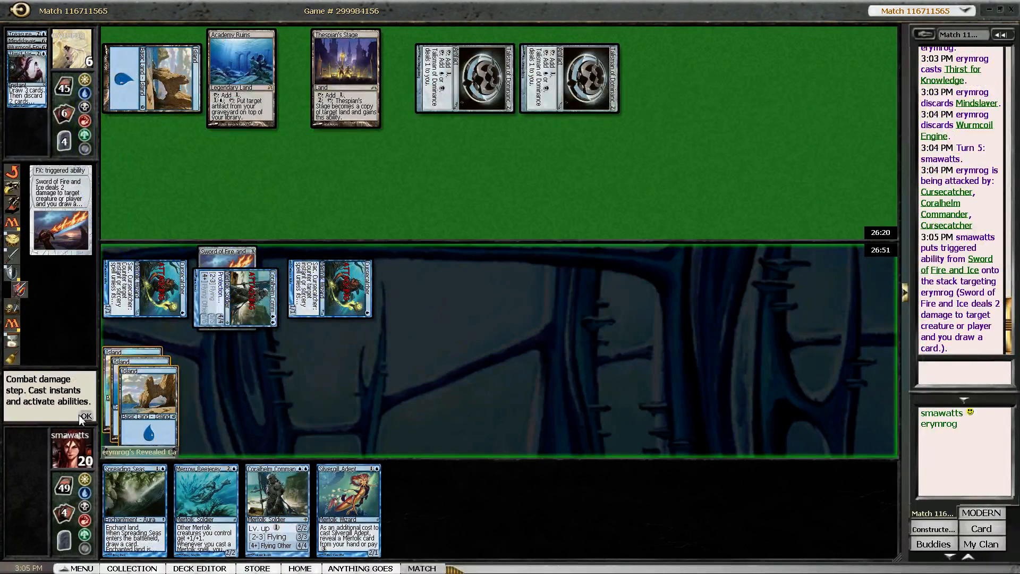
Resolve the Sword trigger leaving the opponent at 4, then end the turn after Spreading Seas on Academy Ruins
click(87, 416)
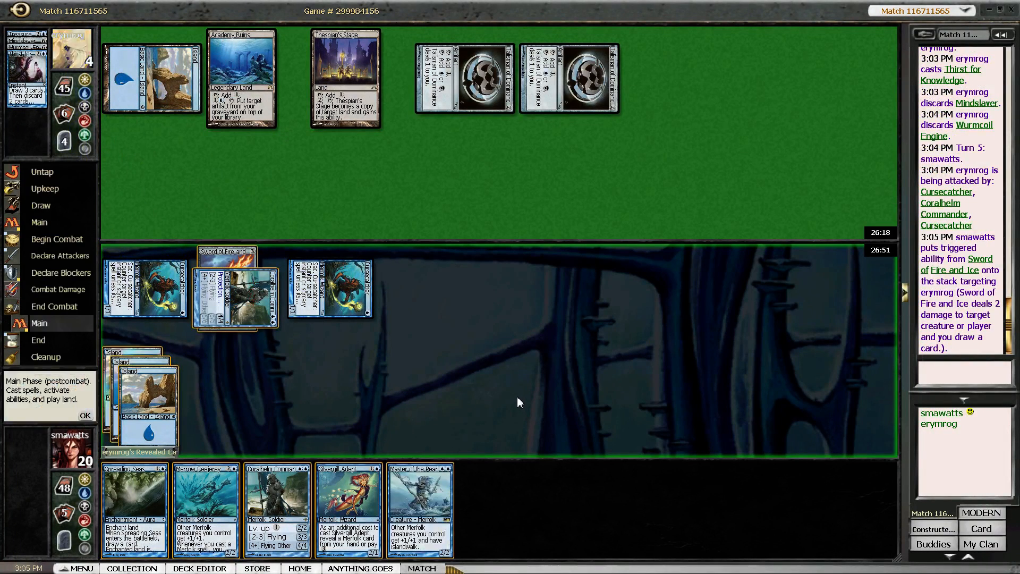
mouse_move(295, 404)
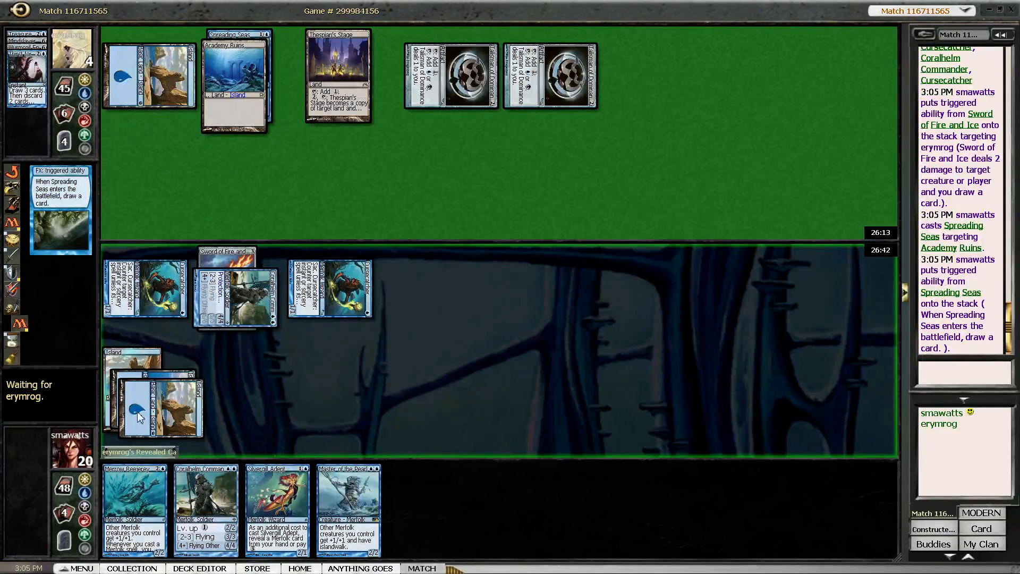
mouse_move(359, 414)
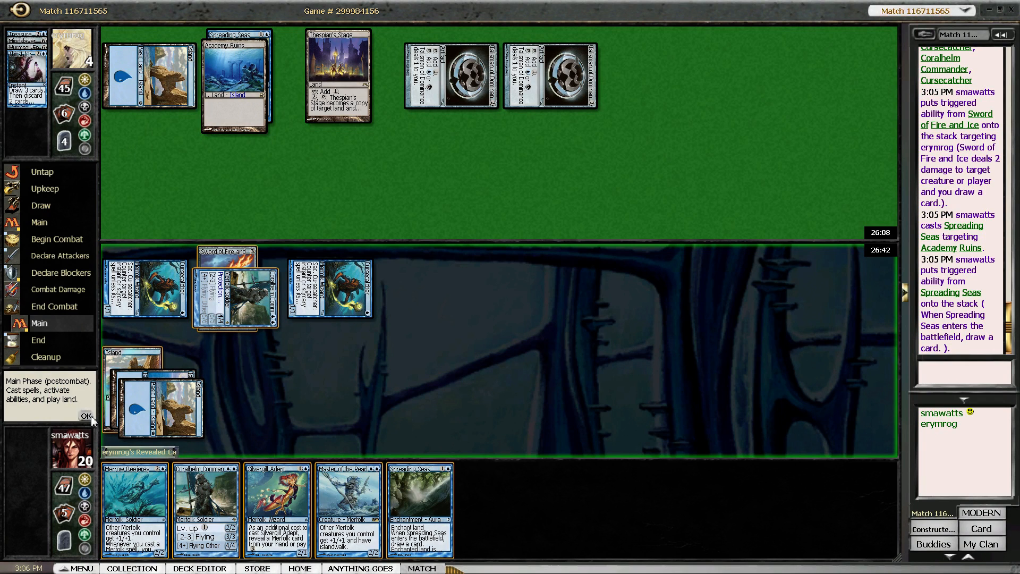
click(84, 416)
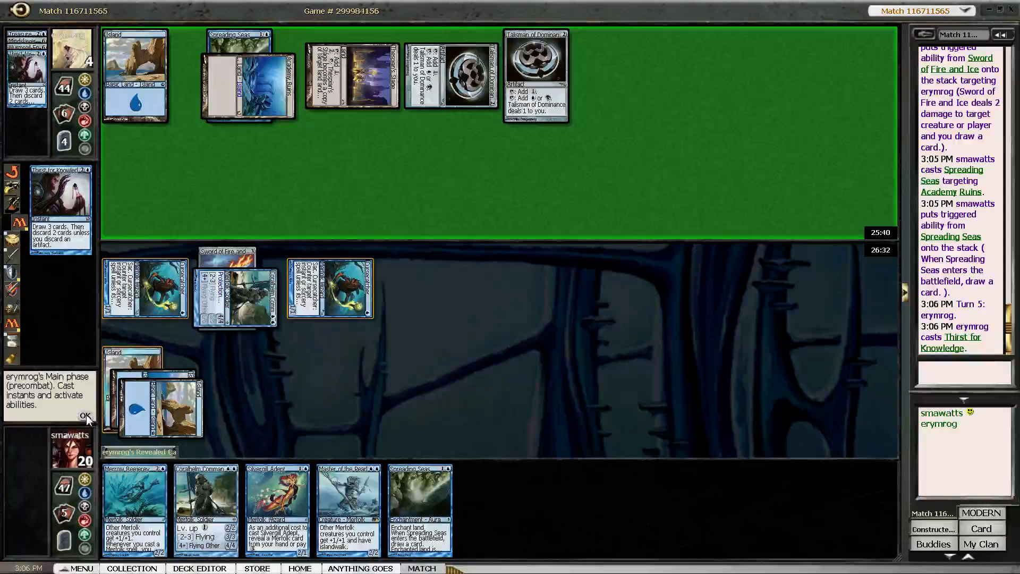
Let Thirst for Knowledge resolve, then dismiss the Game Results after the concession to reach sideboarding
click(85, 415)
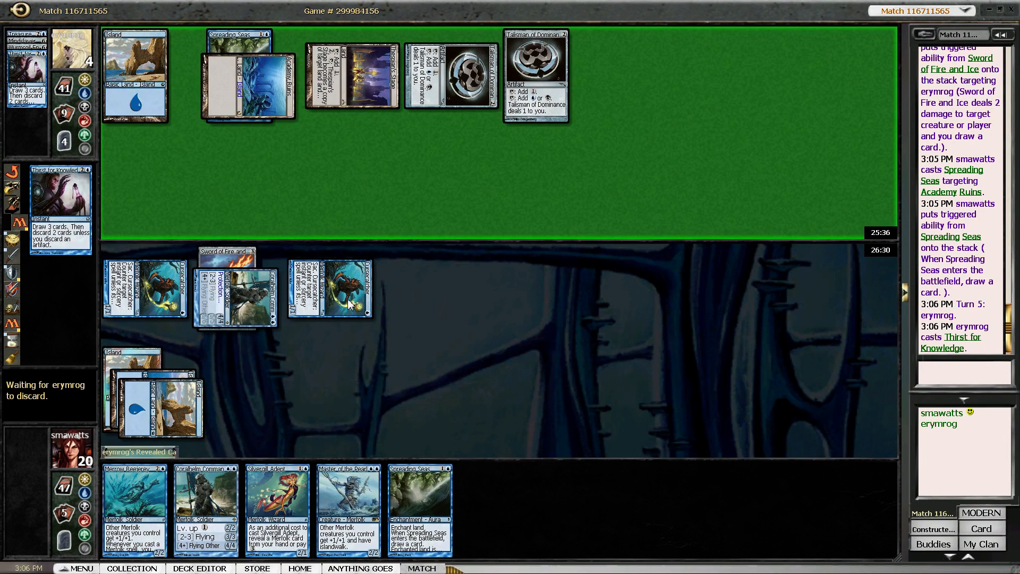
mouse_move(433, 363)
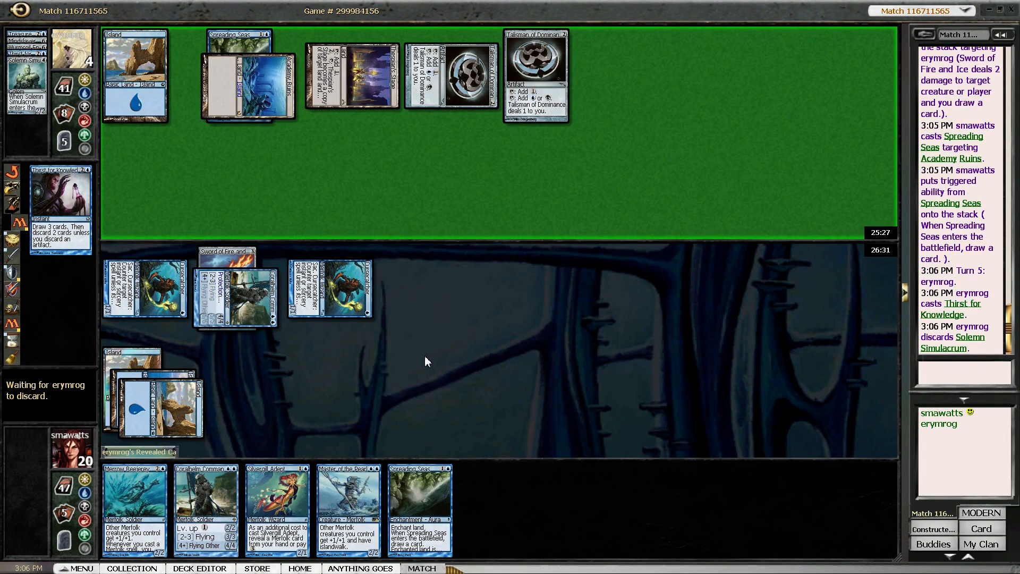
mouse_move(430, 357)
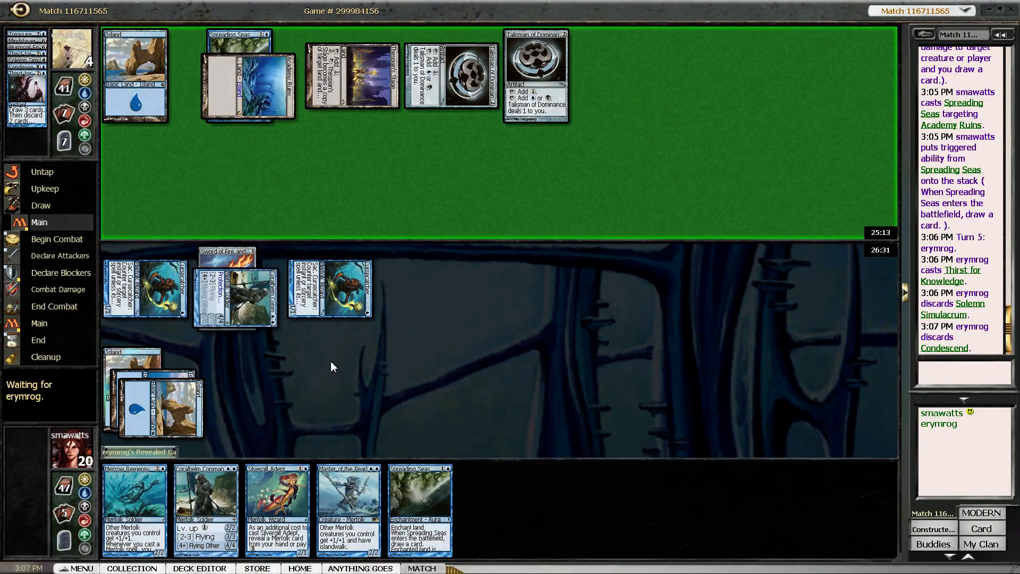
mouse_move(421, 428)
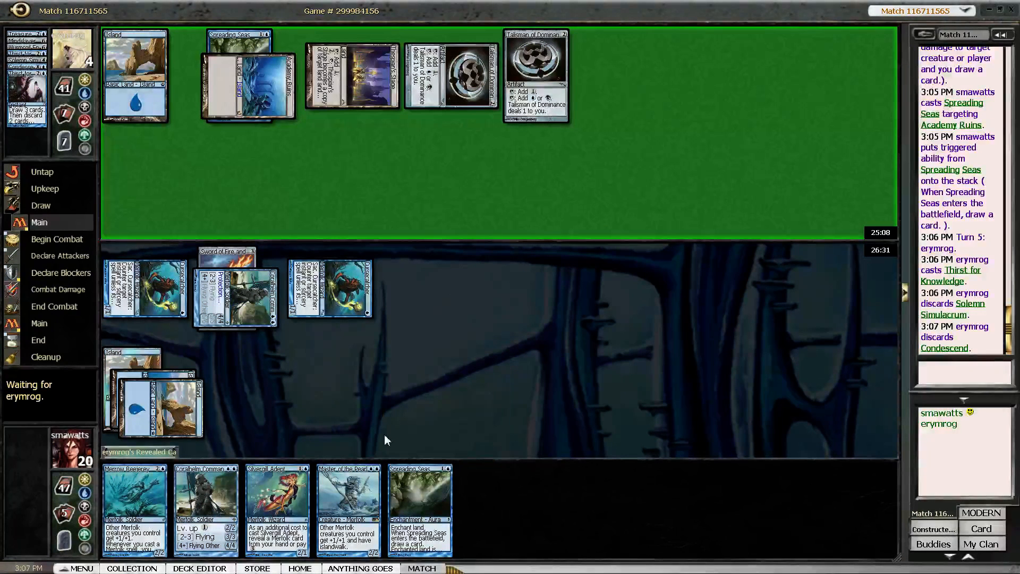
mouse_move(357, 484)
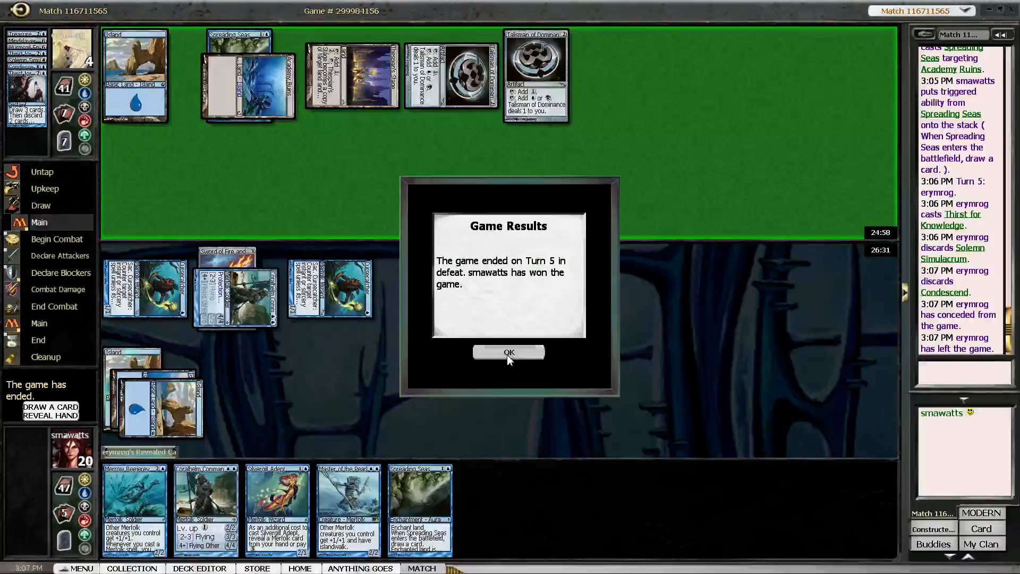
click(510, 352)
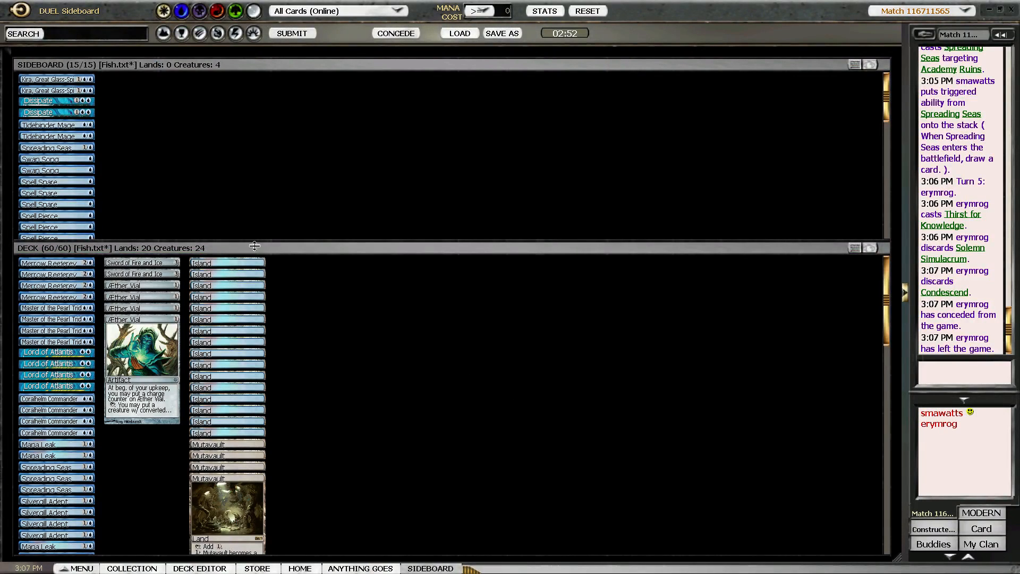
mouse_move(271, 251)
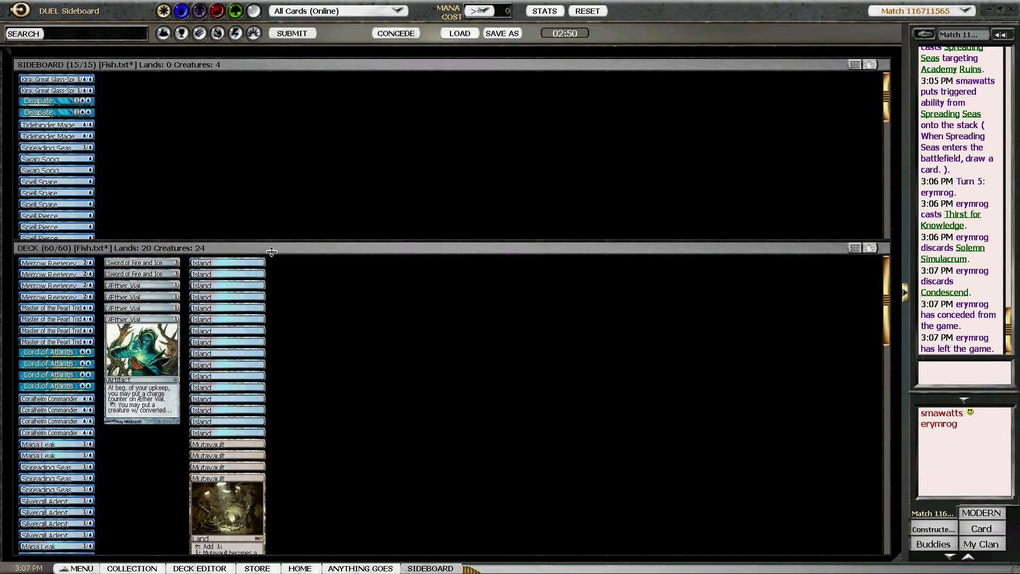
Move Vapor Snag and Mana Leak to the sideboard for Dispels and submit the 60-card deck
drag(272, 251, 279, 199)
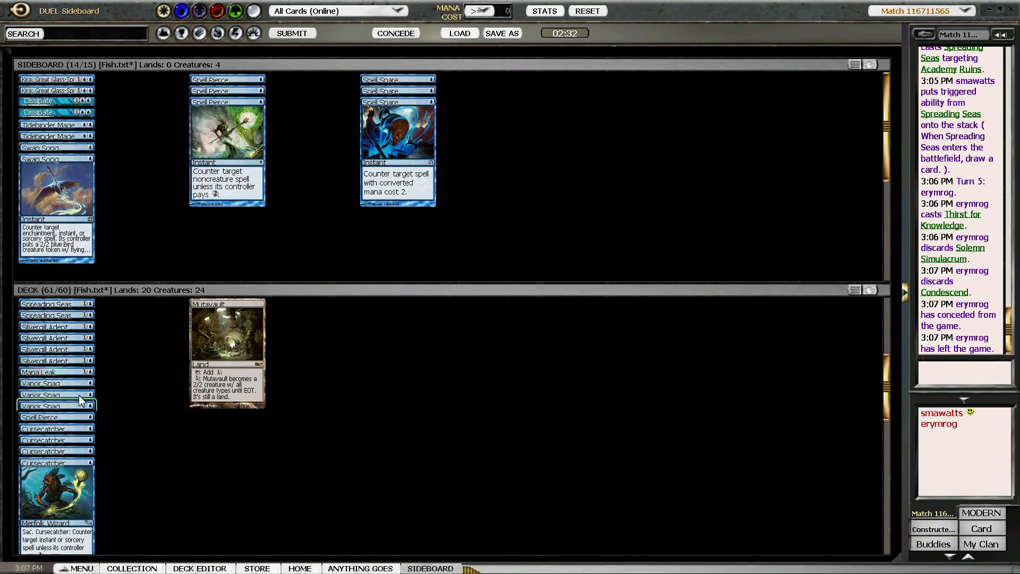
double_click(51, 406)
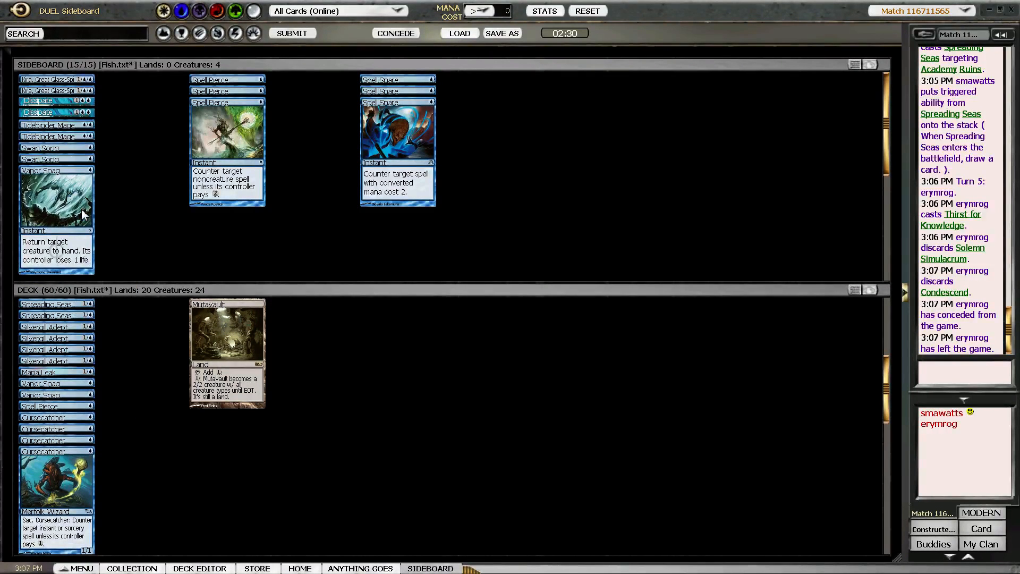
mouse_move(443, 211)
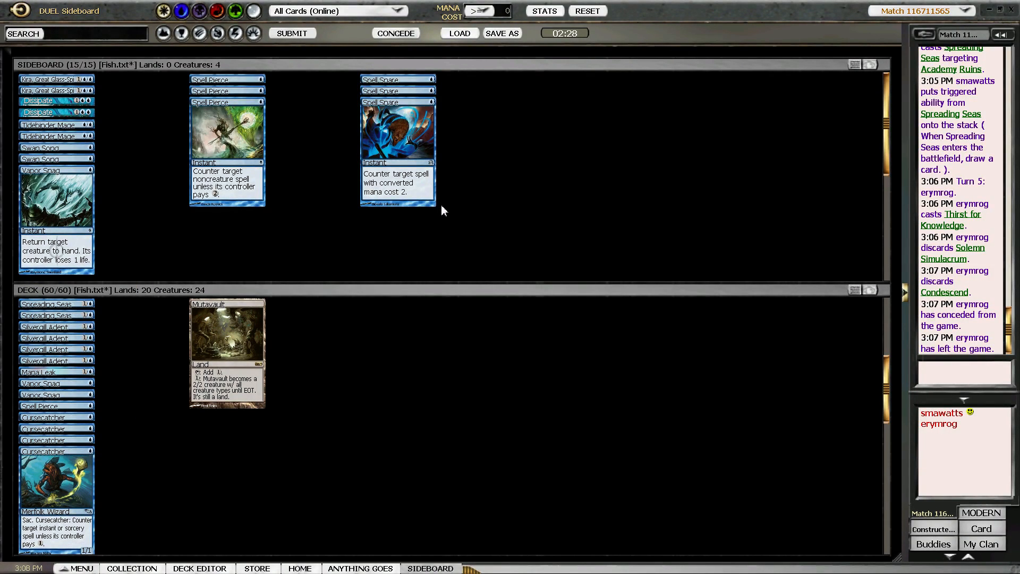
mouse_move(289, 238)
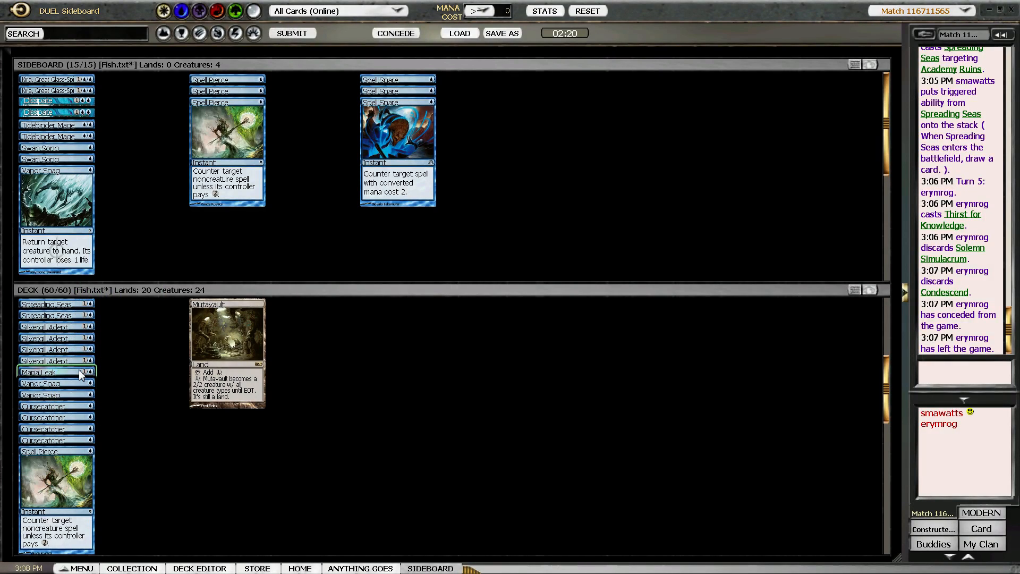
double_click(48, 372)
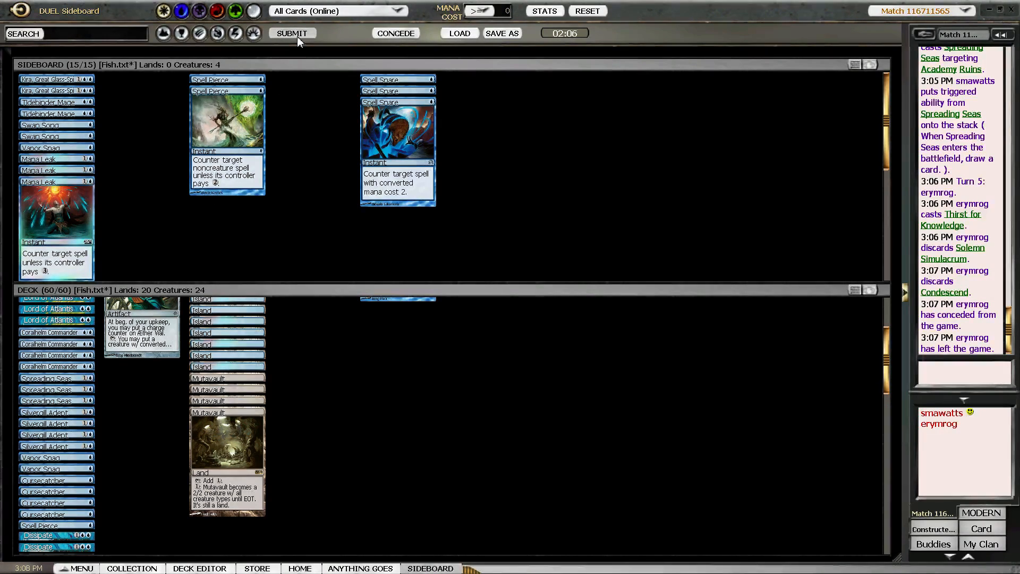
click(293, 33)
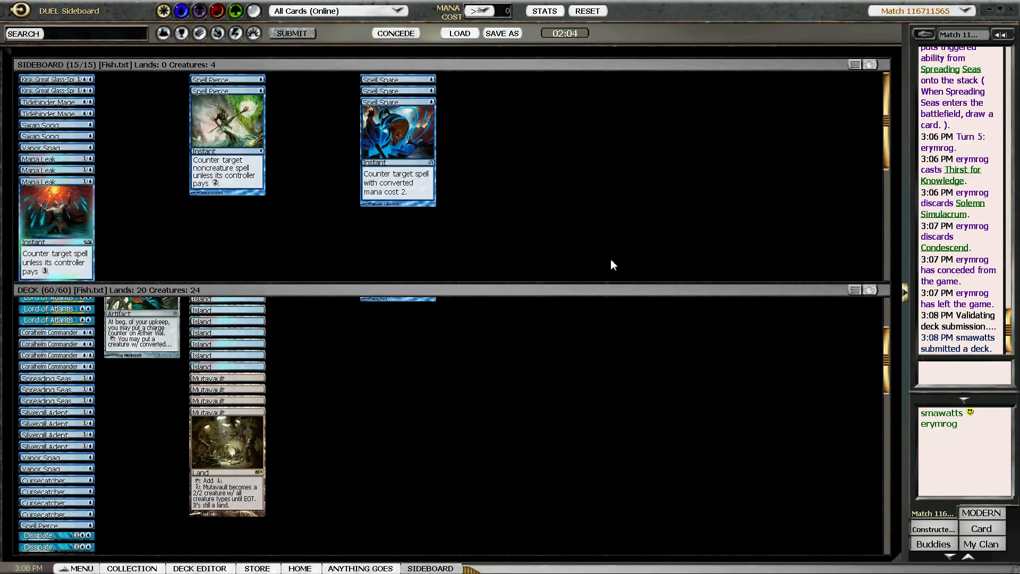
mouse_move(610, 250)
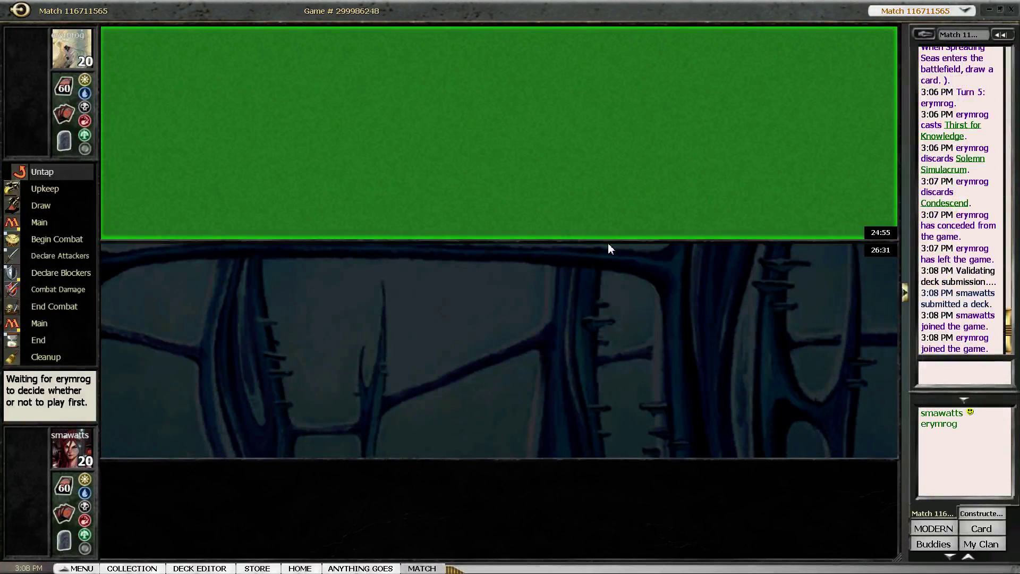
mouse_move(616, 224)
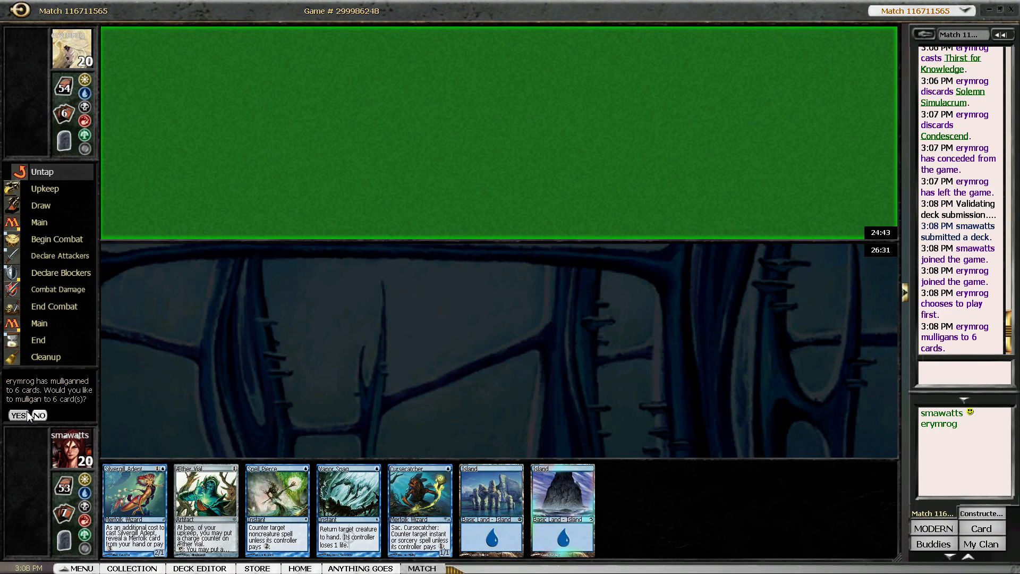
Decline the mulligan, then play Island and Æther Vial and end turn one
click(37, 415)
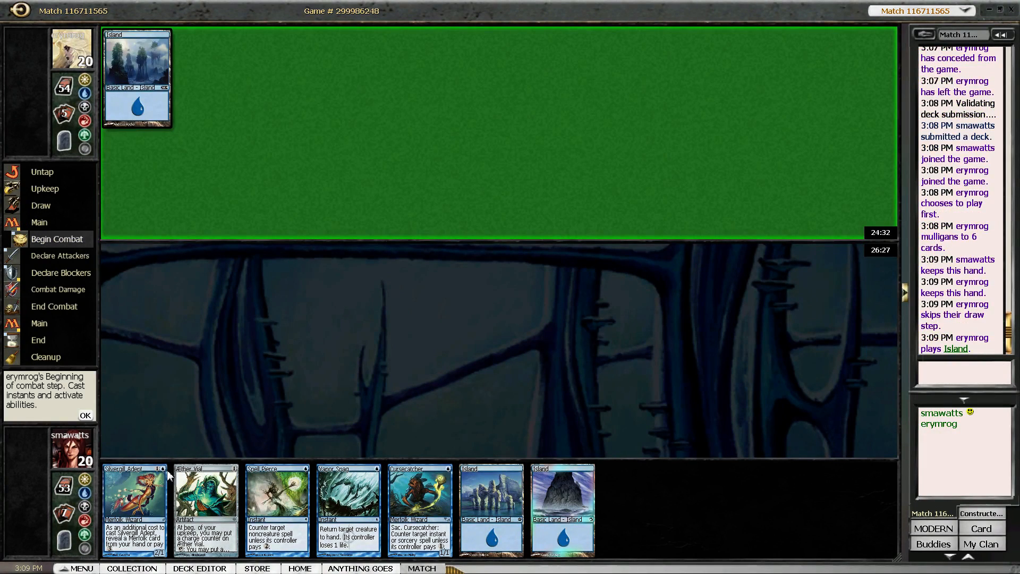
click(85, 416)
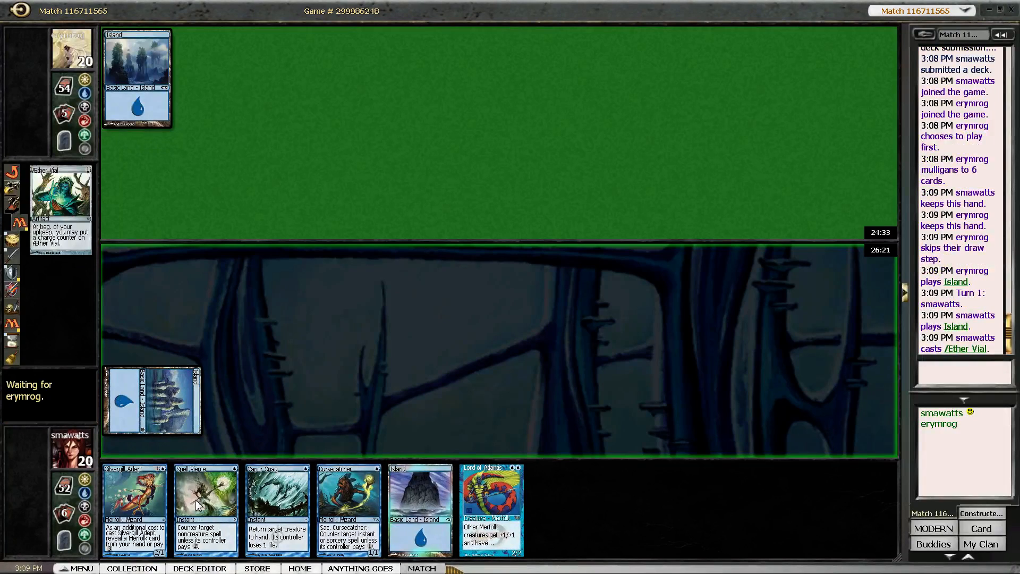
mouse_move(180, 502)
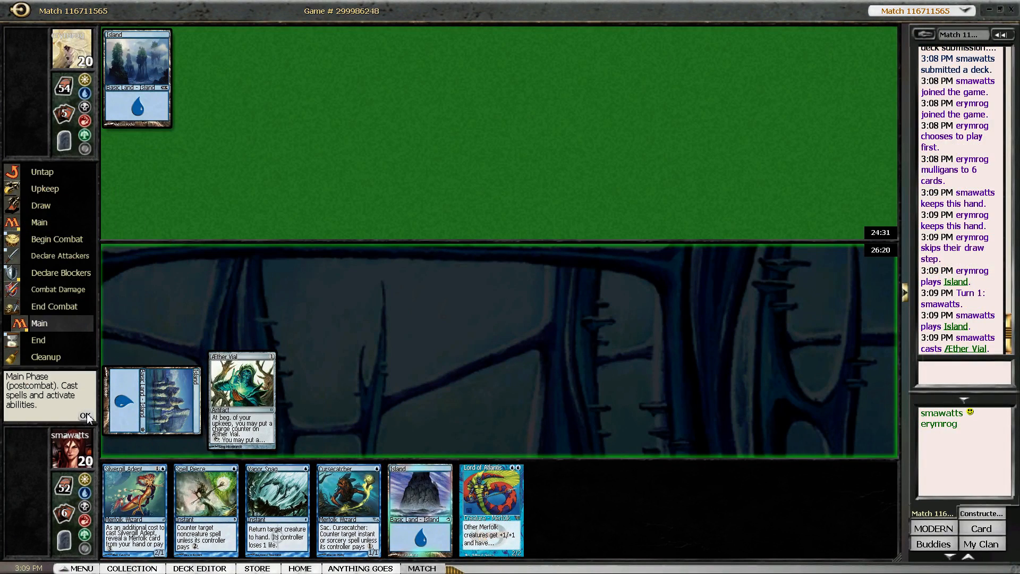
click(83, 417)
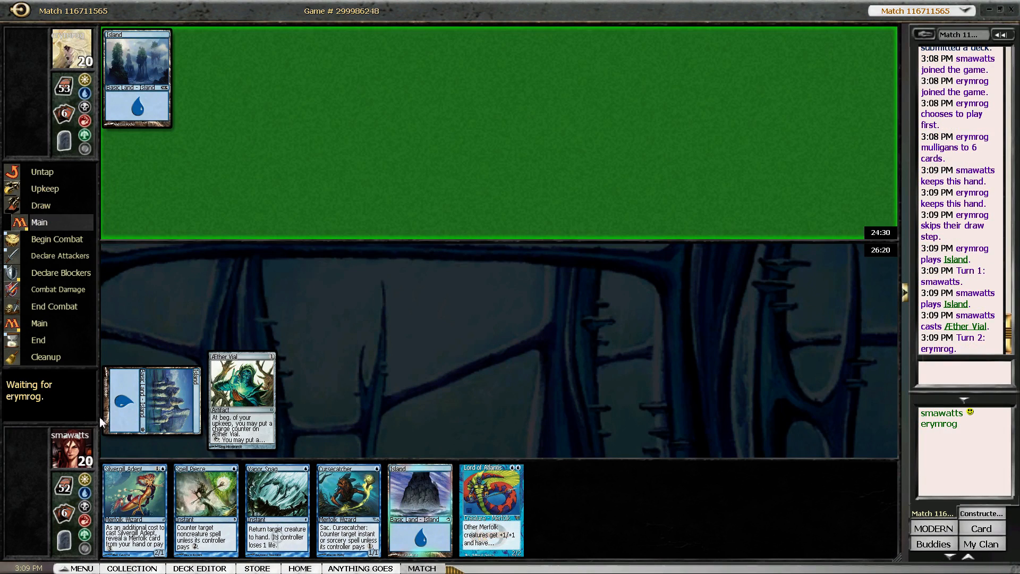
mouse_move(333, 380)
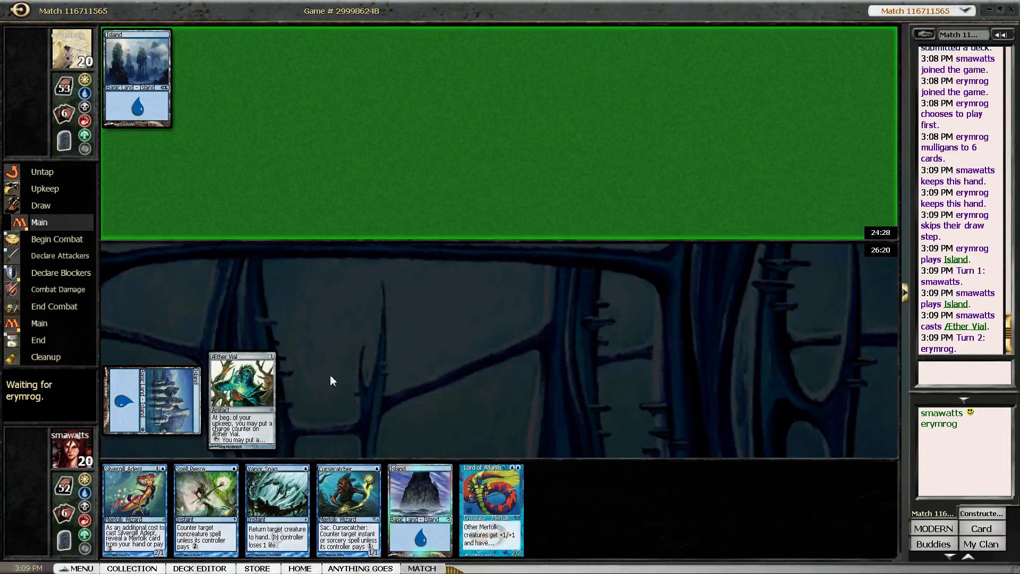
mouse_move(346, 382)
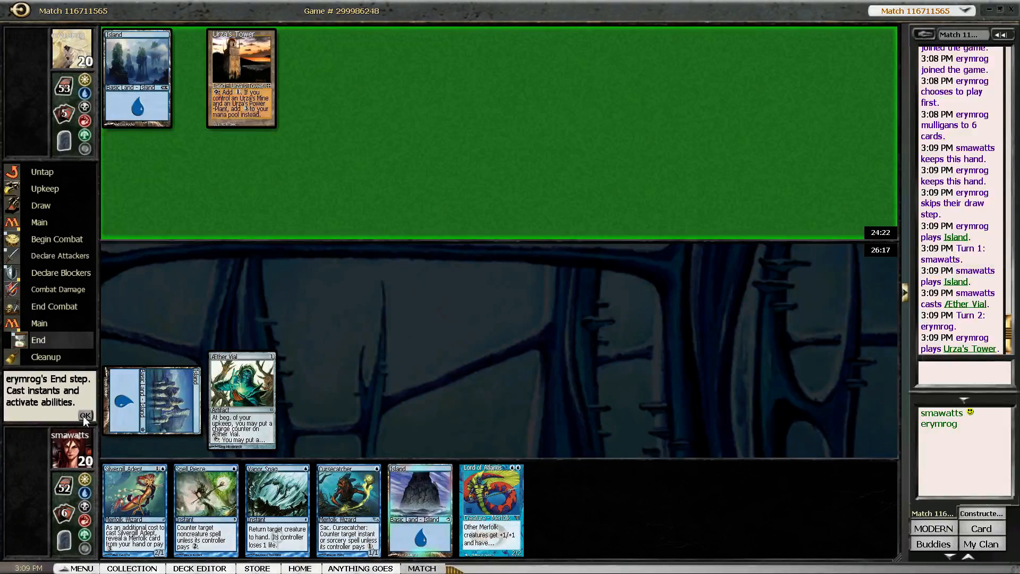
Resolve the Æther Vial upkeep trigger and play Mutavault as turn two's land
click(85, 415)
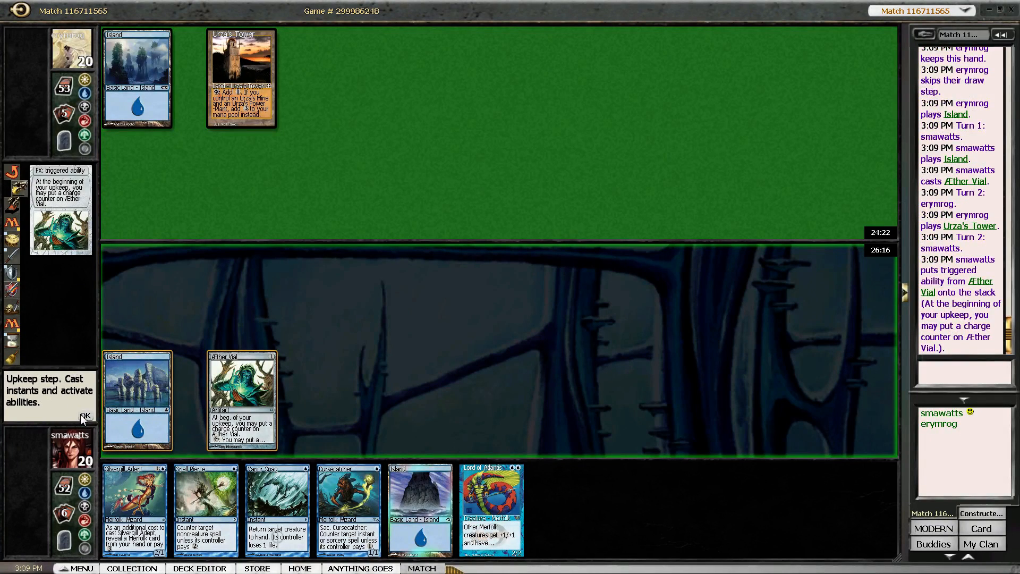
click(86, 415)
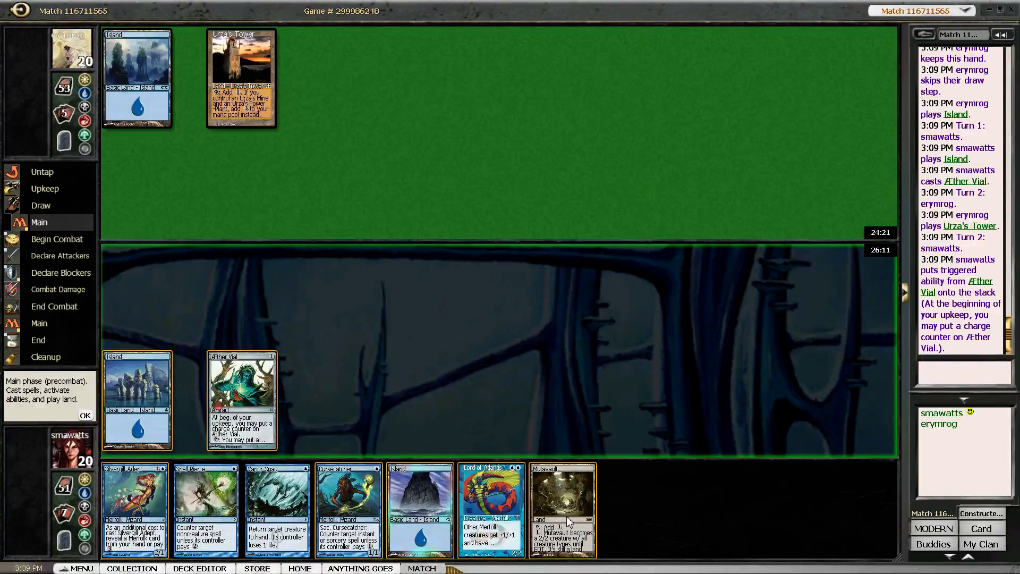
mouse_move(572, 522)
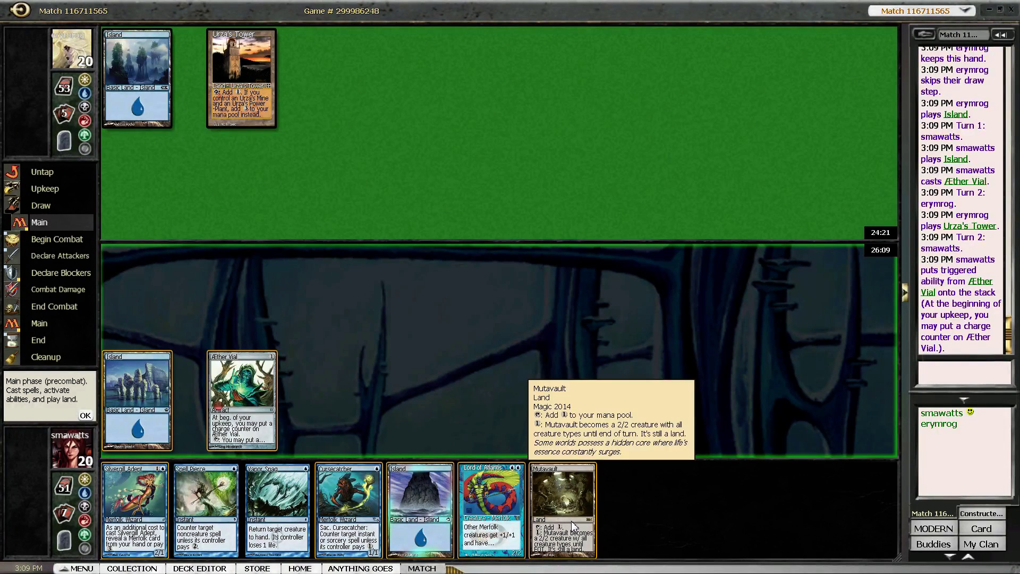
click(564, 513)
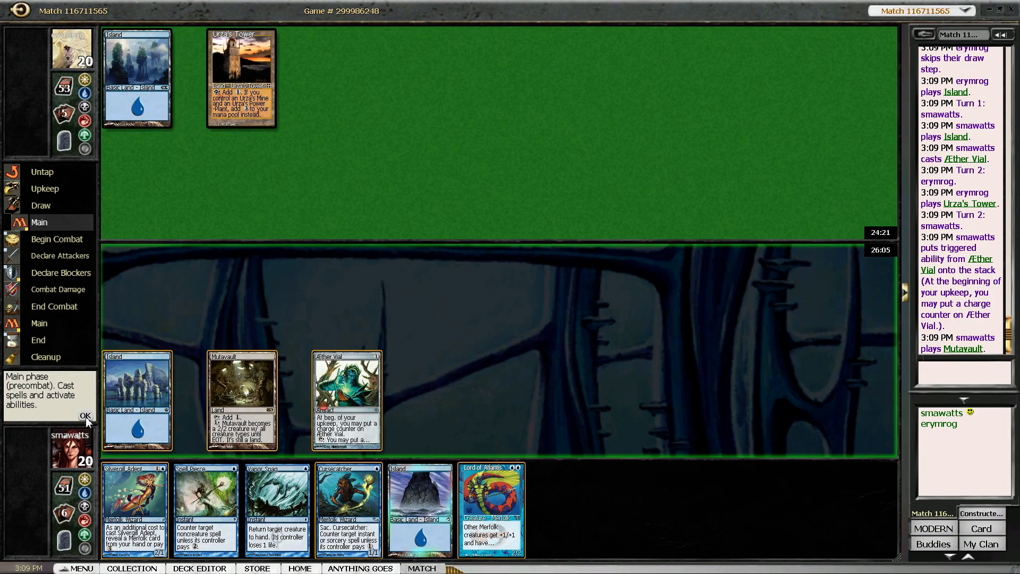
click(83, 415)
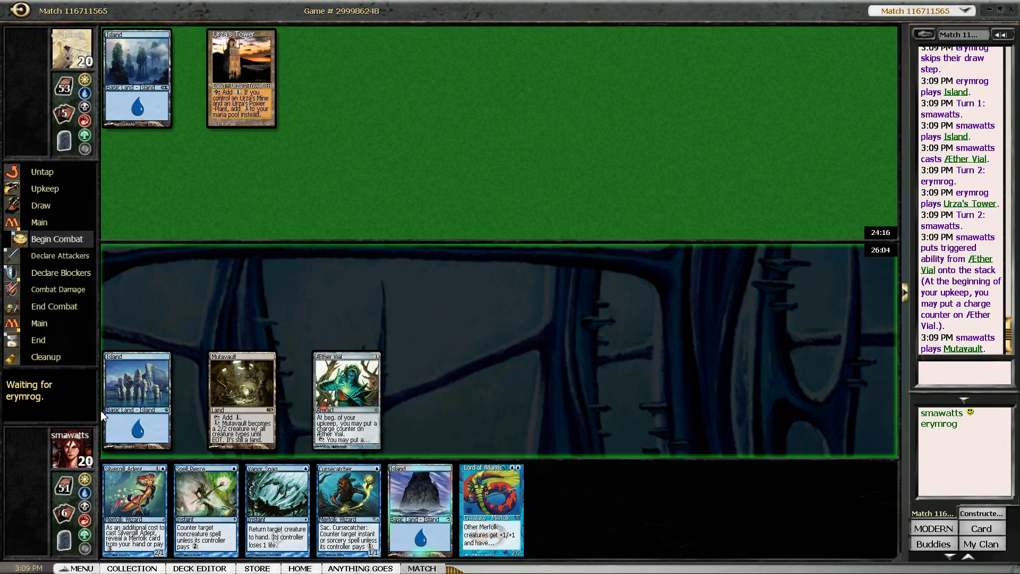
mouse_move(112, 406)
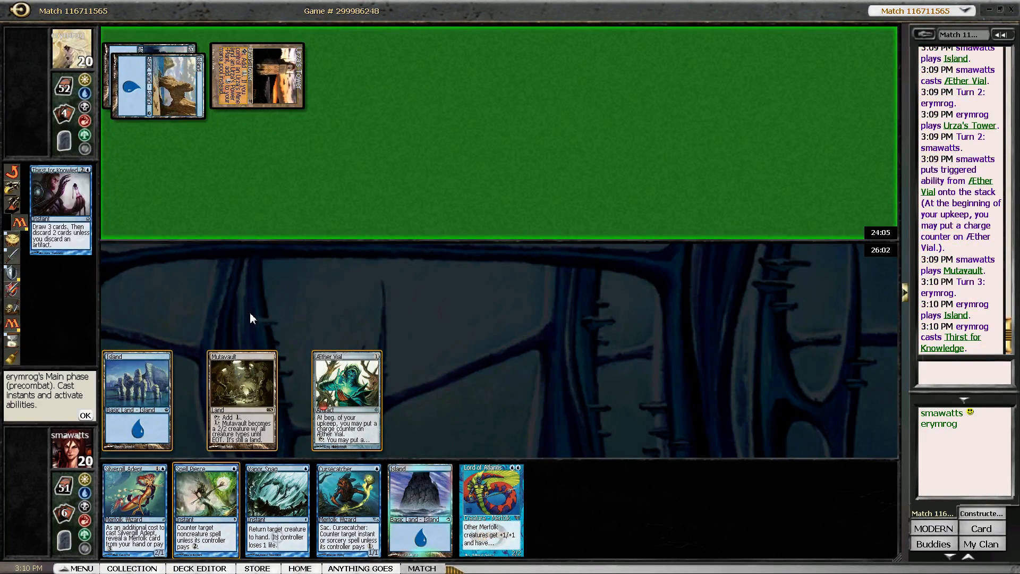
mouse_move(256, 322)
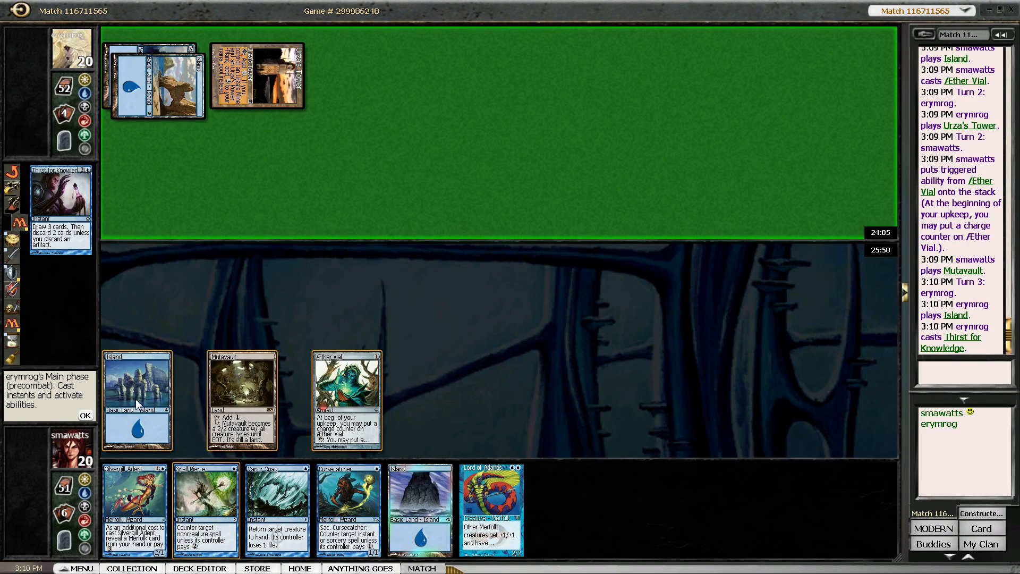
mouse_move(137, 404)
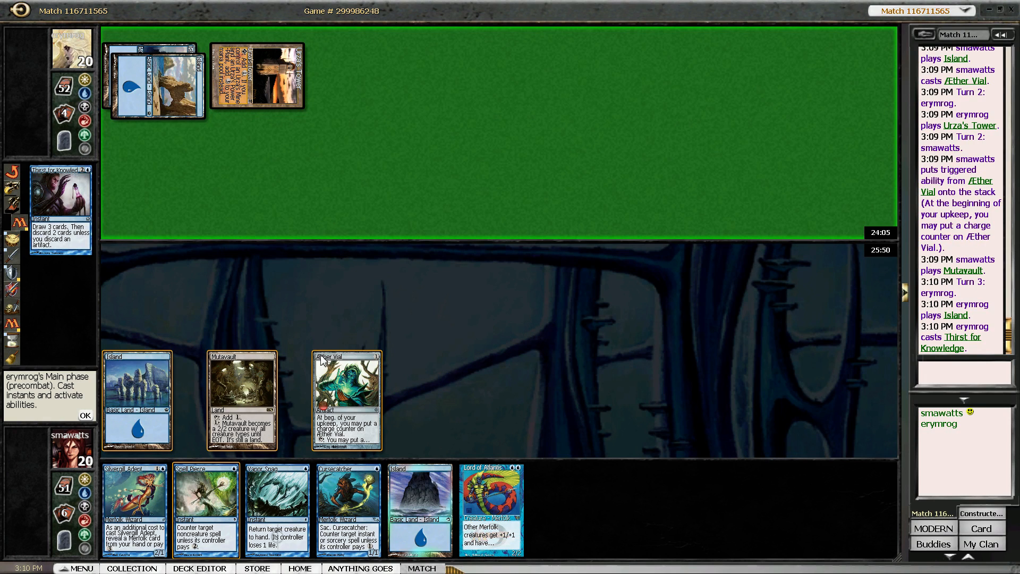
mouse_move(333, 383)
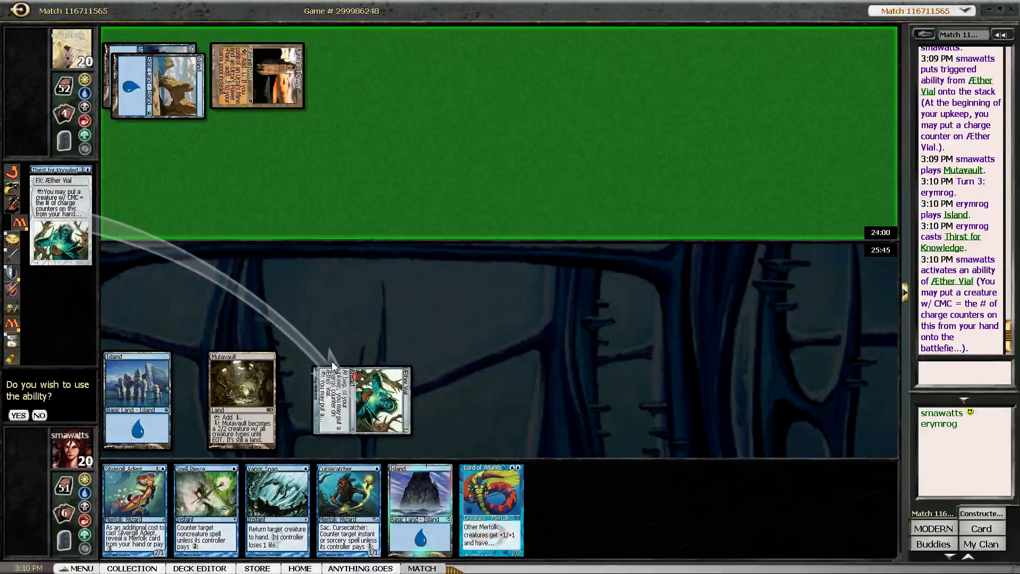
Vial in Cursecatcher and sacrifice it to counter the opponent's Thirst for Knowledge
click(18, 414)
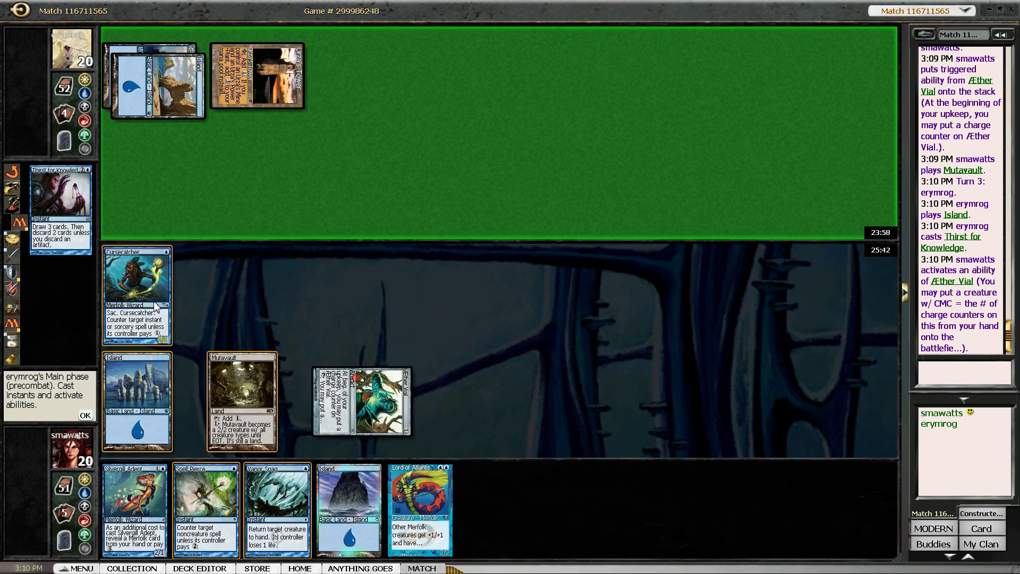
click(59, 202)
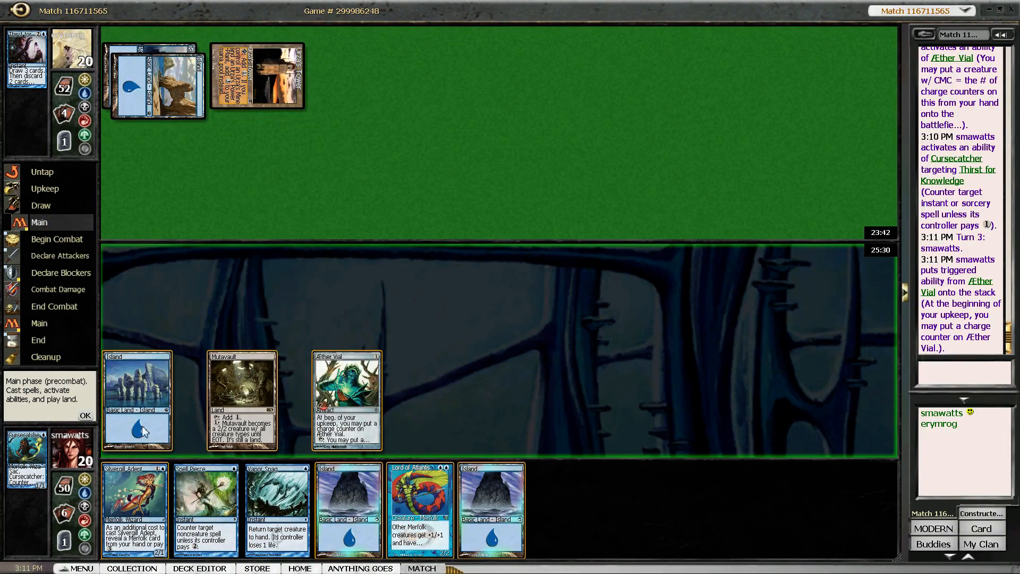
Play an Island, Vial in Lord of Atlantis, and attack with animated Mutavault for 17
click(490, 514)
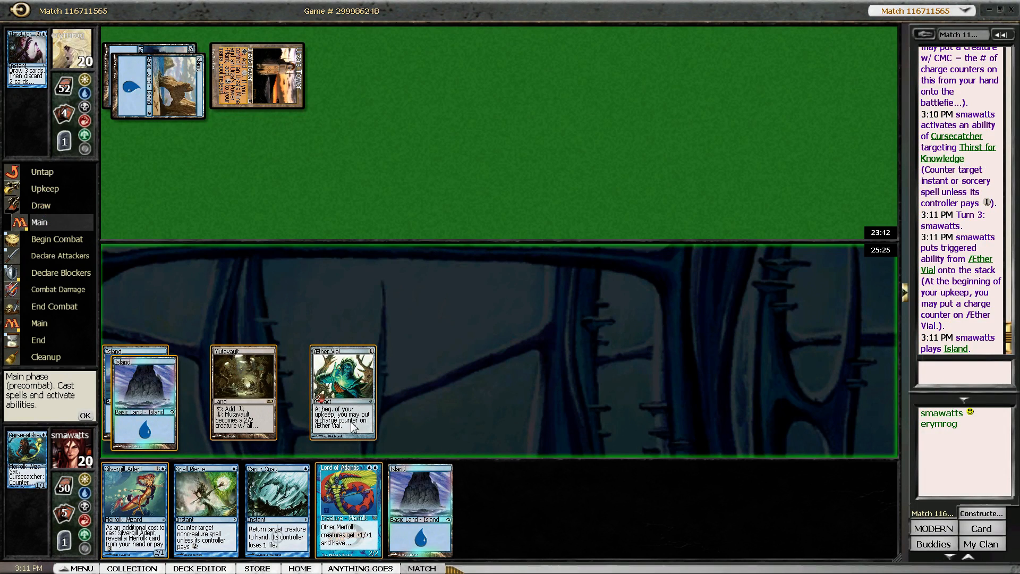
mouse_move(261, 386)
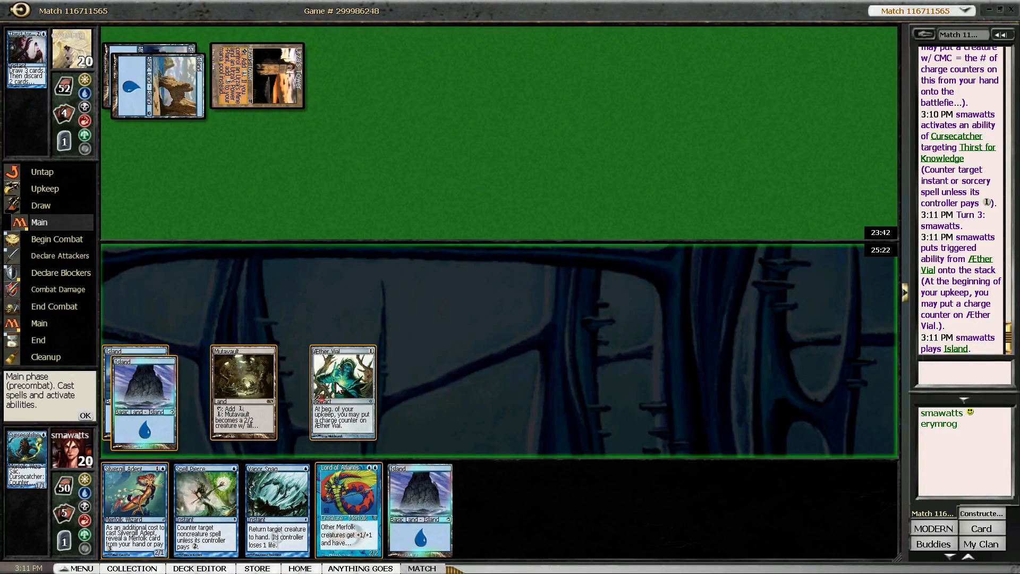
mouse_move(281, 387)
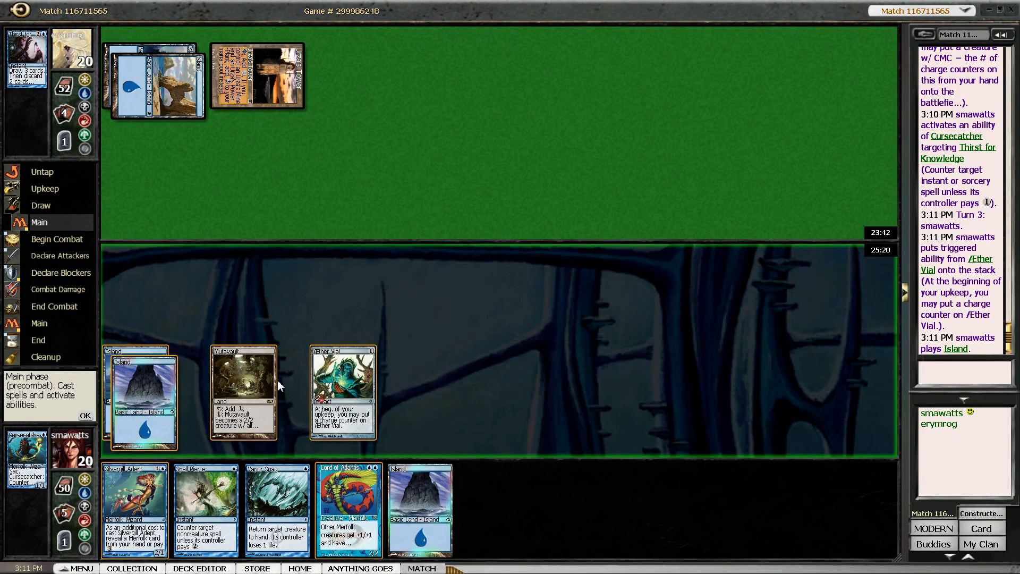
mouse_move(359, 395)
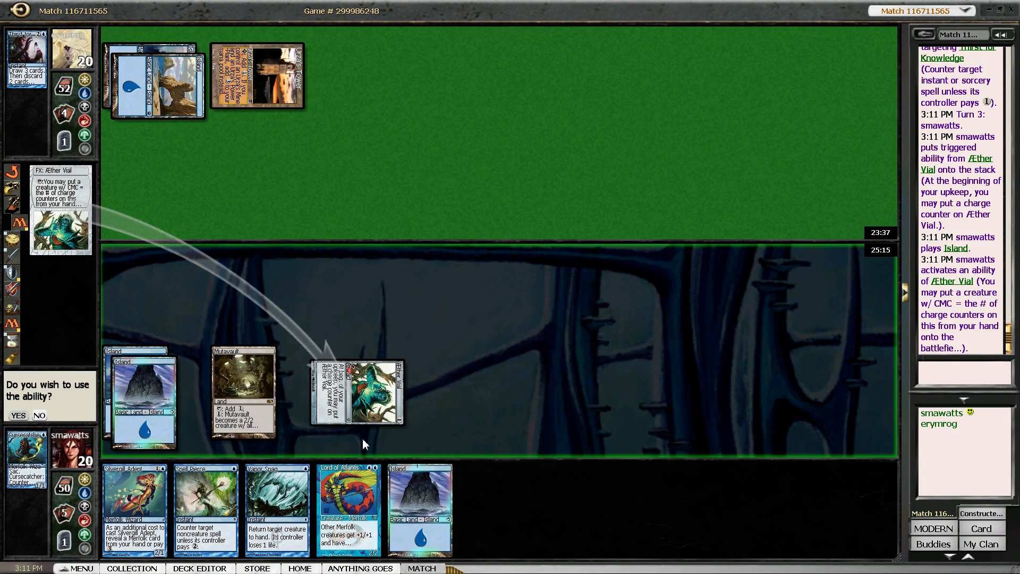
click(18, 414)
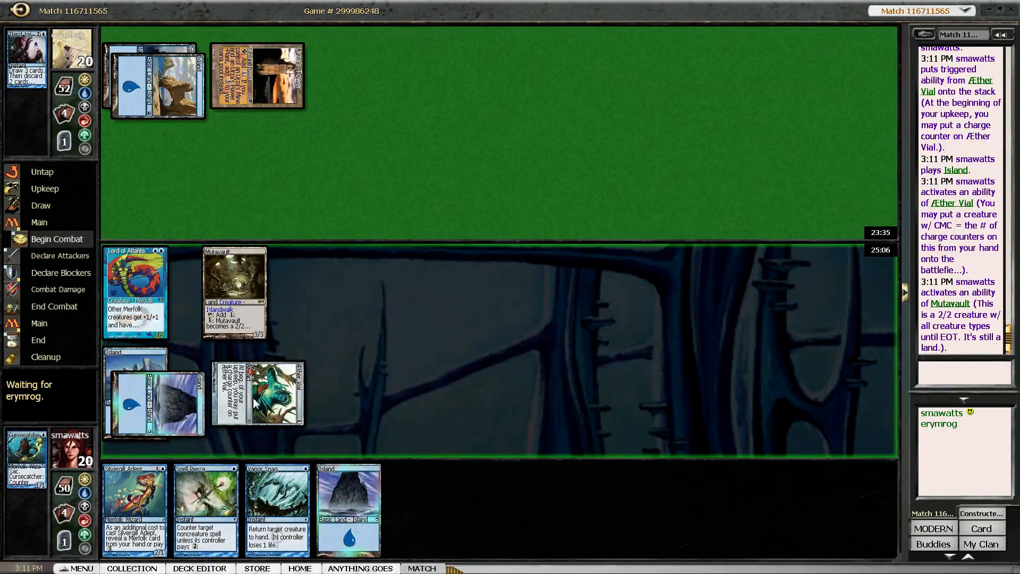
mouse_move(396, 368)
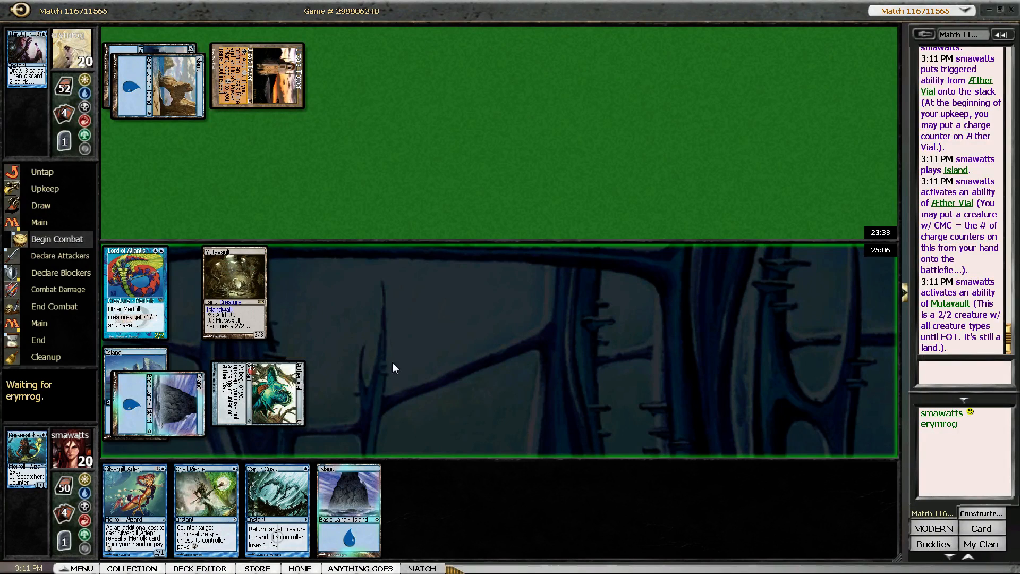
mouse_move(398, 353)
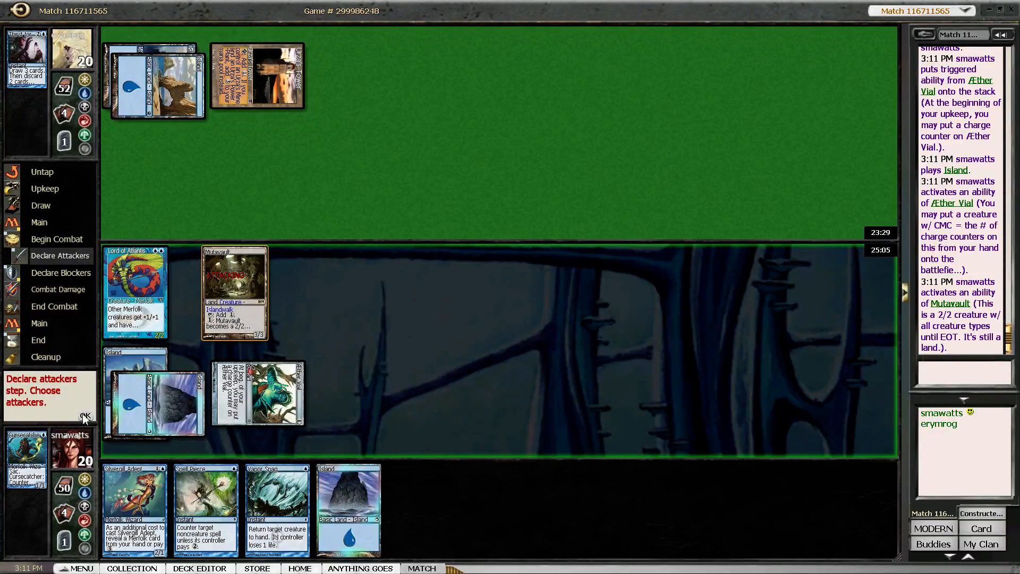
click(85, 415)
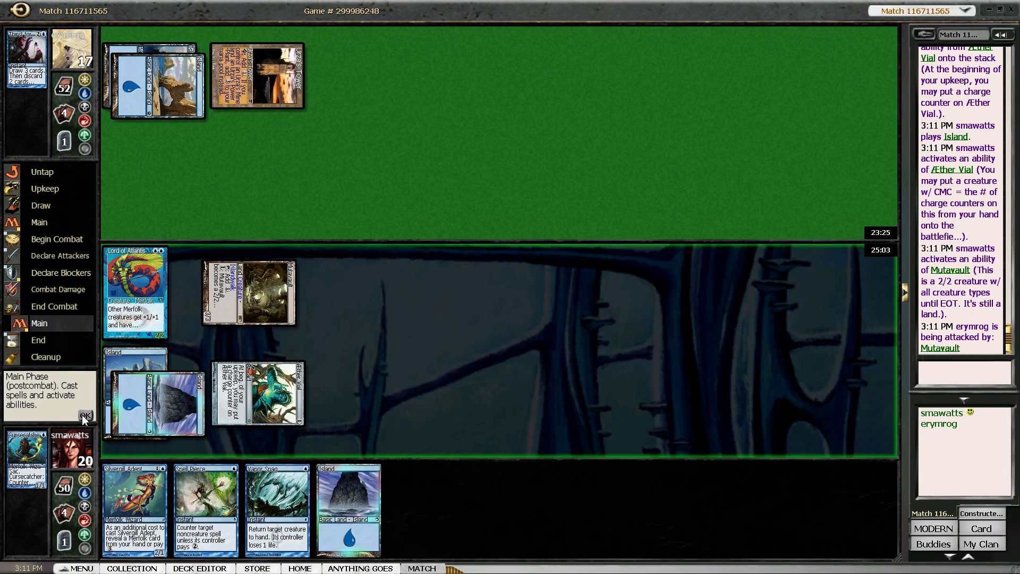
click(83, 414)
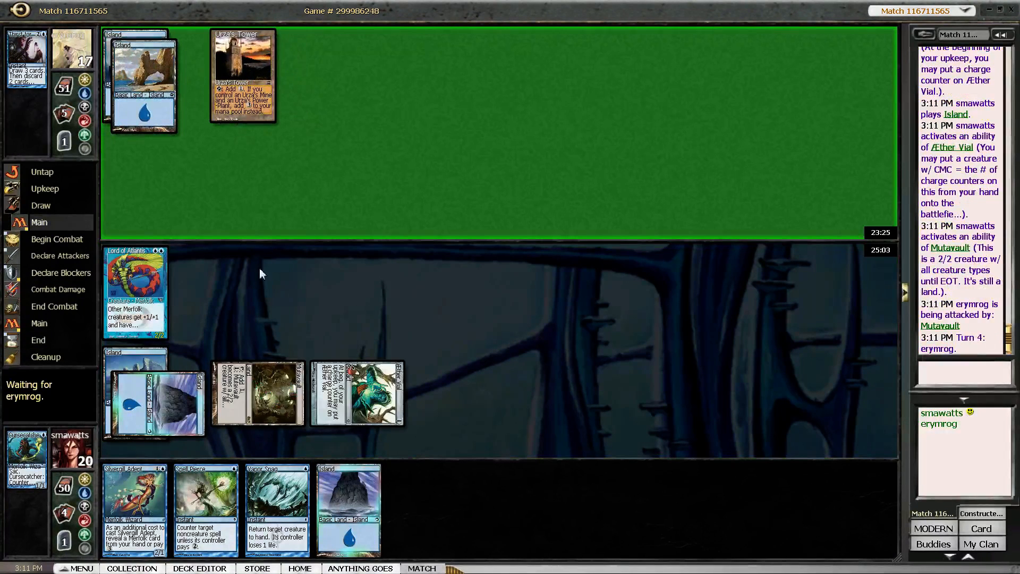
mouse_move(264, 260)
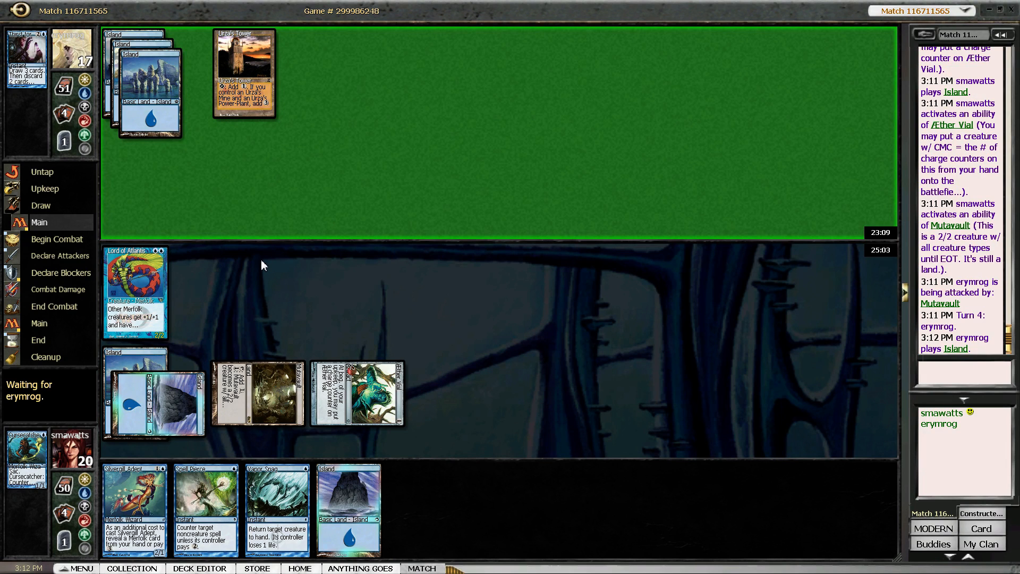
mouse_move(251, 275)
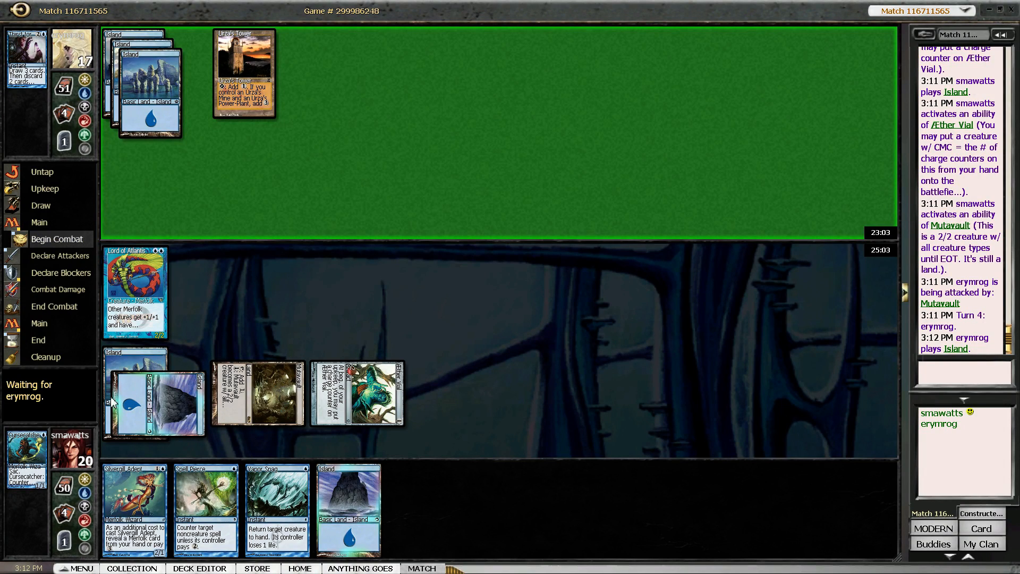
mouse_move(87, 414)
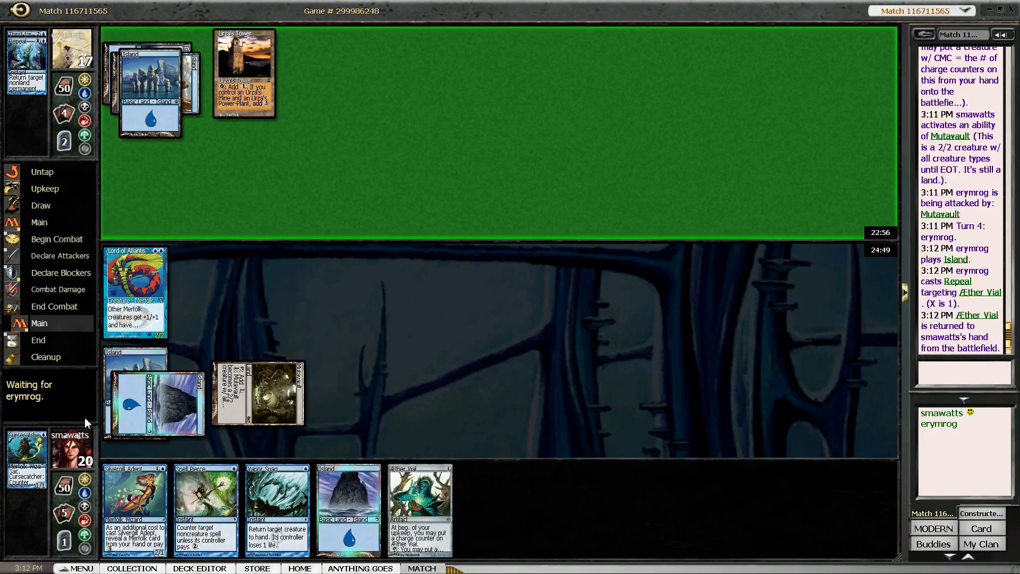
mouse_move(370, 502)
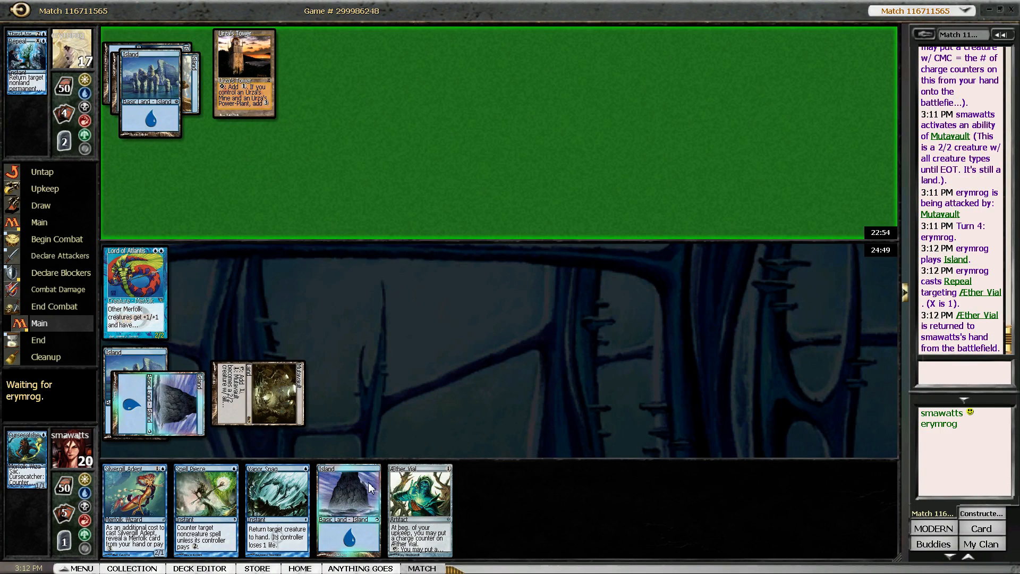
mouse_move(366, 489)
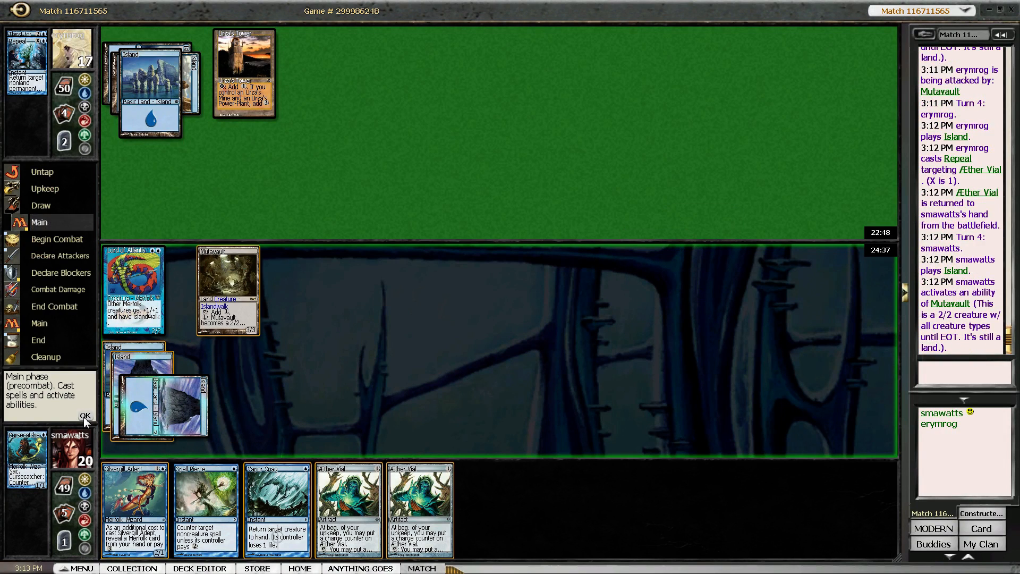
Attack with Lord of Atlantis and Mutavault to 12, then let Thirst for Knowledge resolve
click(86, 414)
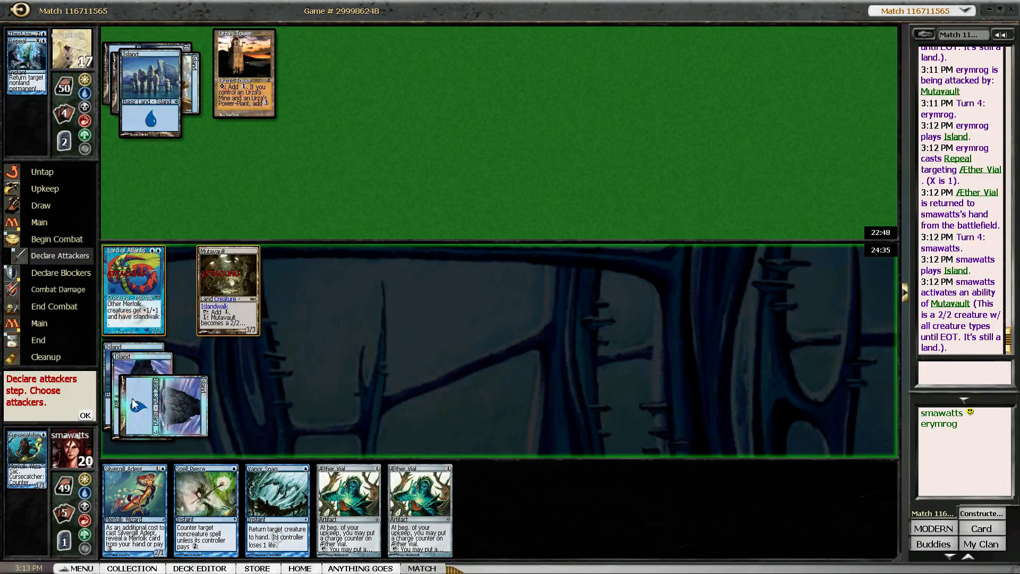
click(85, 416)
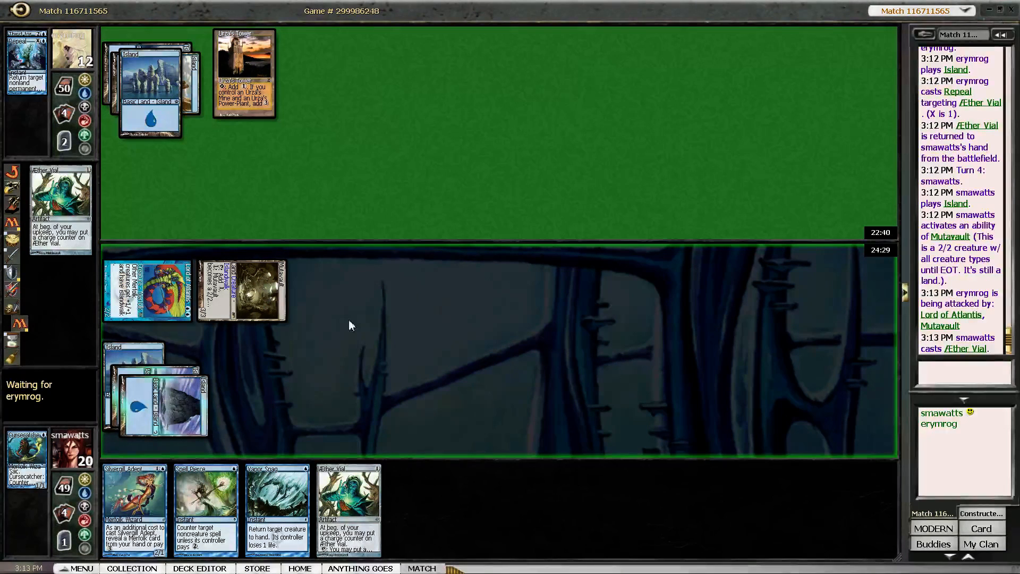
mouse_move(337, 306)
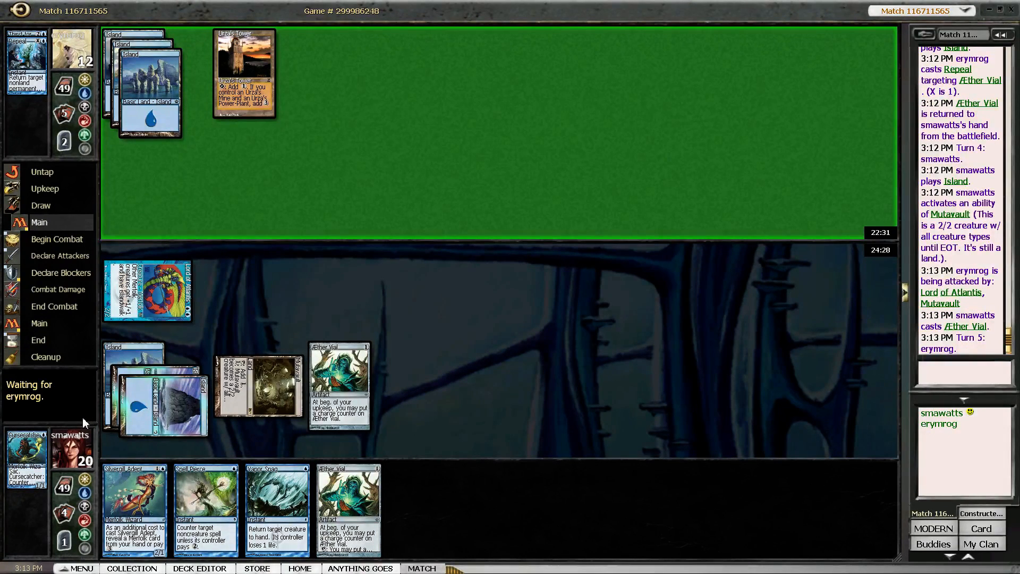
mouse_move(89, 422)
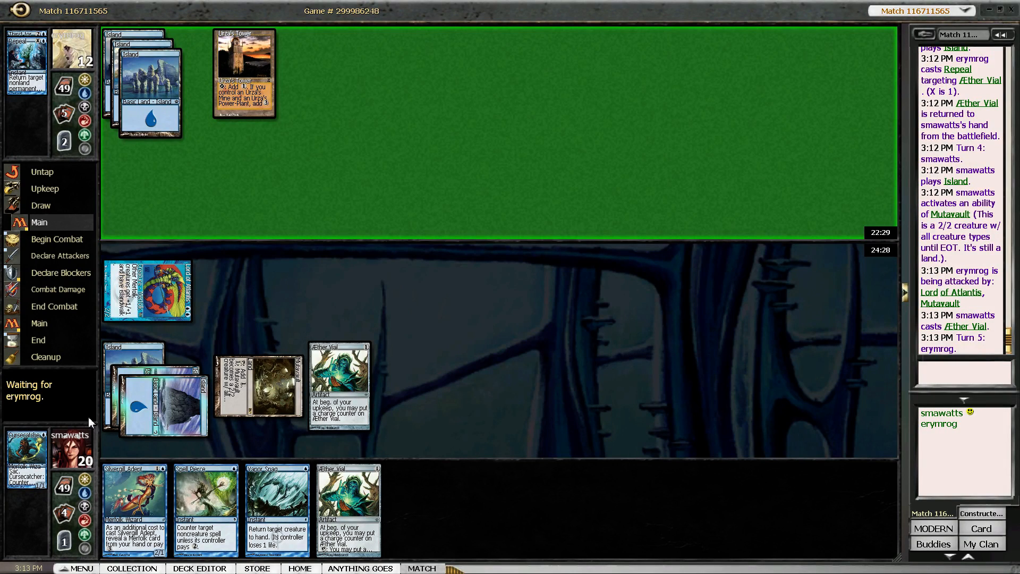
mouse_move(144, 511)
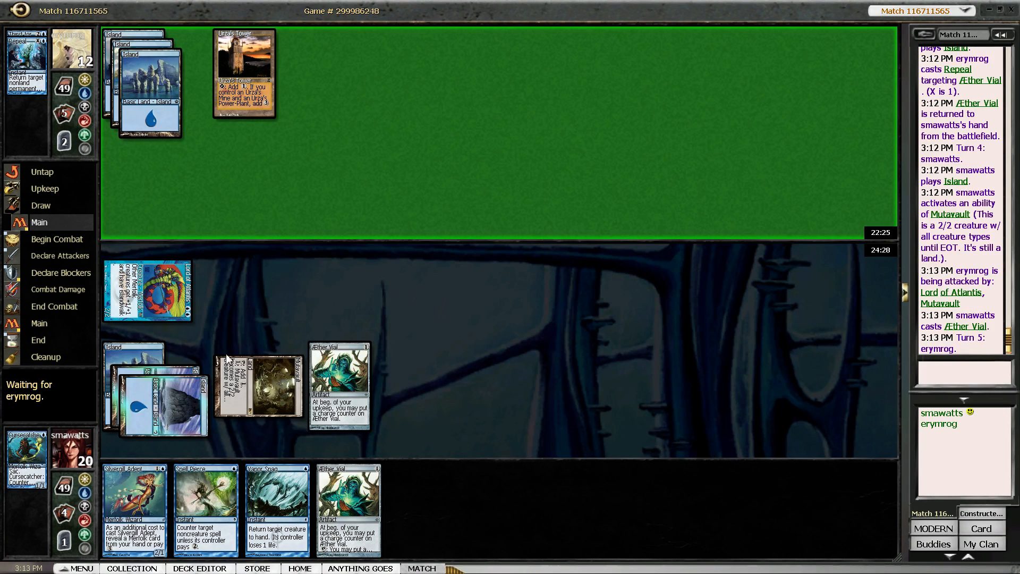
mouse_move(253, 321)
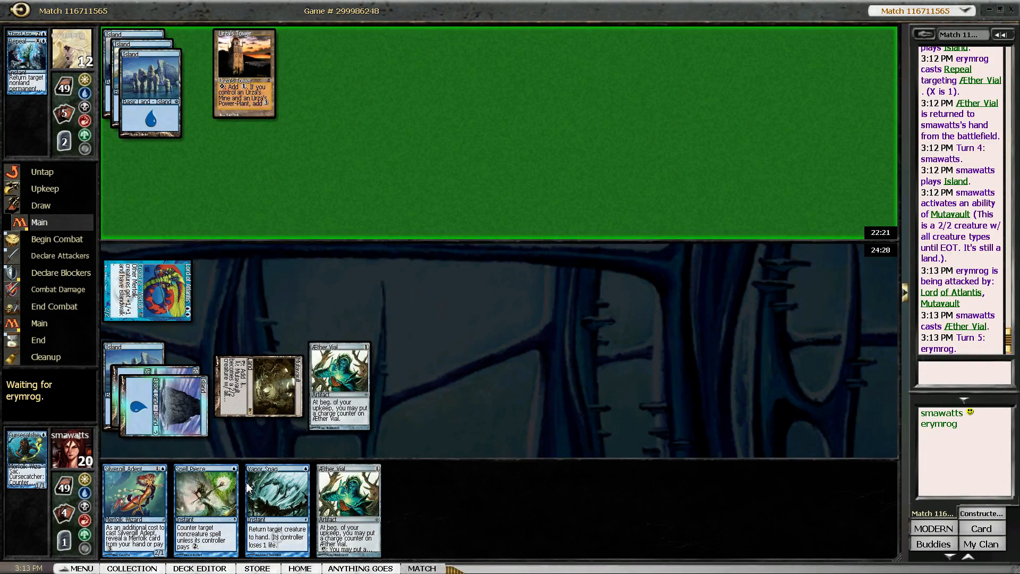
mouse_move(281, 280)
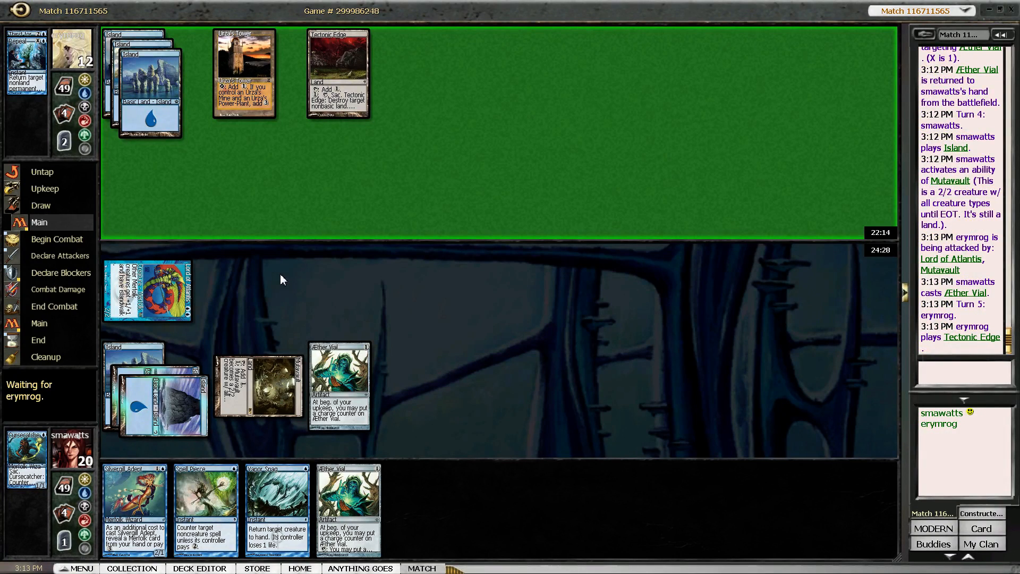
mouse_move(280, 287)
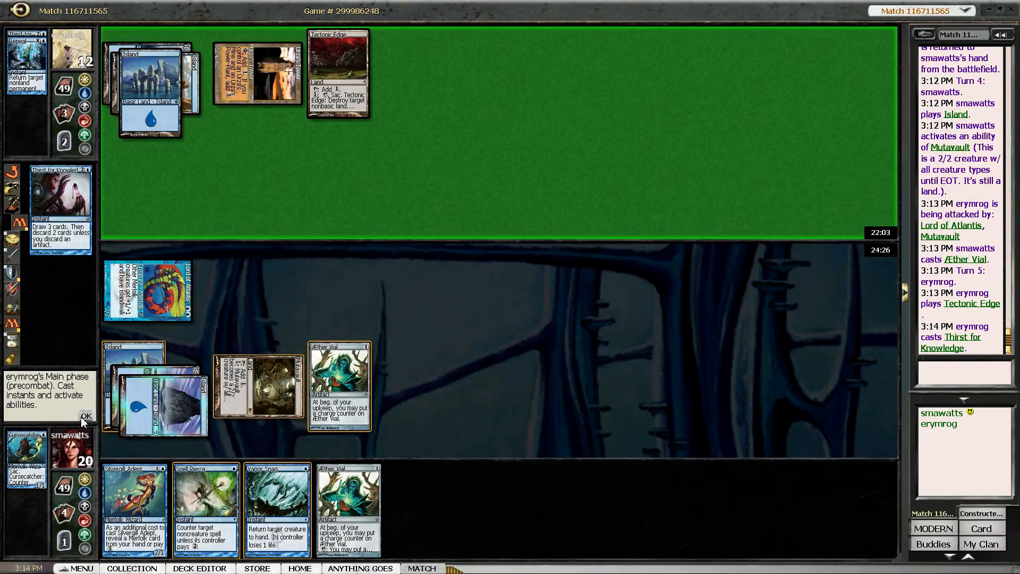
click(87, 414)
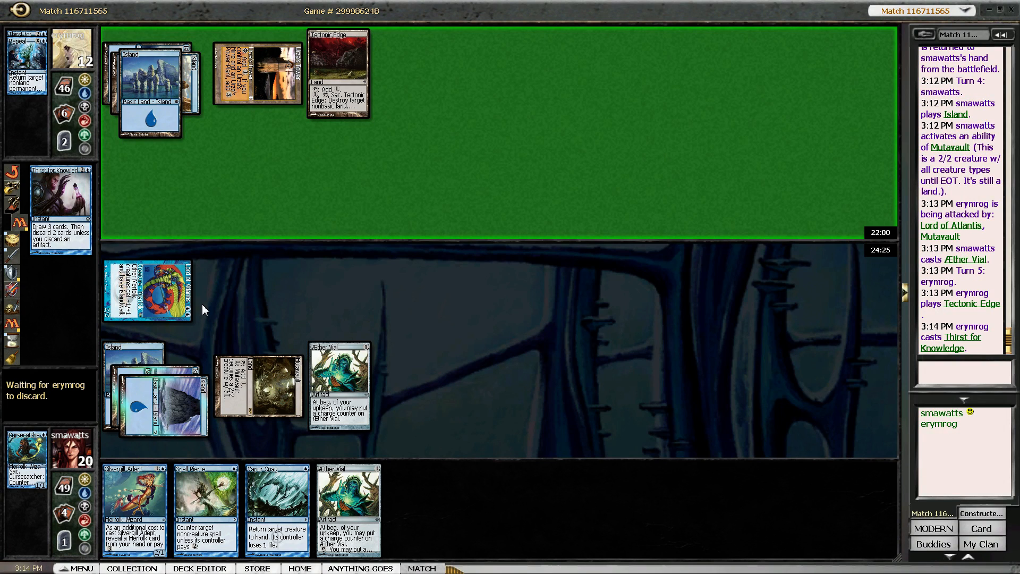
mouse_move(285, 312)
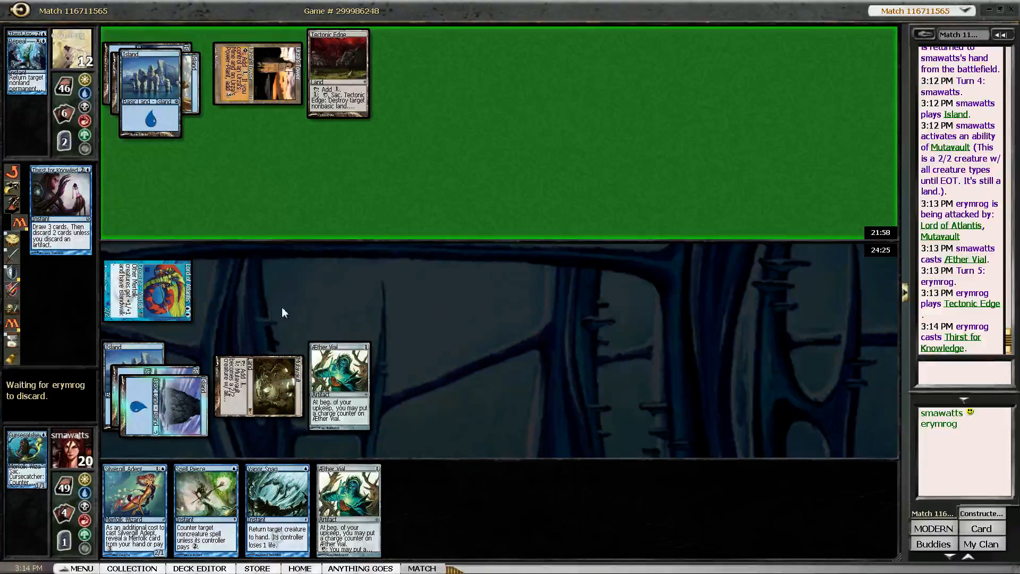
mouse_move(296, 304)
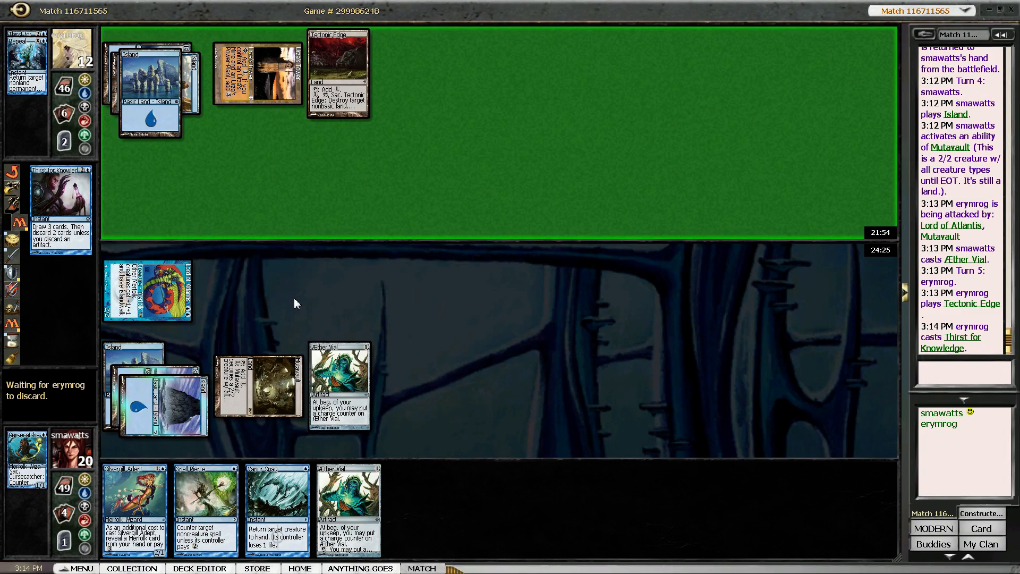
mouse_move(313, 316)
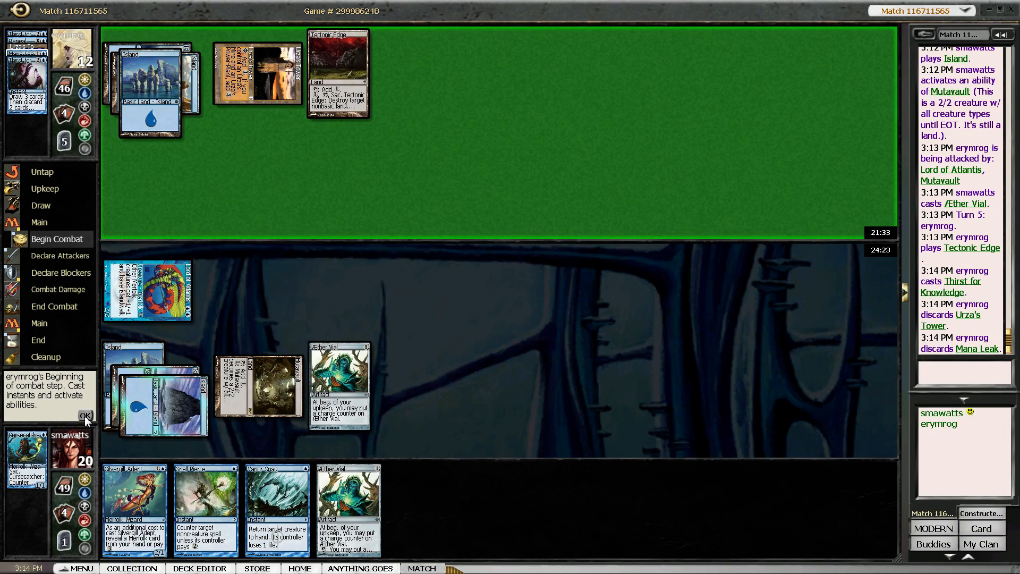
Charge Aether Vial, then cast Silvergill Adept by revealing Lord of Atlantis
click(85, 415)
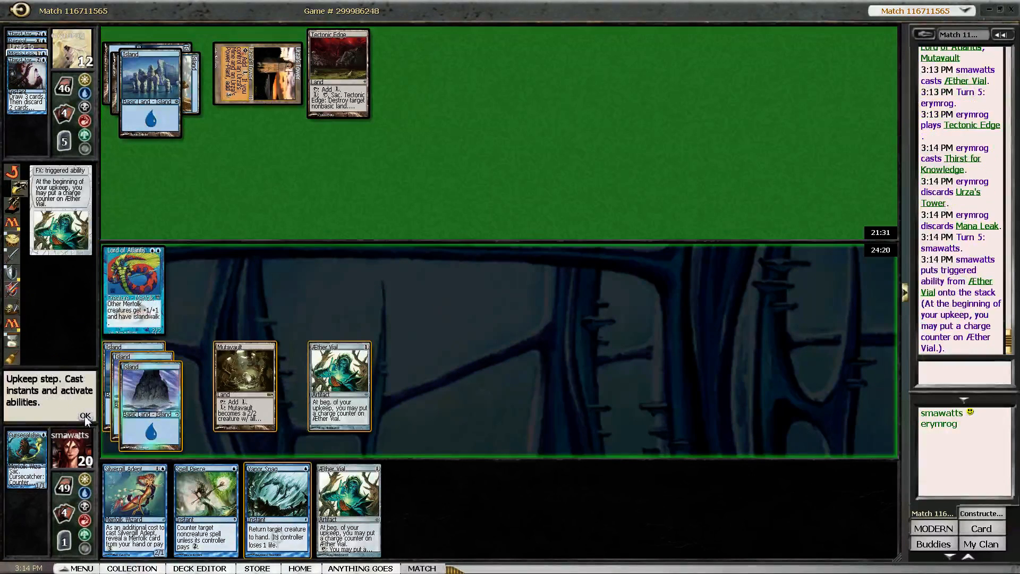
click(84, 415)
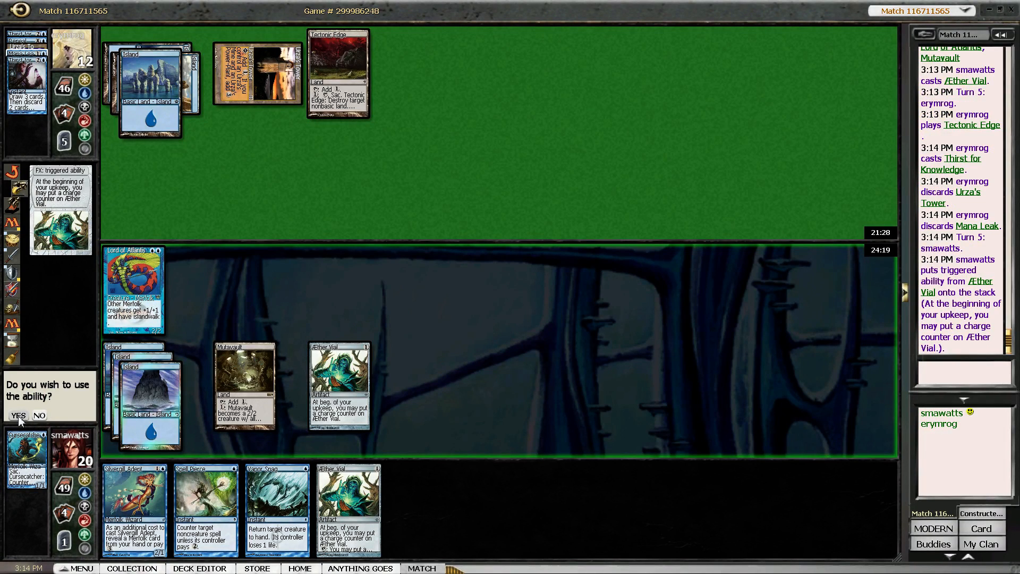
click(17, 415)
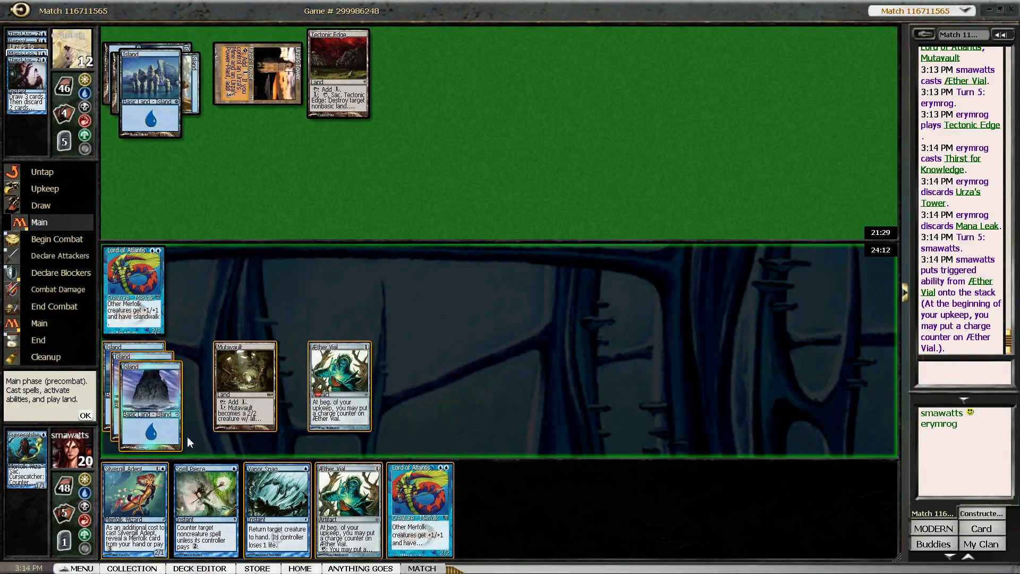
mouse_move(167, 433)
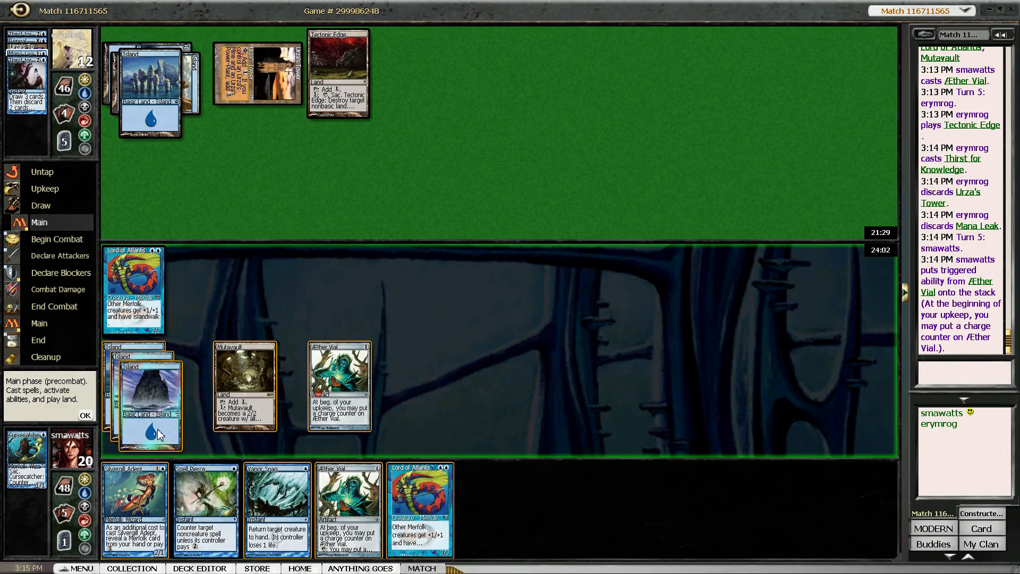
mouse_move(159, 431)
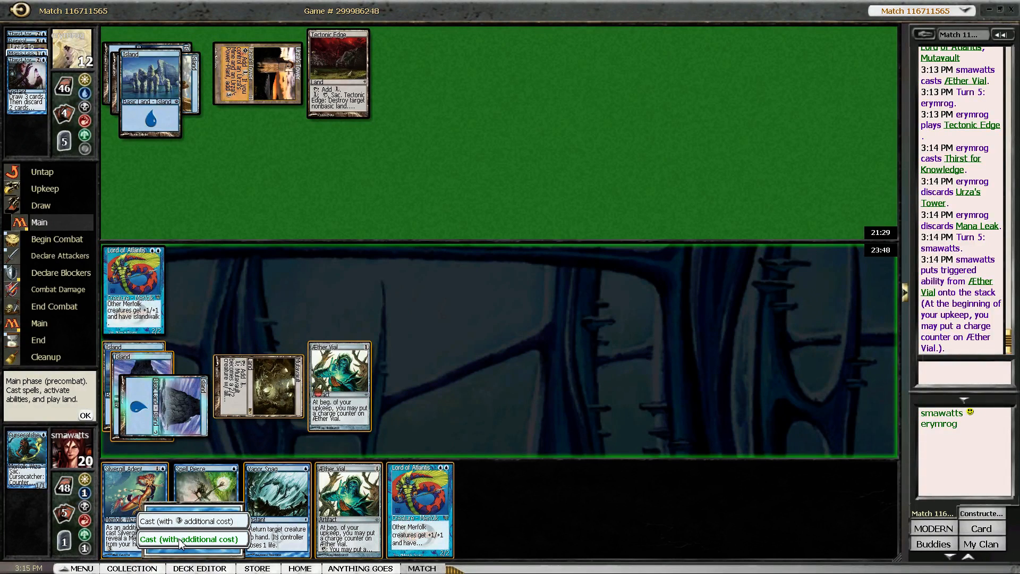
click(189, 539)
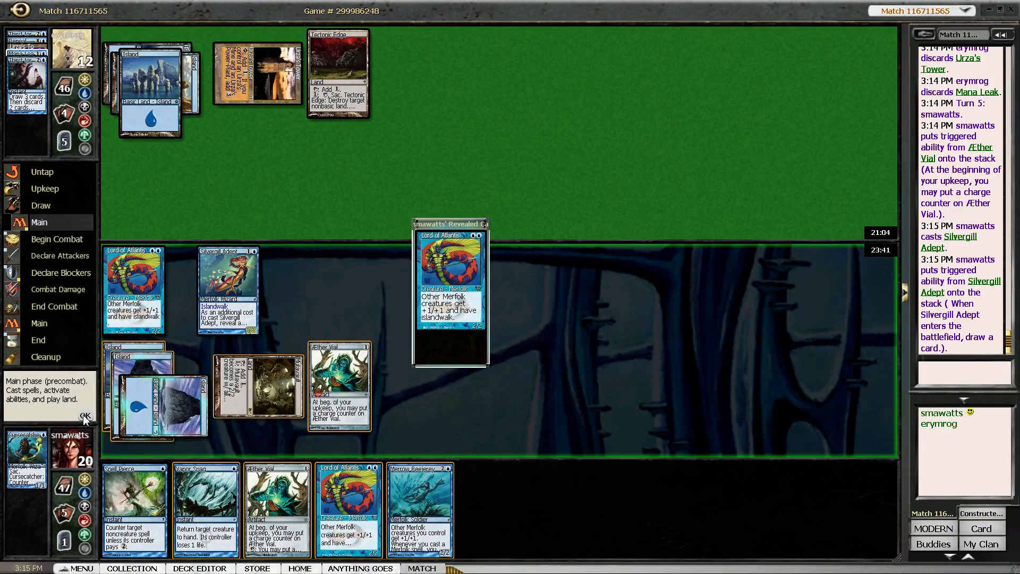
Attack with Lord of Atlantis to drop the opponent to 10 and pass the turn
click(85, 416)
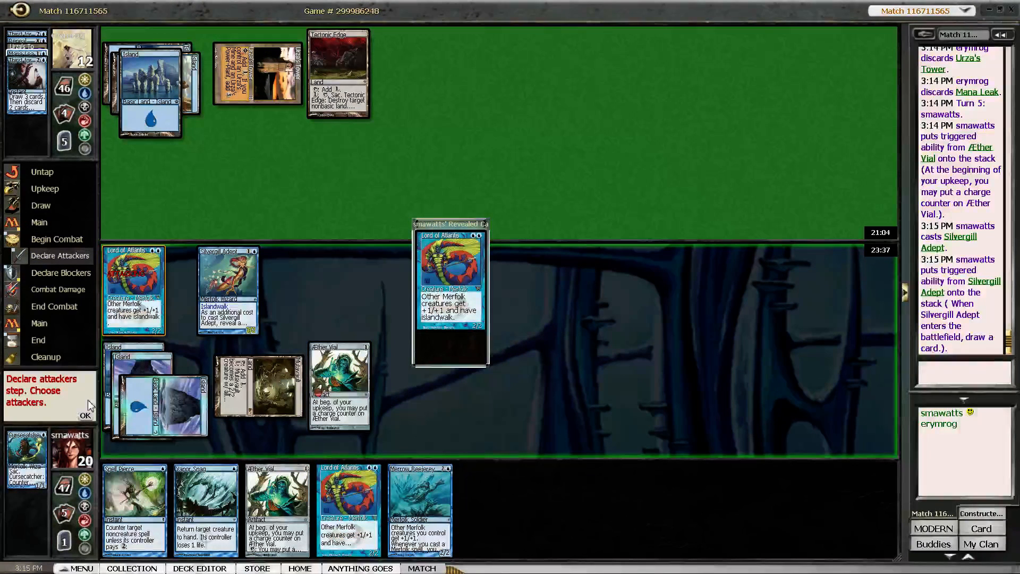
click(85, 416)
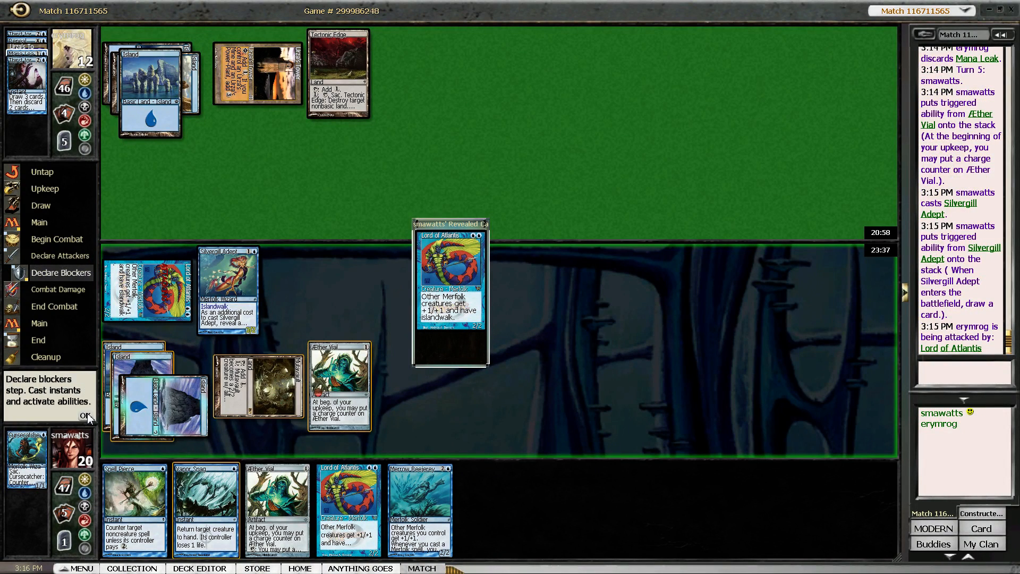
click(84, 416)
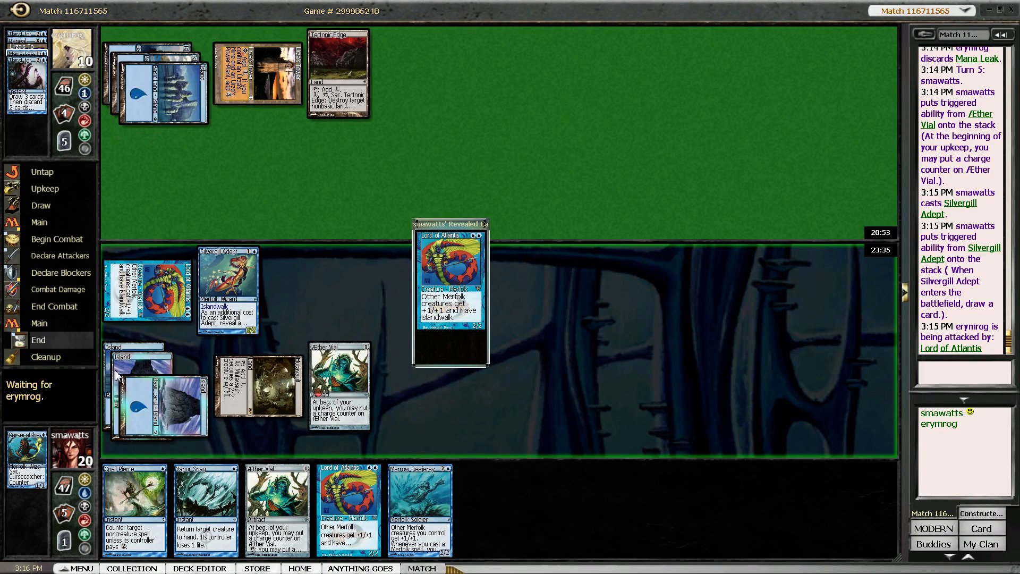
mouse_move(311, 301)
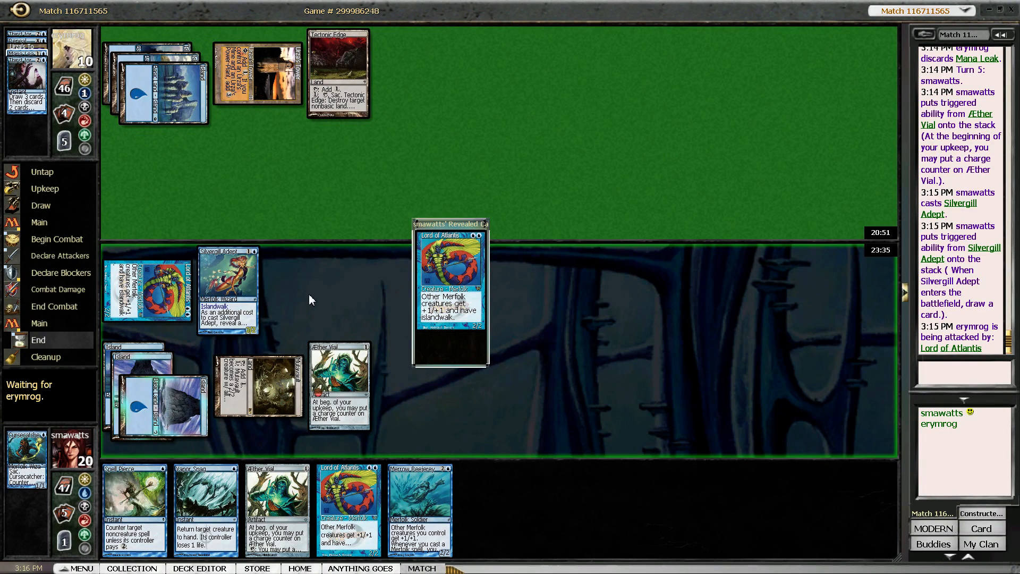
click(339, 72)
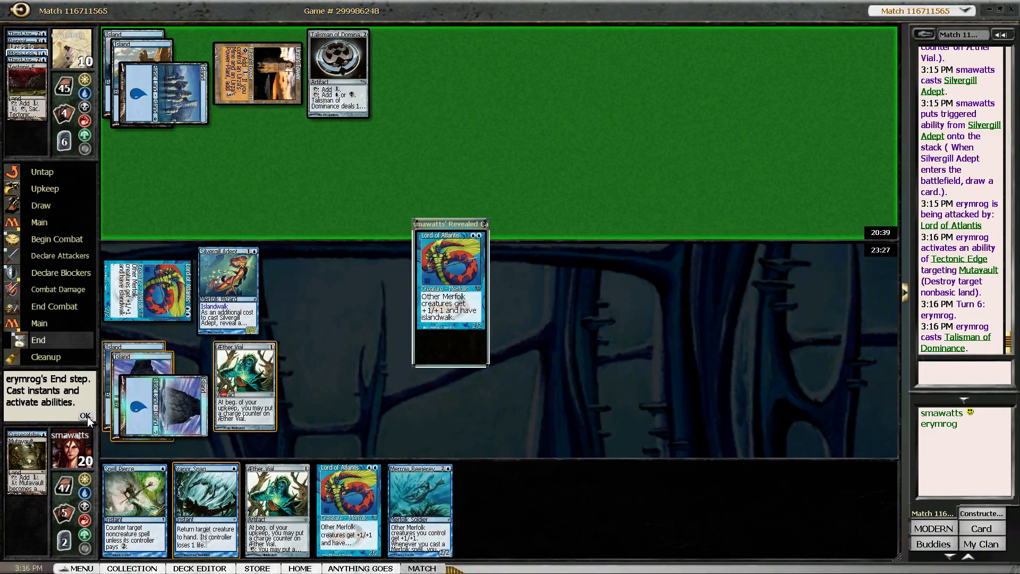
Charge Aether Vial for a second Lord of Atlantis and attack the opponent down to 3
click(85, 416)
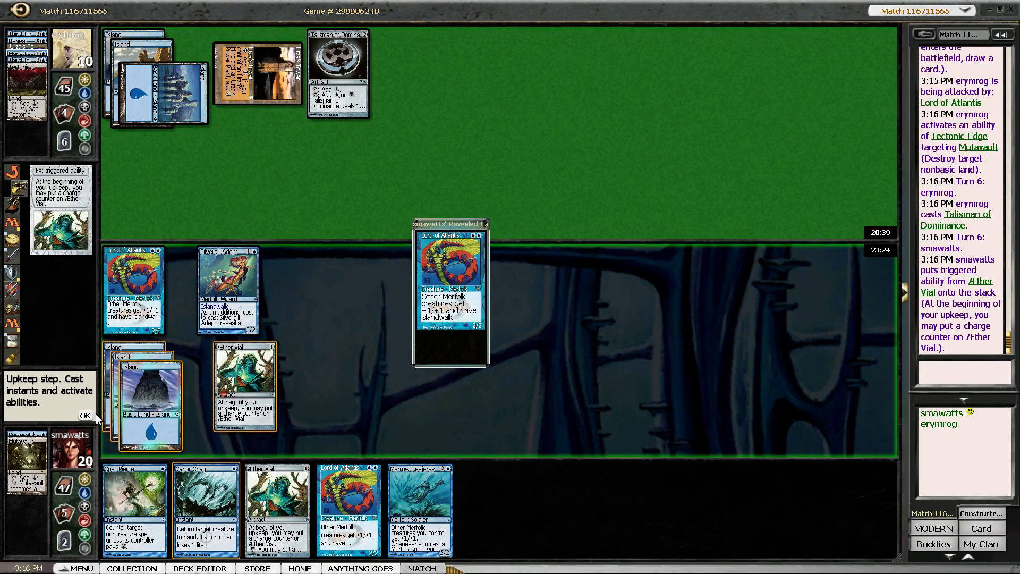
click(85, 415)
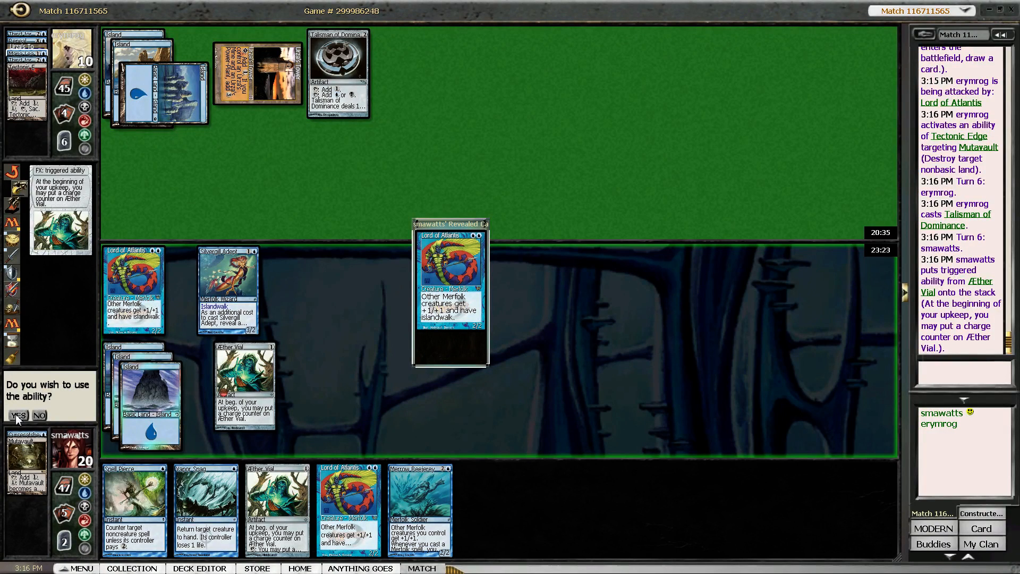
click(38, 415)
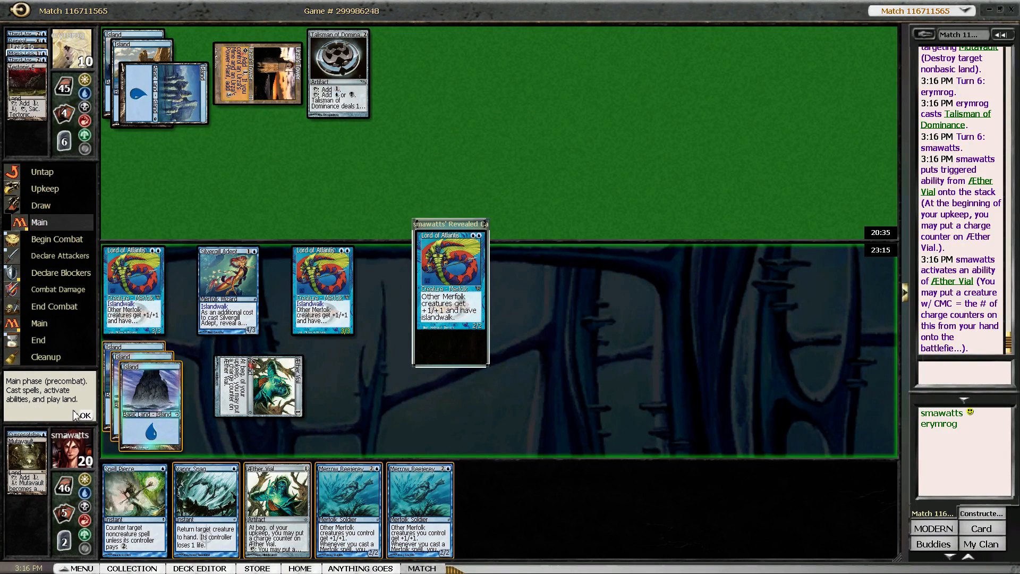
click(84, 414)
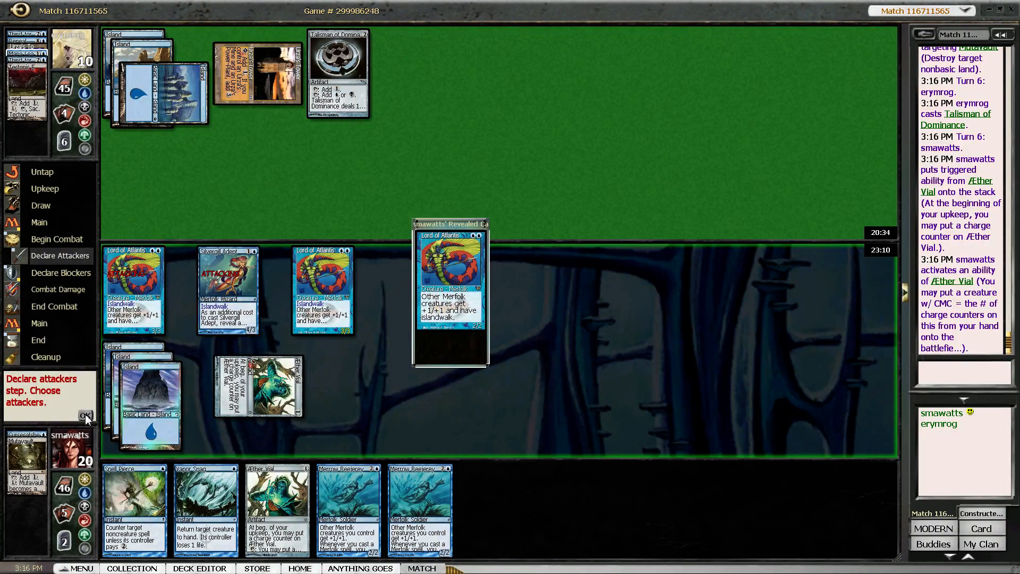
click(85, 415)
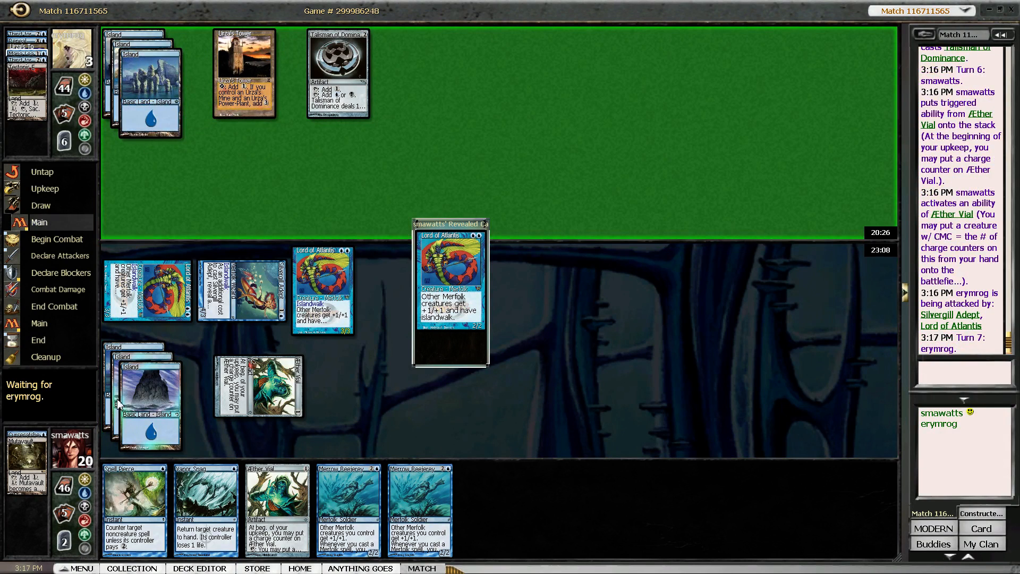
mouse_move(121, 405)
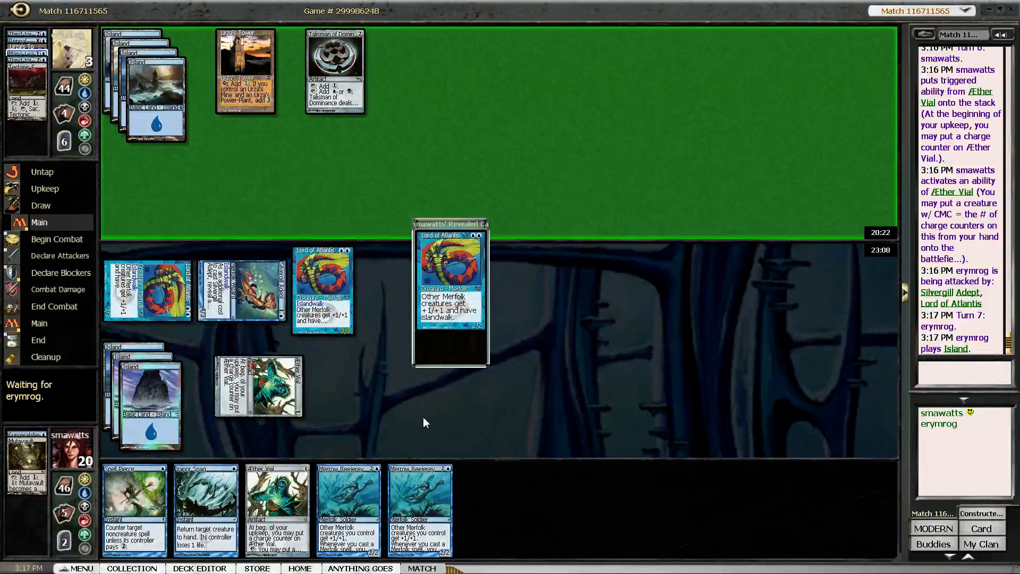
mouse_move(416, 424)
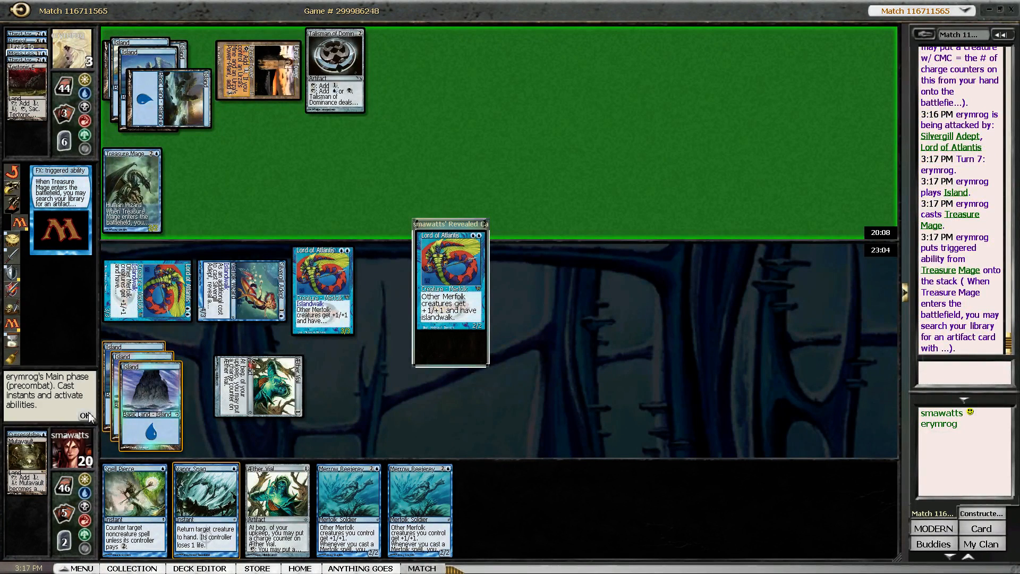
Pass priority so the opponent's Treasure Mage search resolves
click(85, 416)
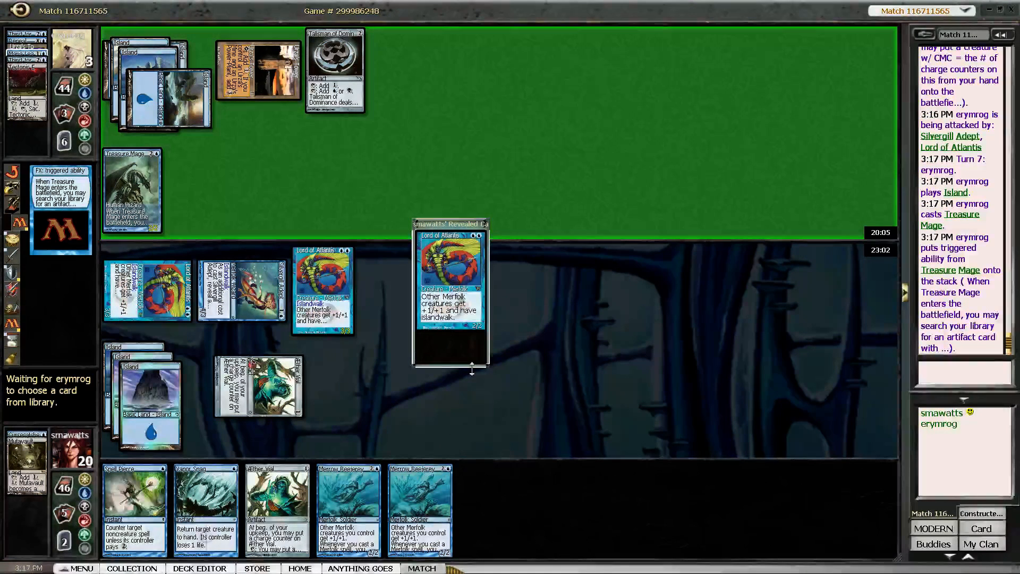
mouse_move(428, 399)
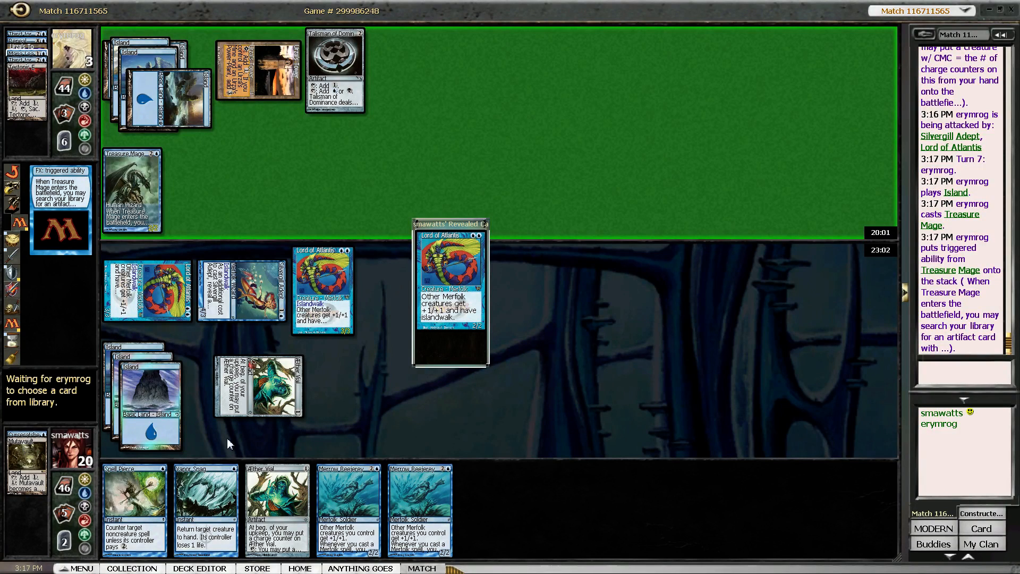
mouse_move(559, 371)
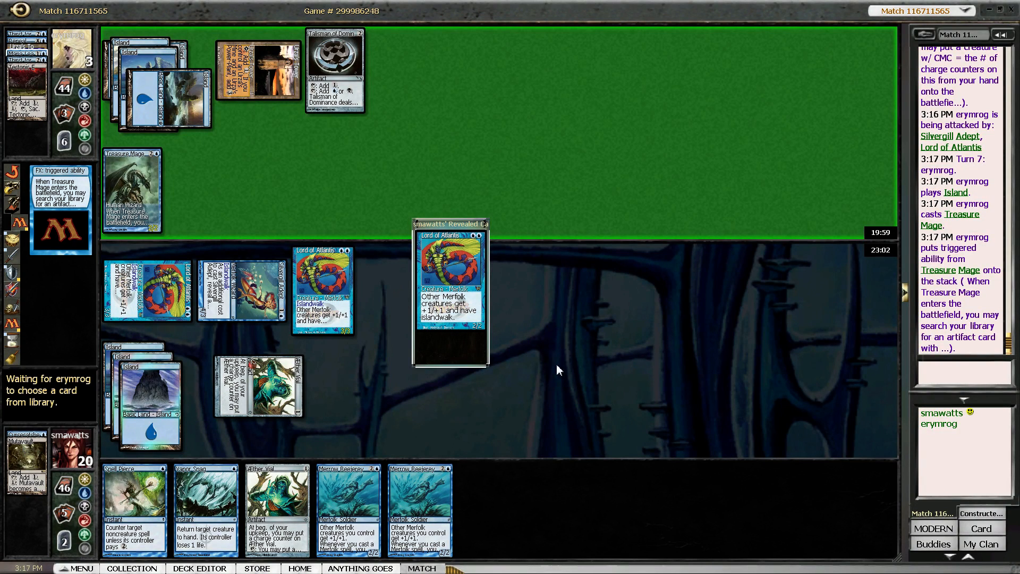
mouse_move(551, 434)
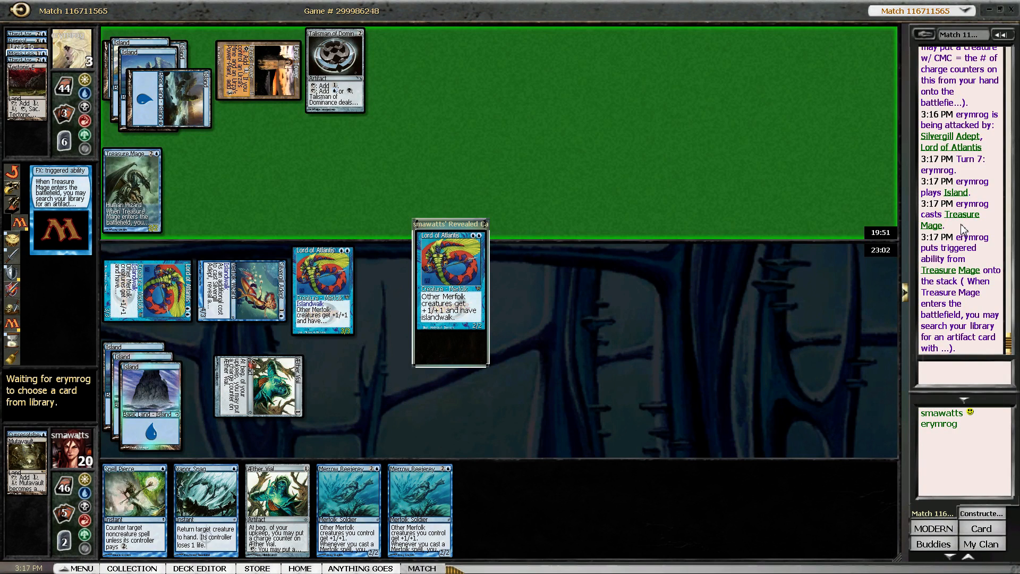
mouse_move(751, 323)
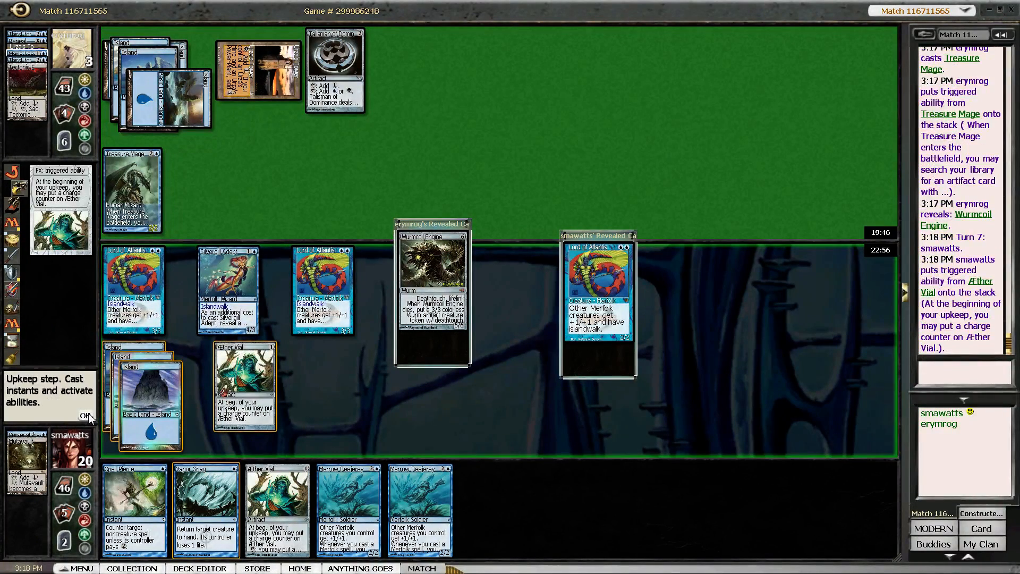
Resolve the Aether Vial trigger, put Merrow Reejerey onto the battlefield and move to combat
click(83, 414)
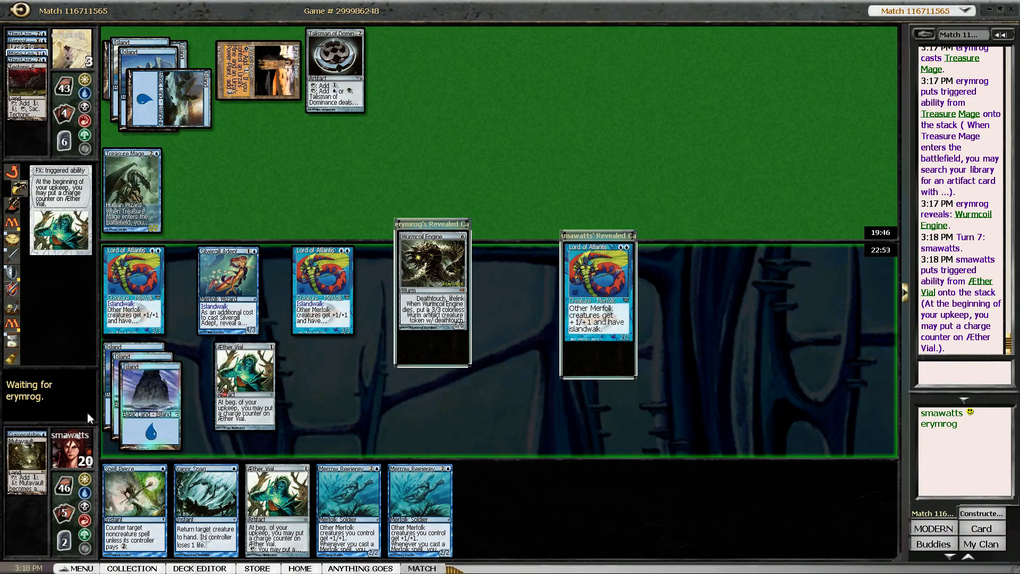
mouse_move(16, 417)
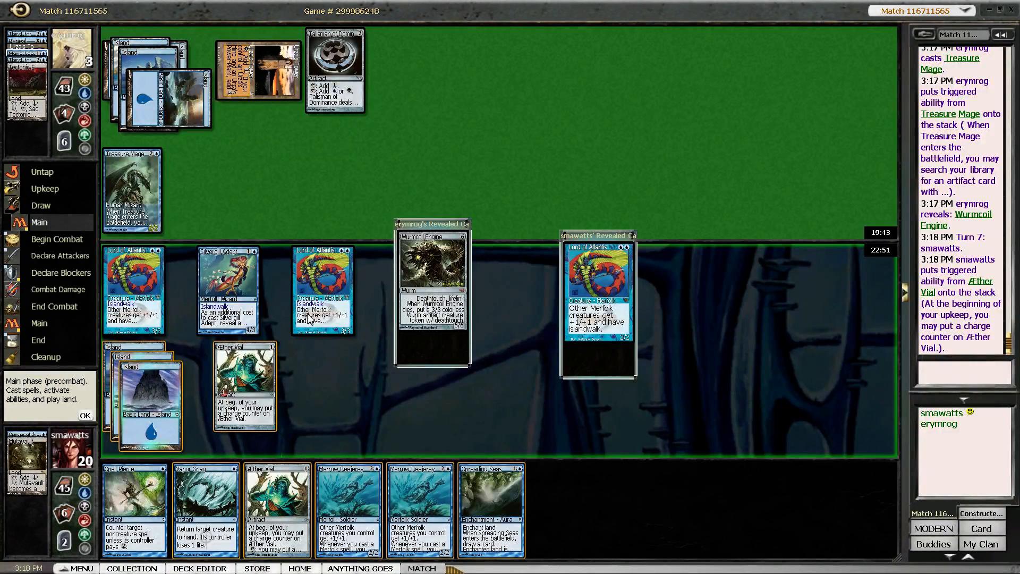
mouse_move(246, 378)
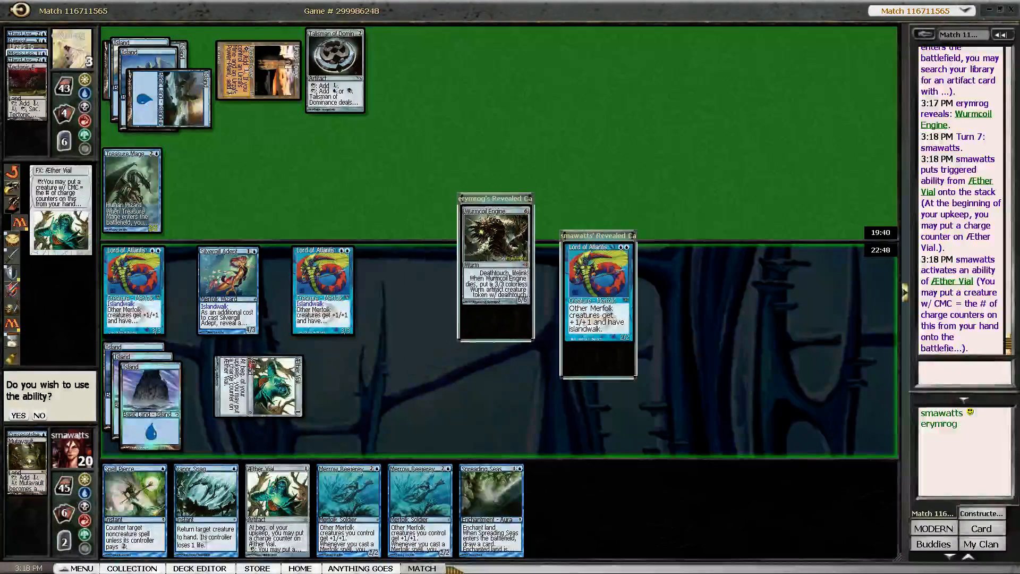
click(18, 414)
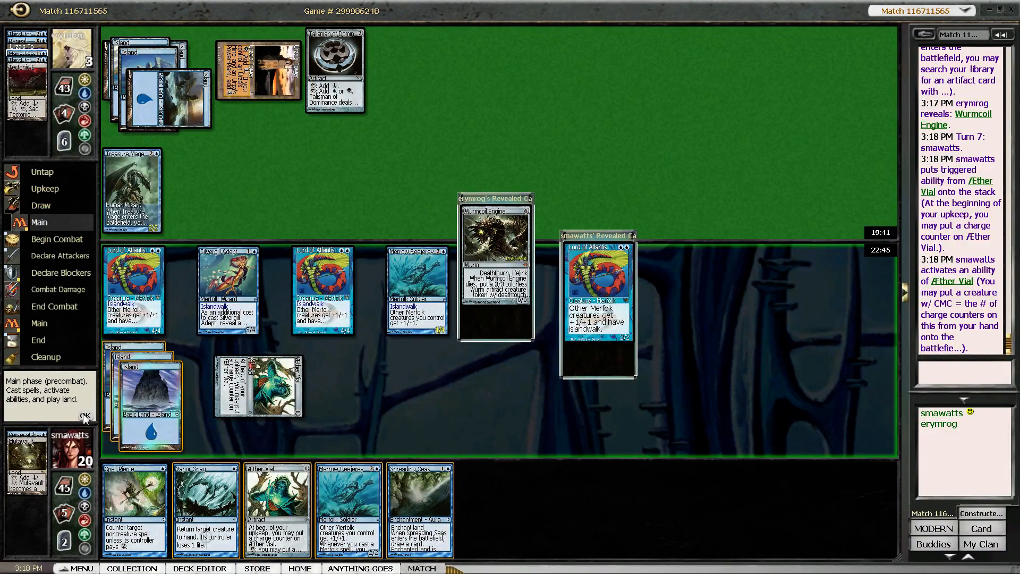
click(58, 239)
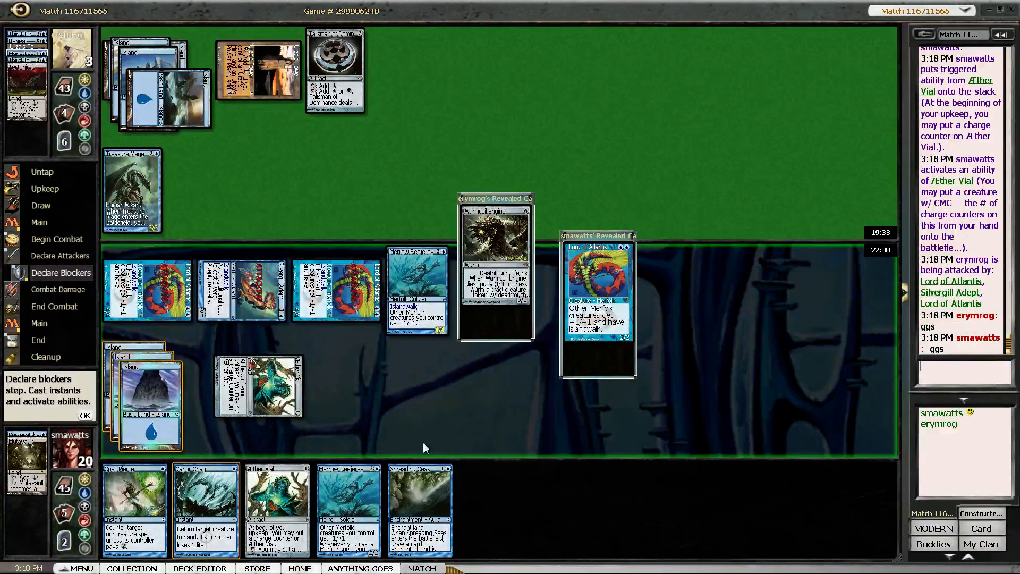
Attack with both Lords of Atlantis and Silvergill Adept for lethal, then dismiss Game Results back to the lobby
click(85, 416)
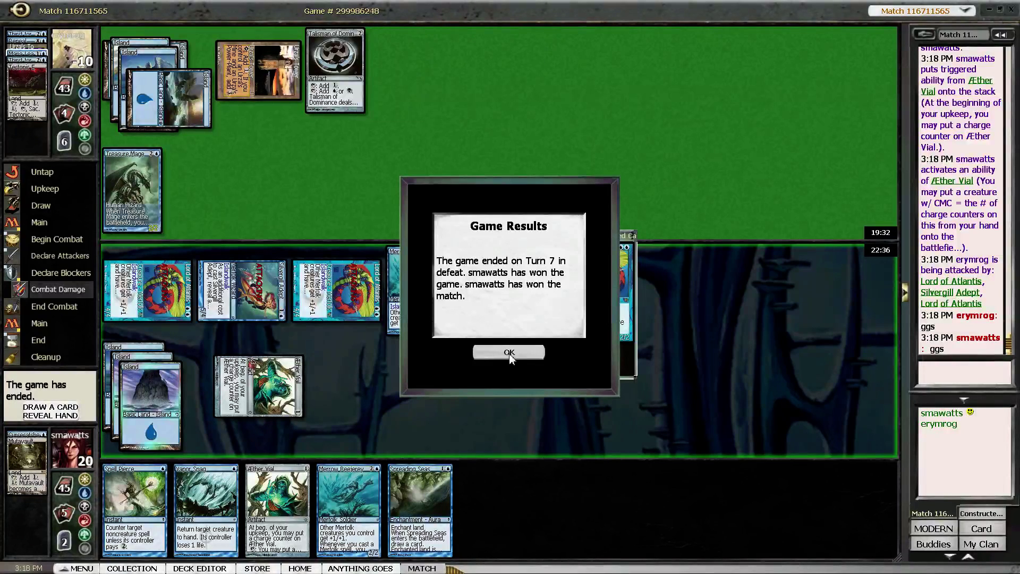
click(510, 351)
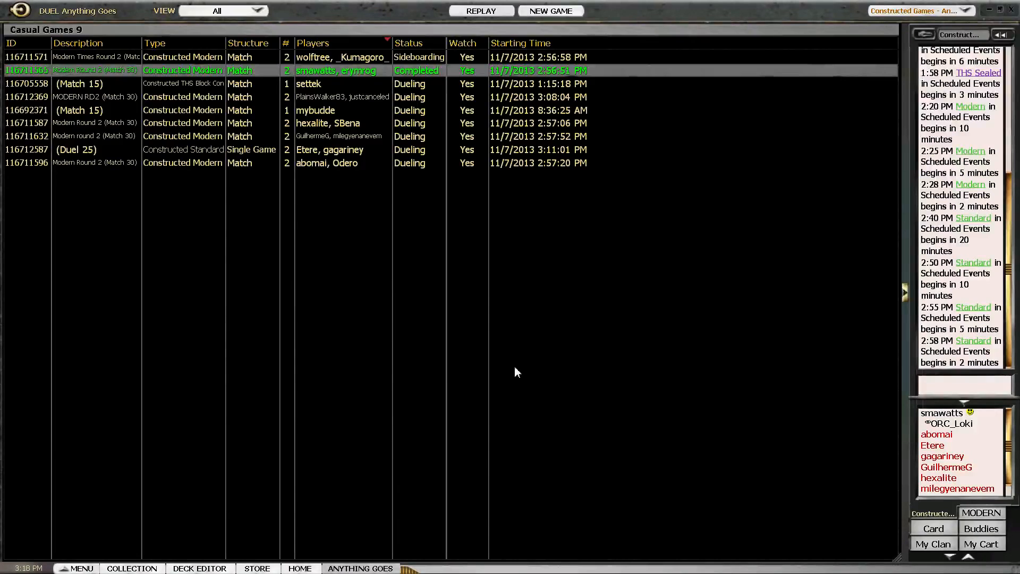